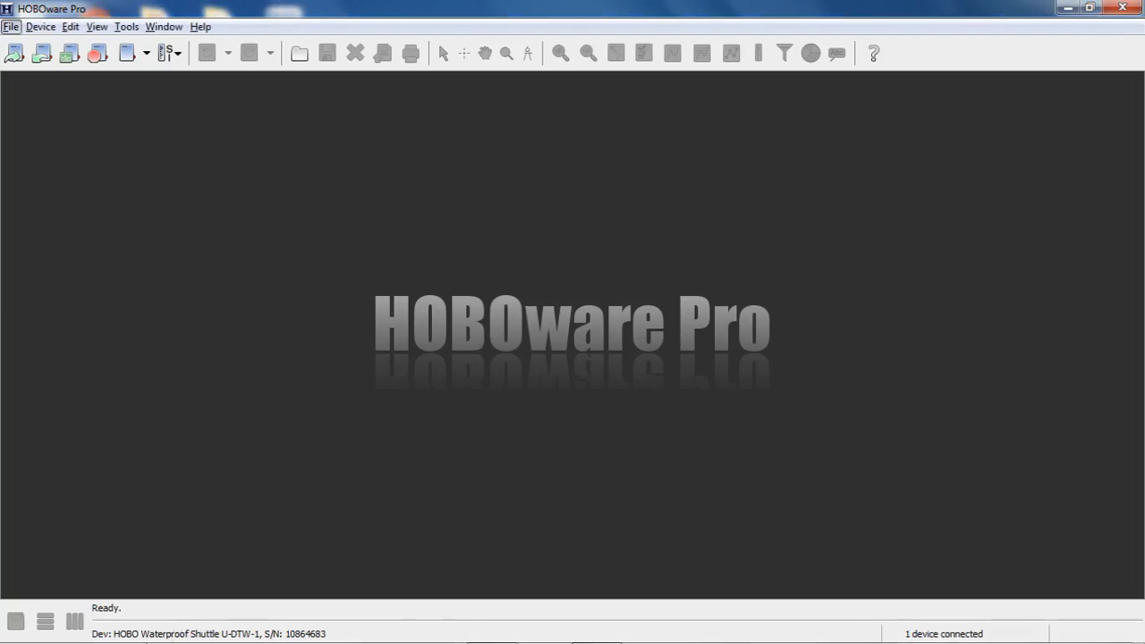
mouse_move(209, 558)
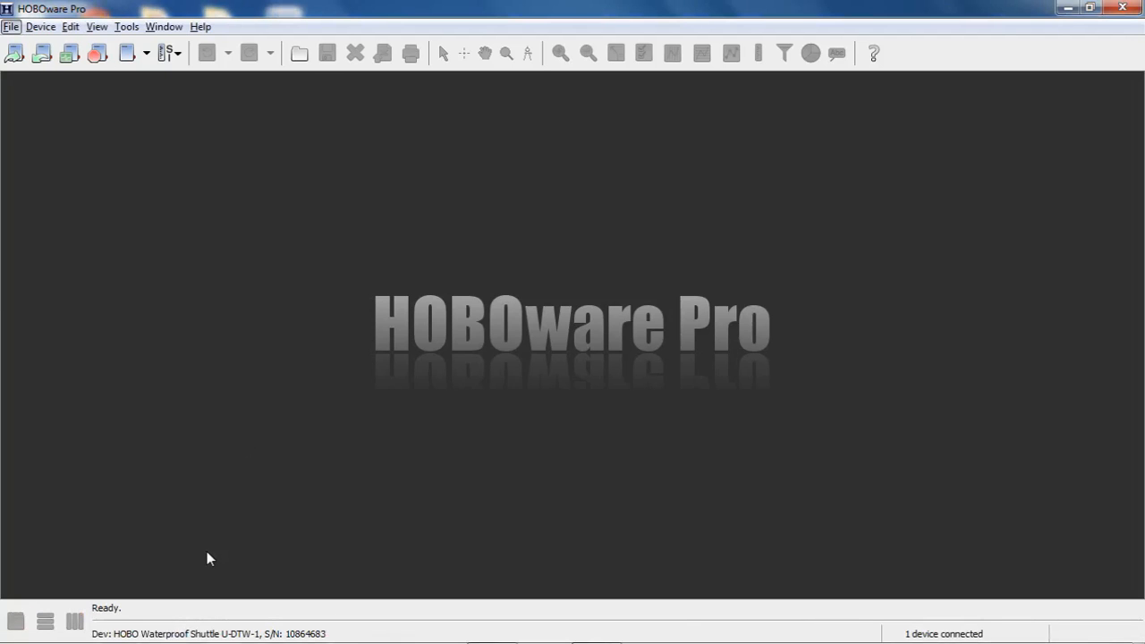
mouse_move(98, 157)
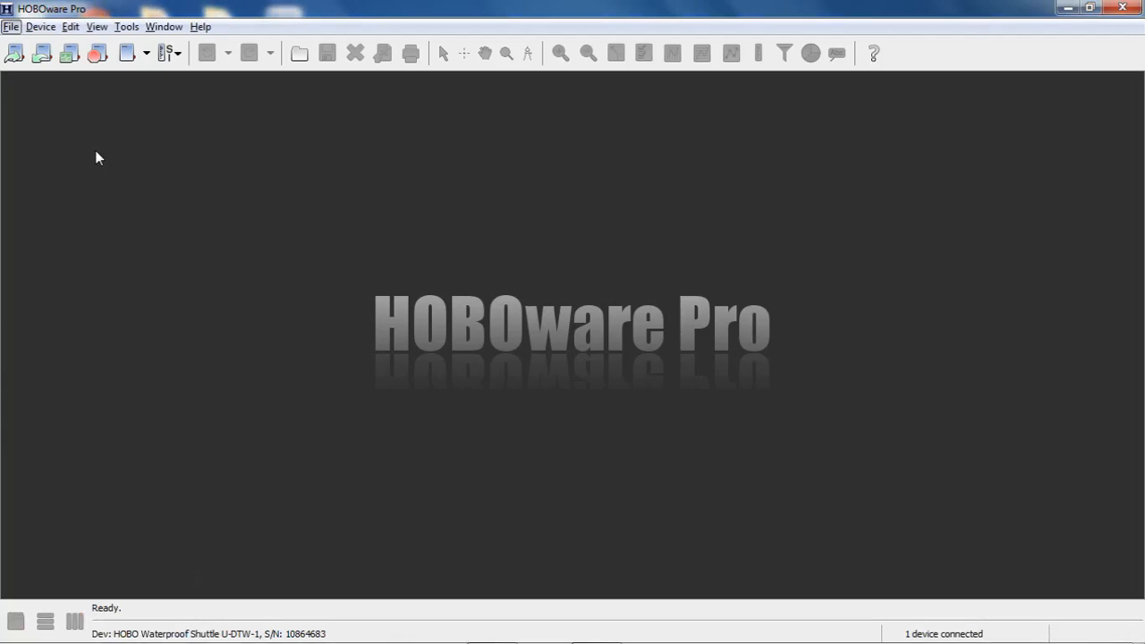
mouse_move(76, 136)
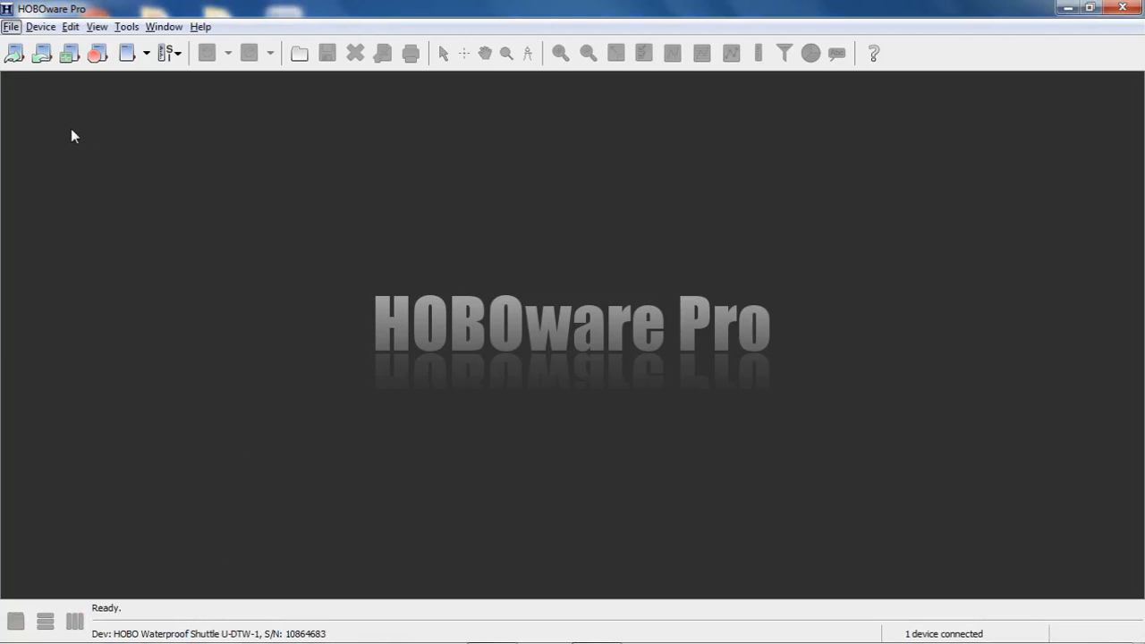
mouse_move(64, 129)
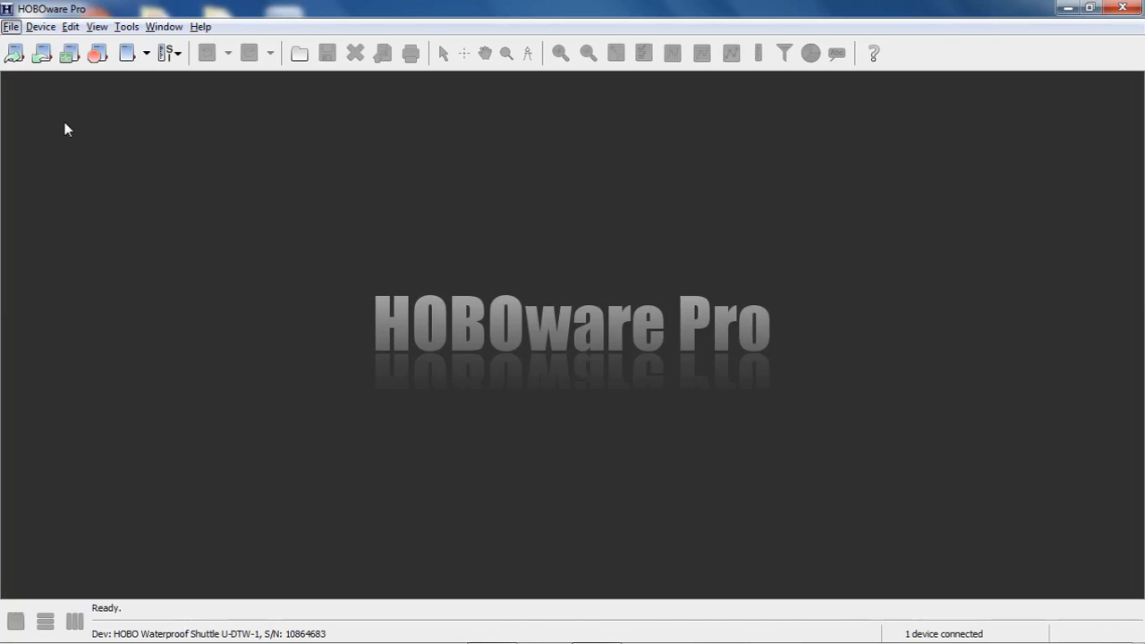
mouse_move(63, 139)
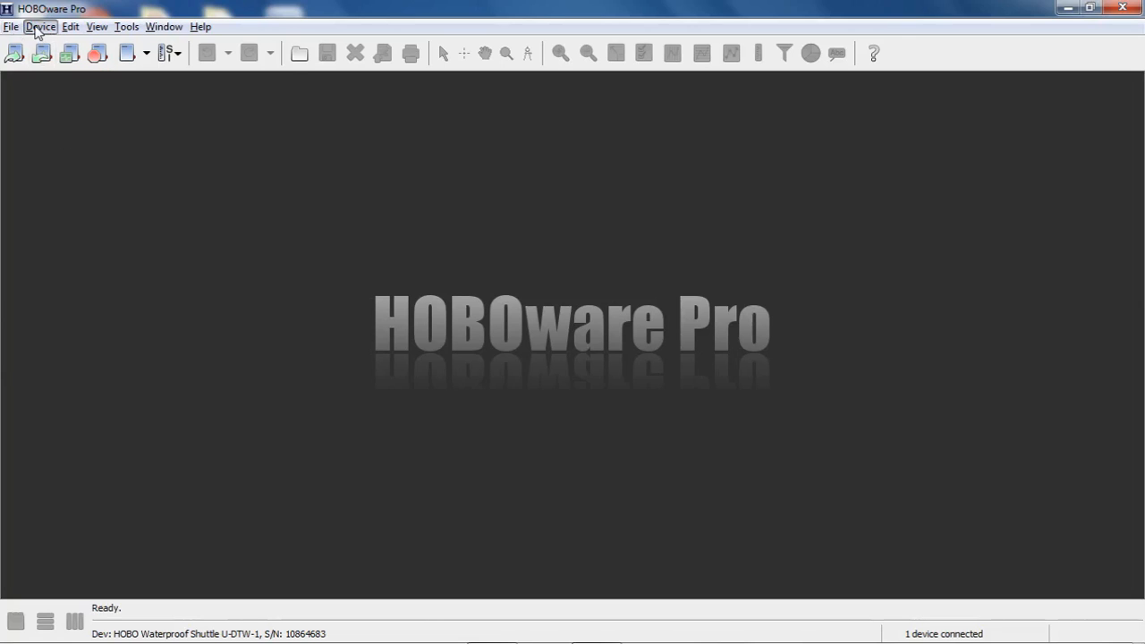
Step: Offload from the shuttle, then close shuttle management discarding the unsaved offloaded files
left_click(39, 26)
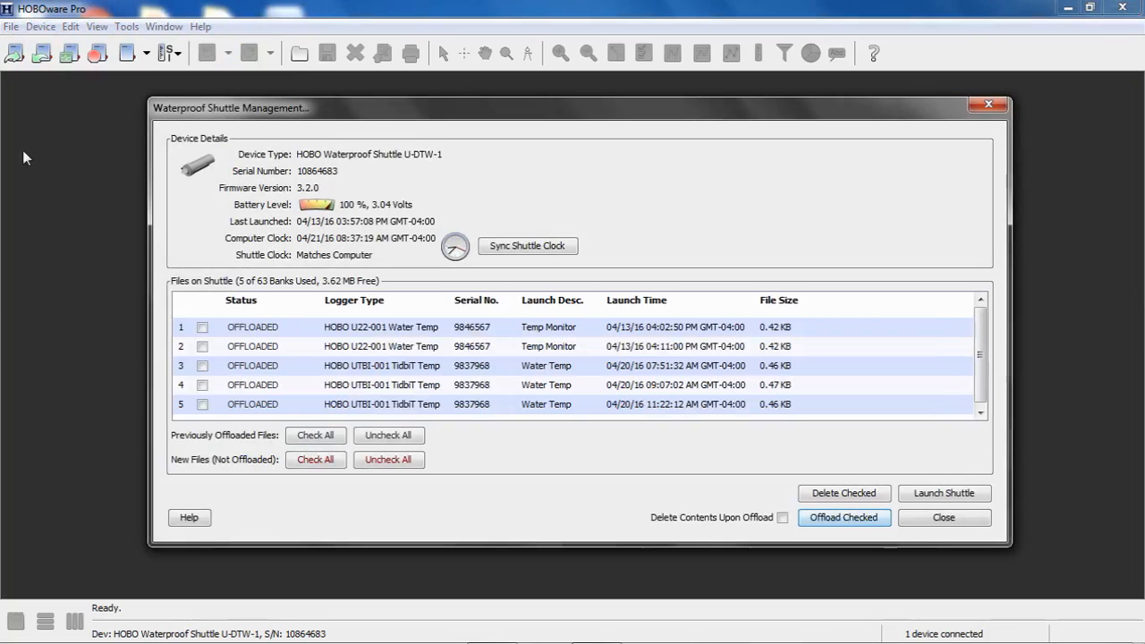
left_click(843, 517)
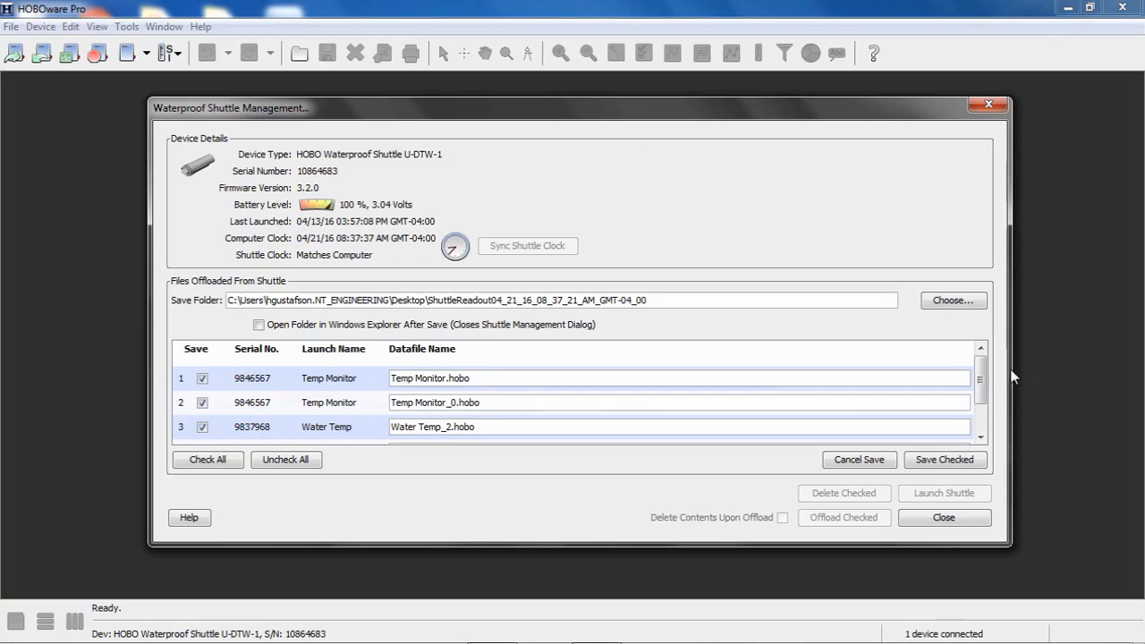
scroll("down", 3)
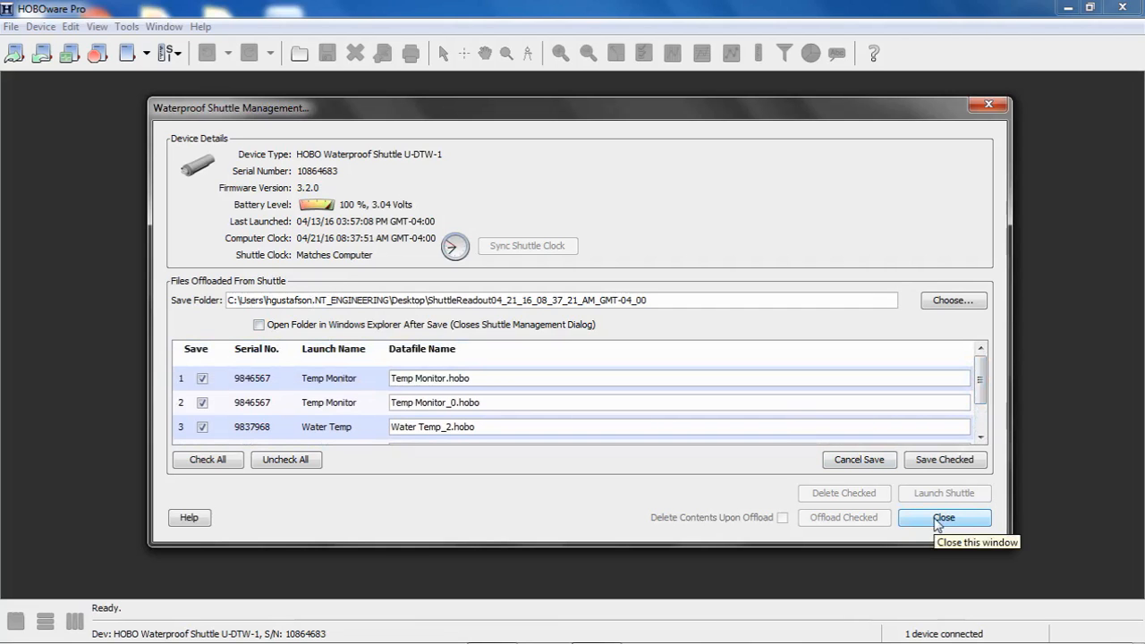
left_click(943, 517)
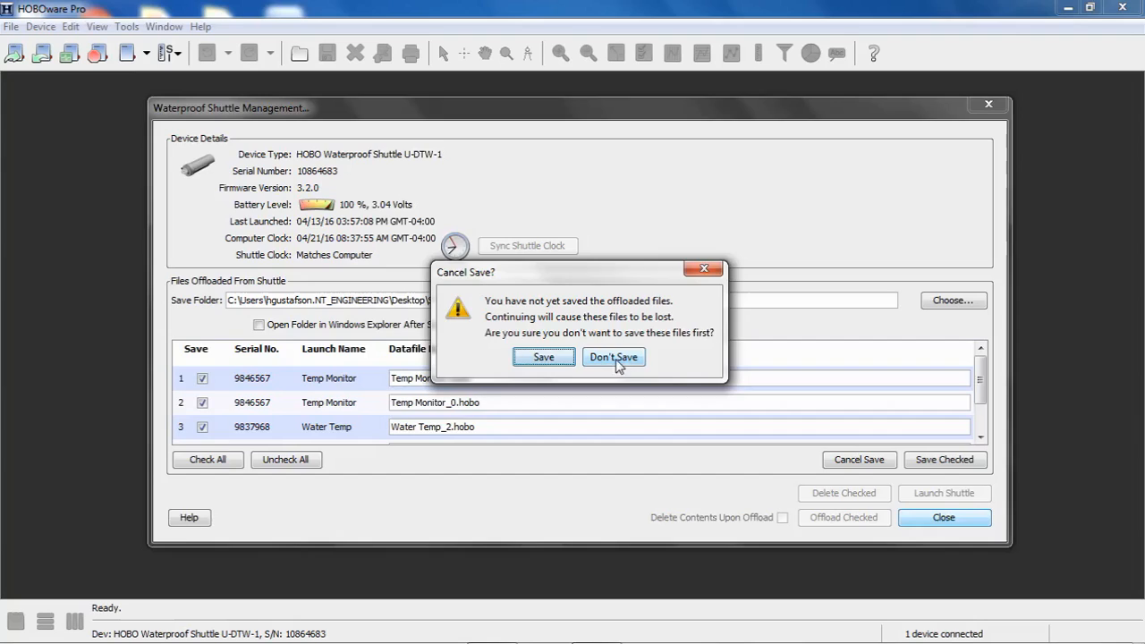
left_click(612, 358)
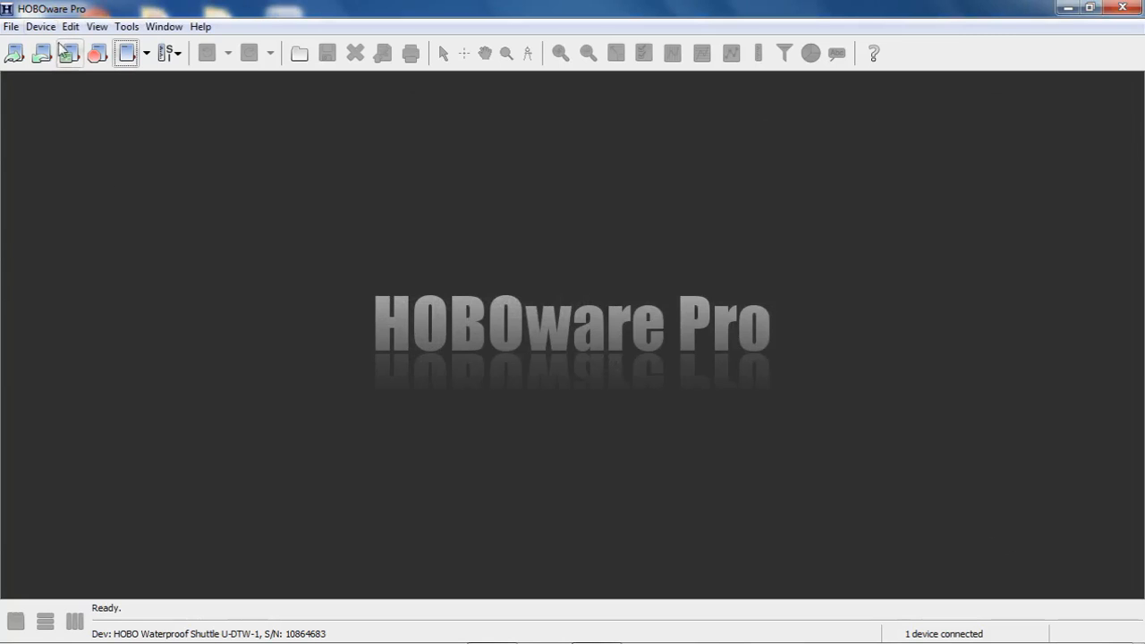
Step: Reopen Manage Shuttle, check the three Water Temp files and offload them
left_click(39, 27)
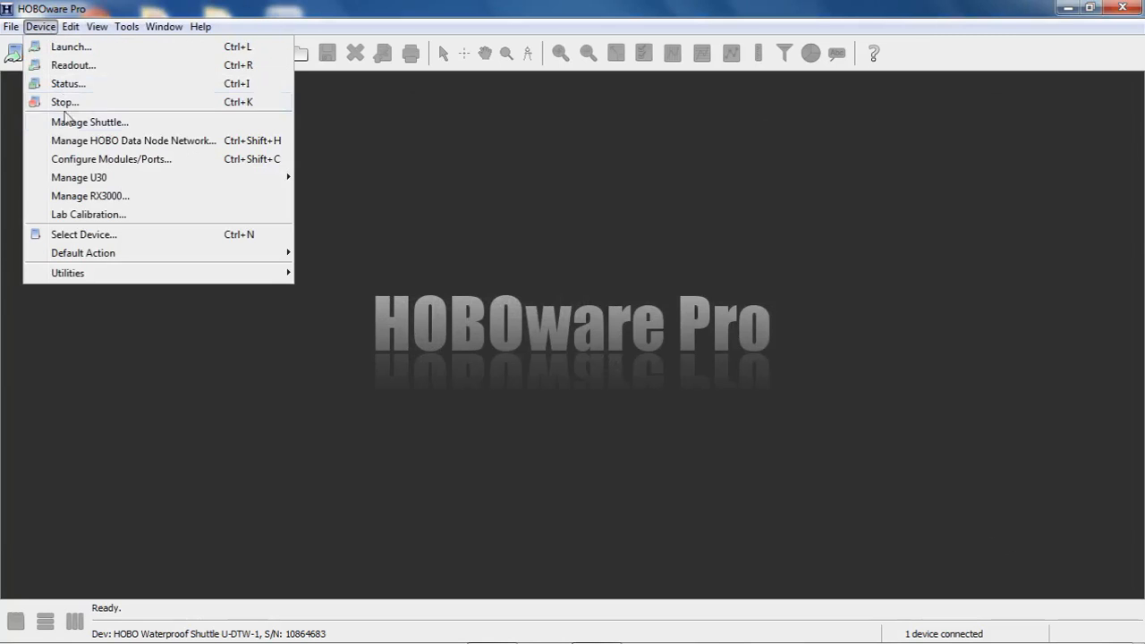
left_click(89, 122)
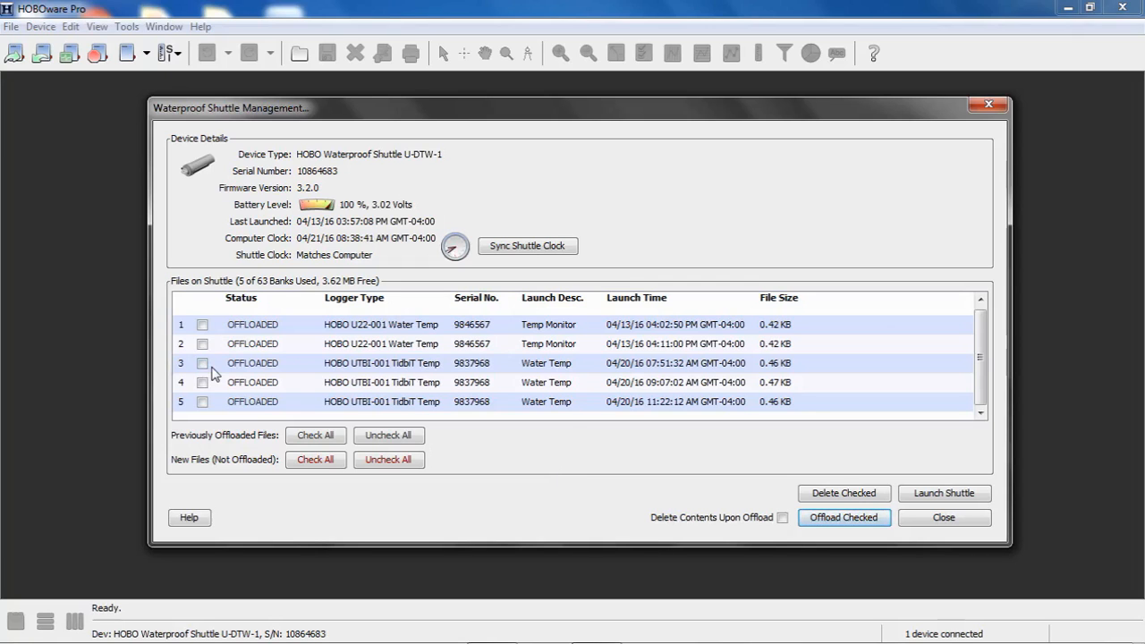
mouse_move(546, 400)
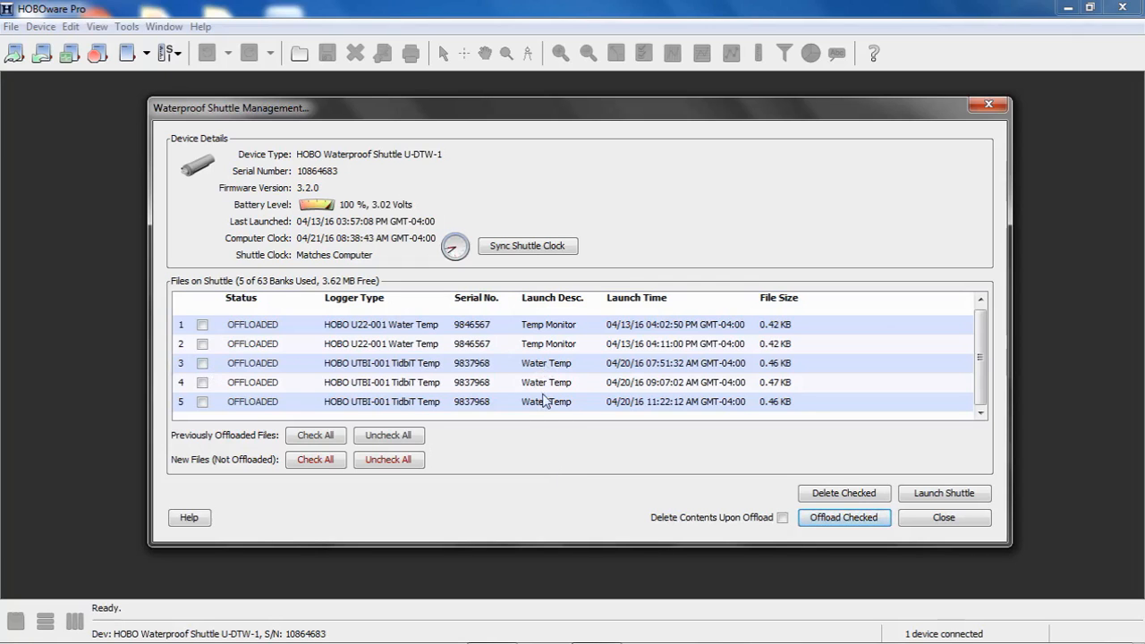
left_click(202, 363)
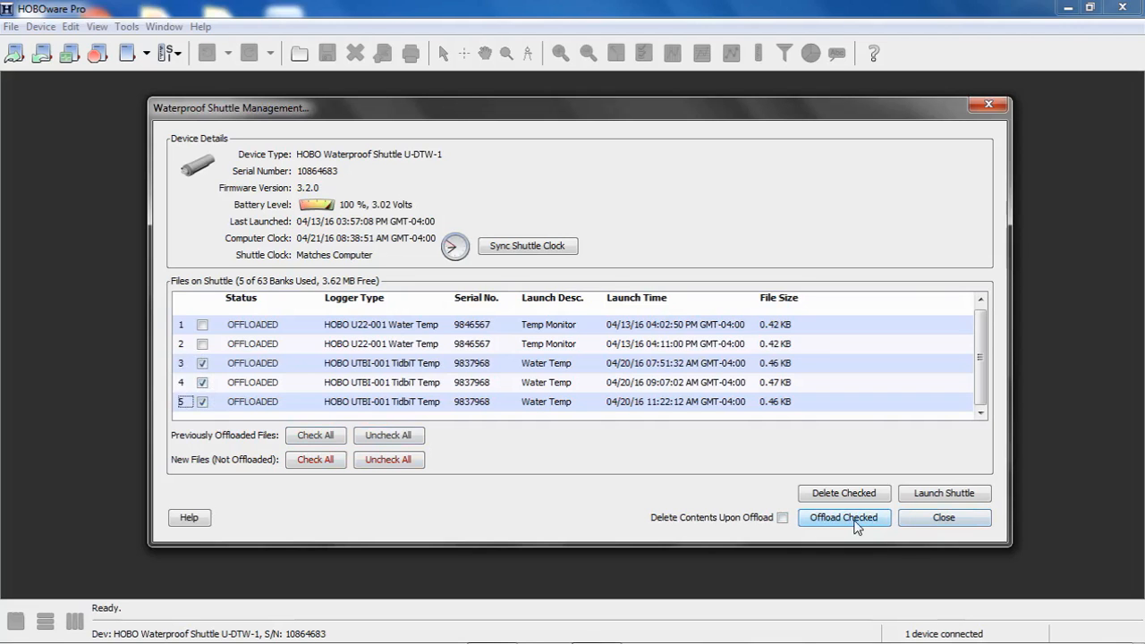
left_click(843, 517)
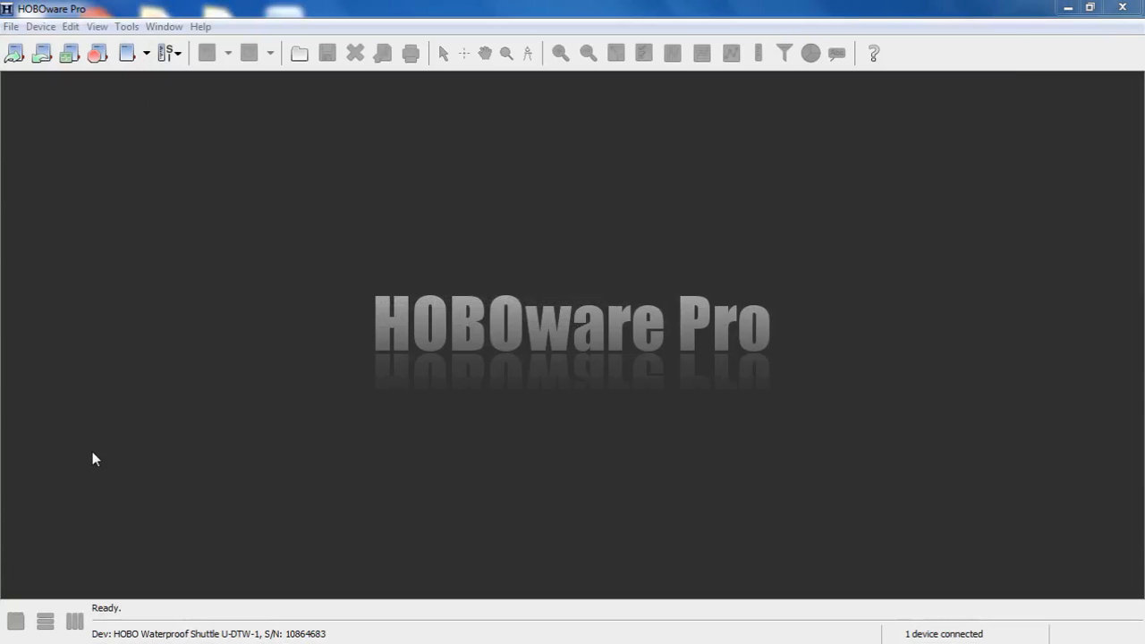
mouse_move(72, 197)
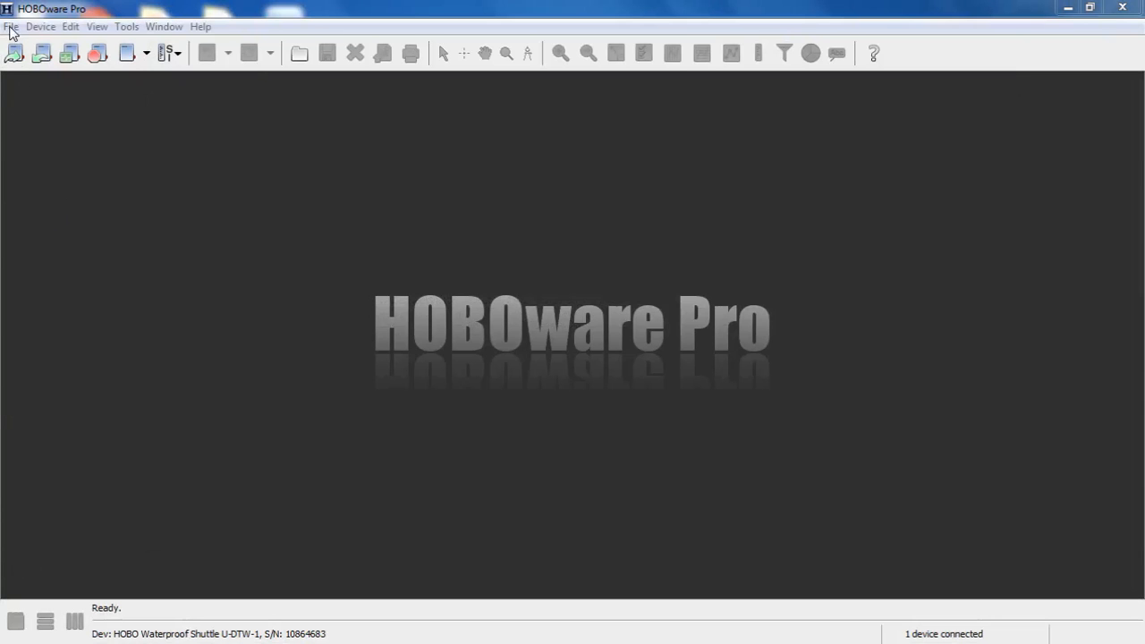
Step: Open the Water Temp.hobo datafile from the shuttle readout folder
left_click(10, 27)
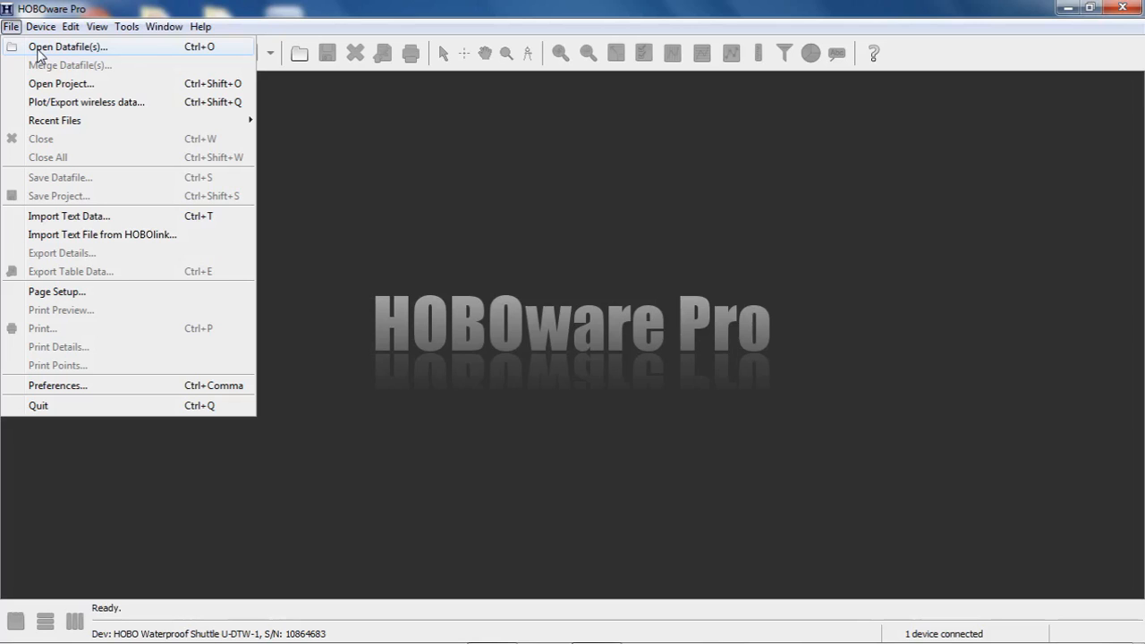
left_click(67, 46)
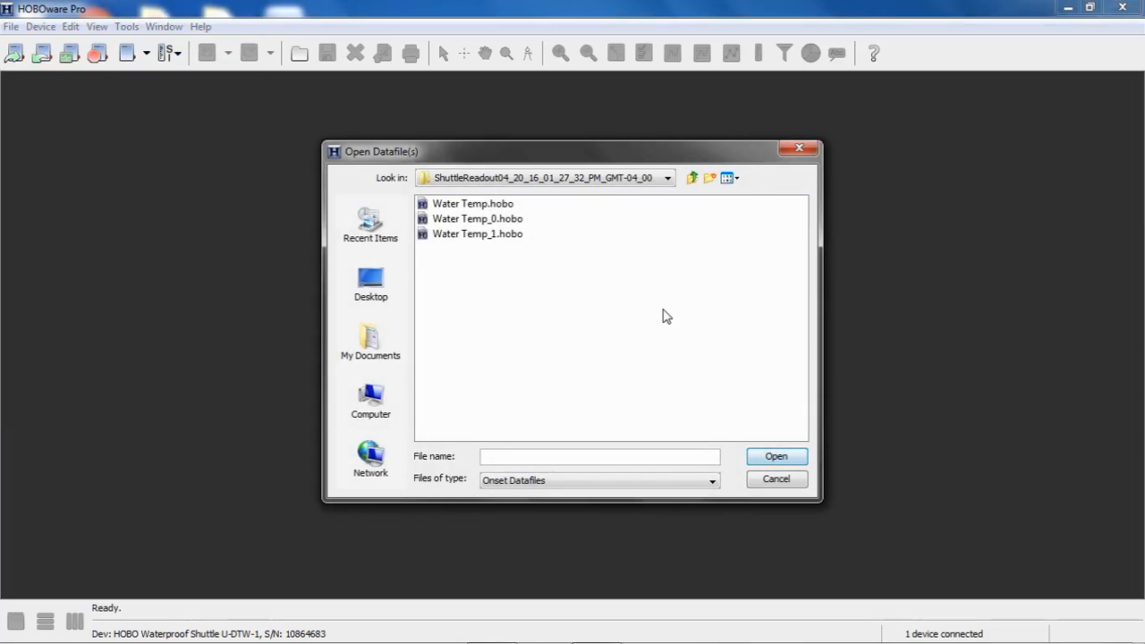
mouse_move(684, 322)
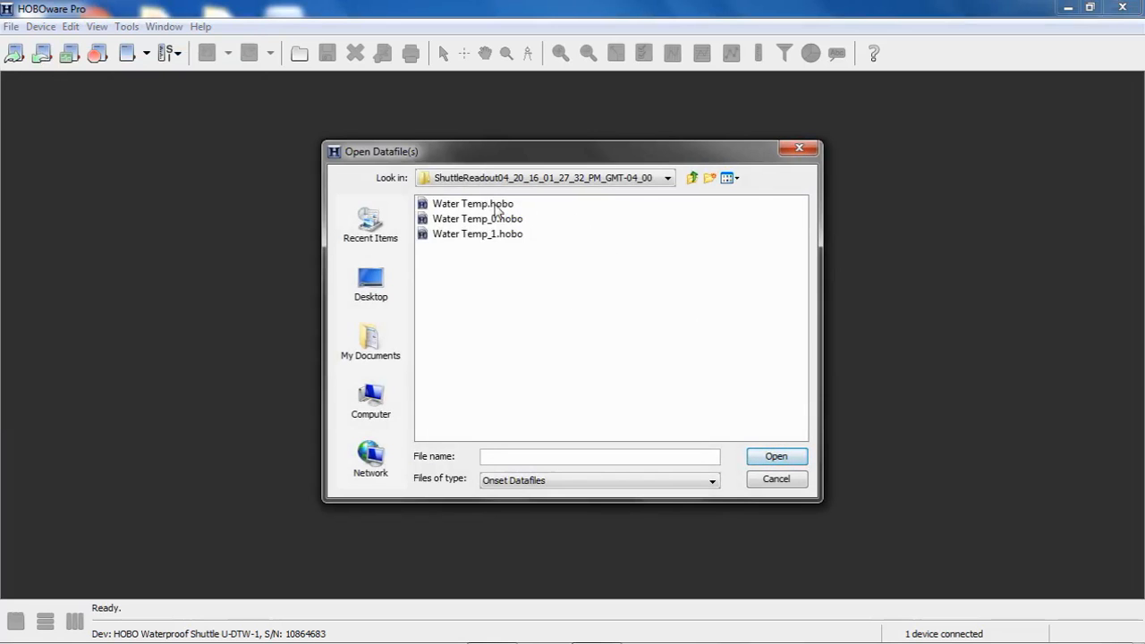
left_click(472, 204)
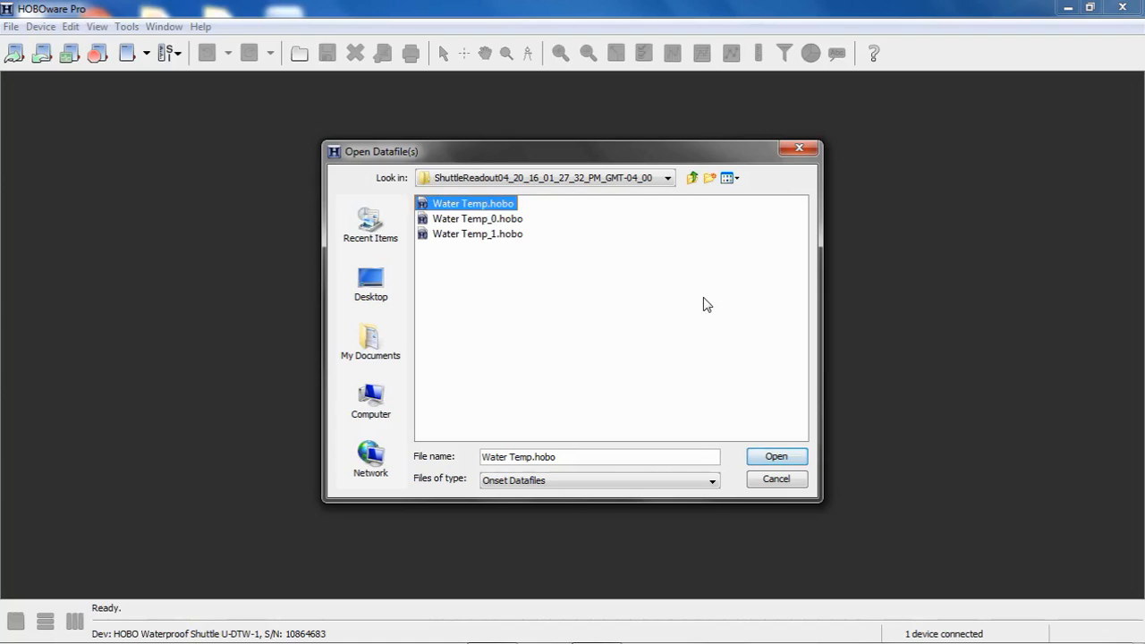
mouse_move(510, 215)
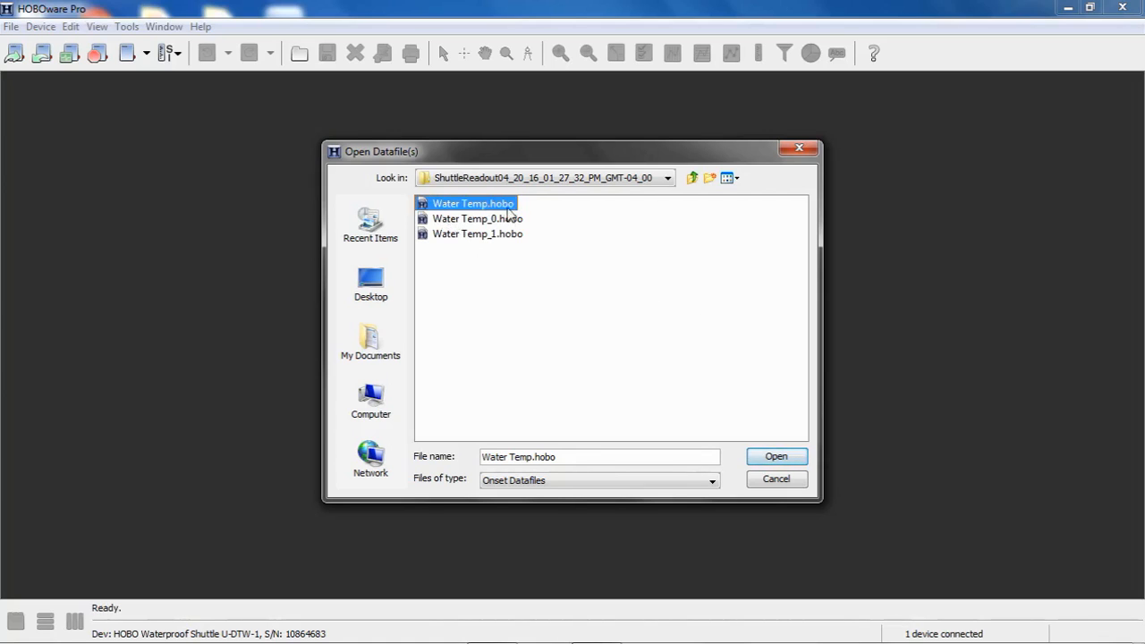
mouse_move(519, 275)
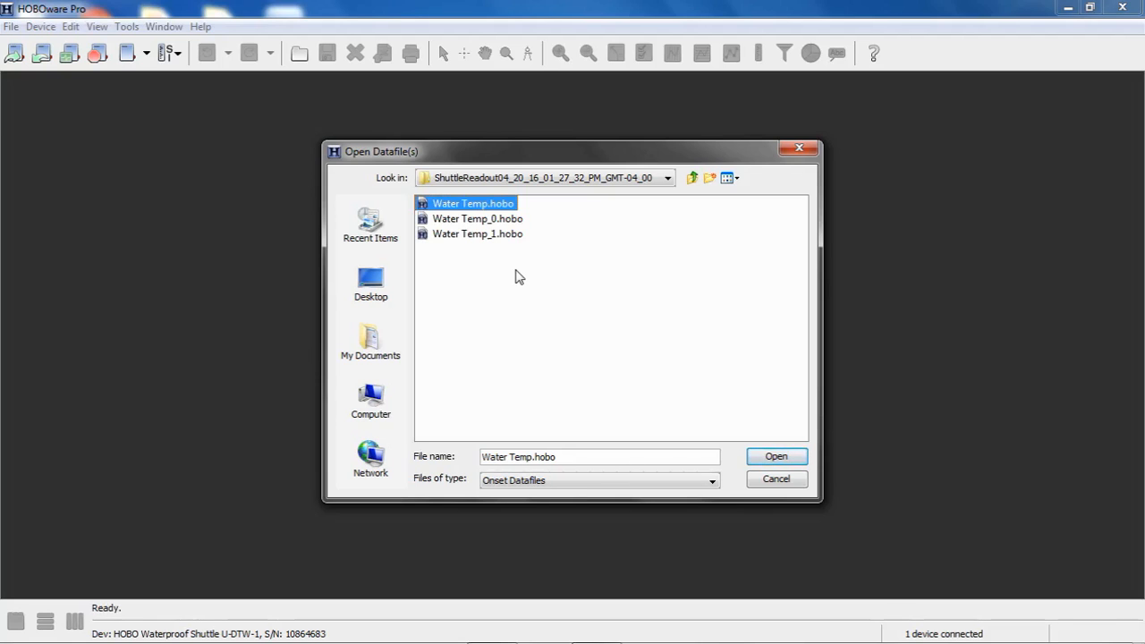
mouse_move(505, 157)
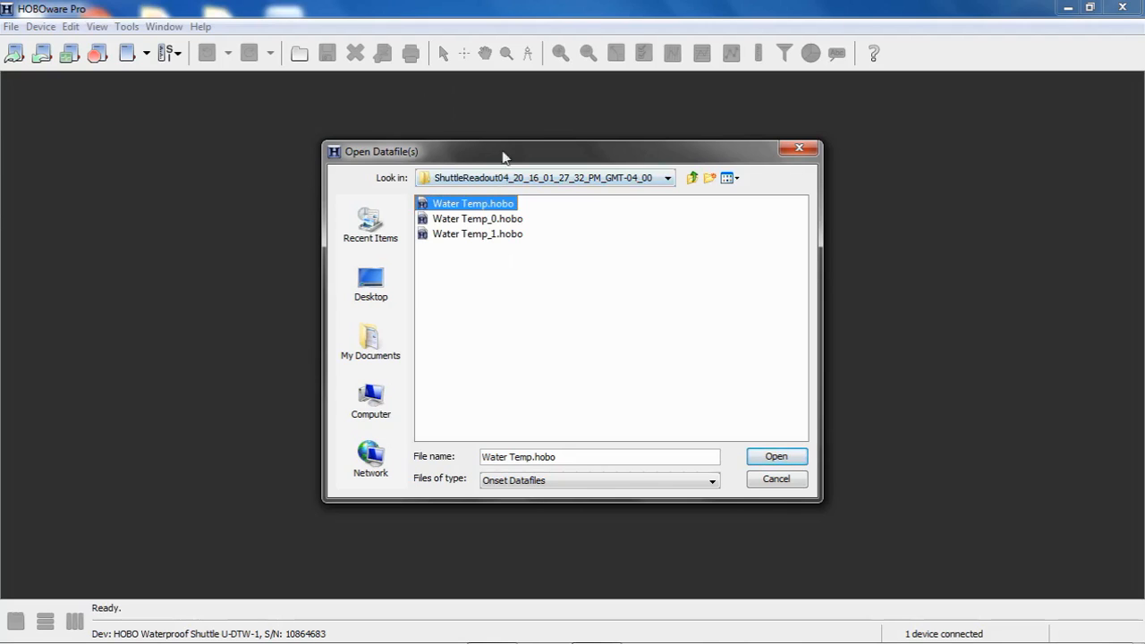
mouse_move(498, 215)
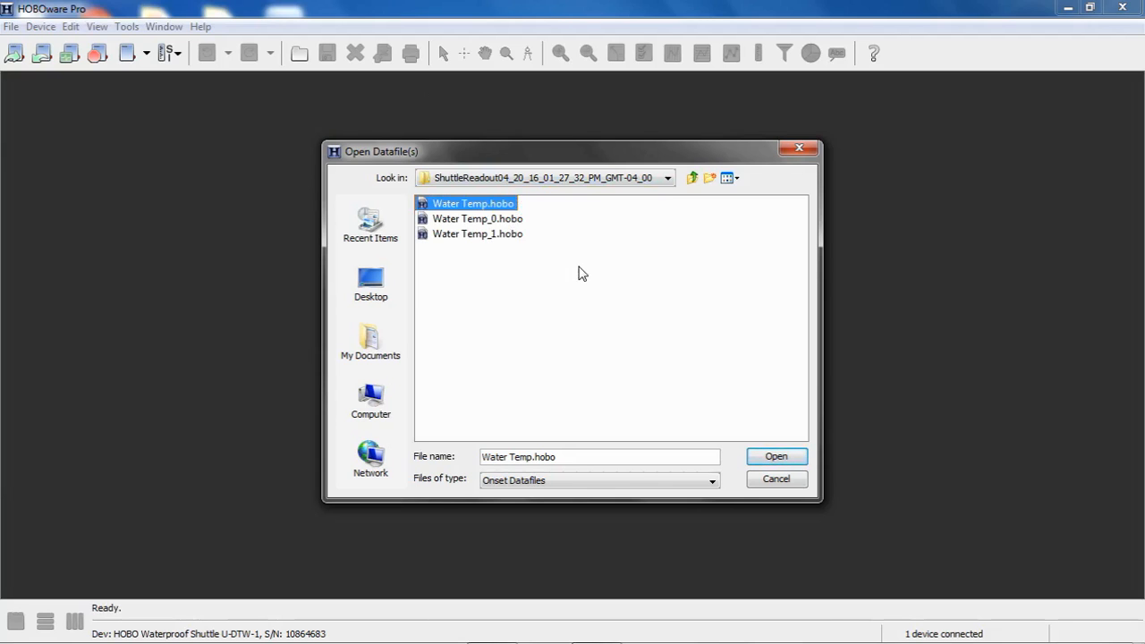
mouse_move(565, 269)
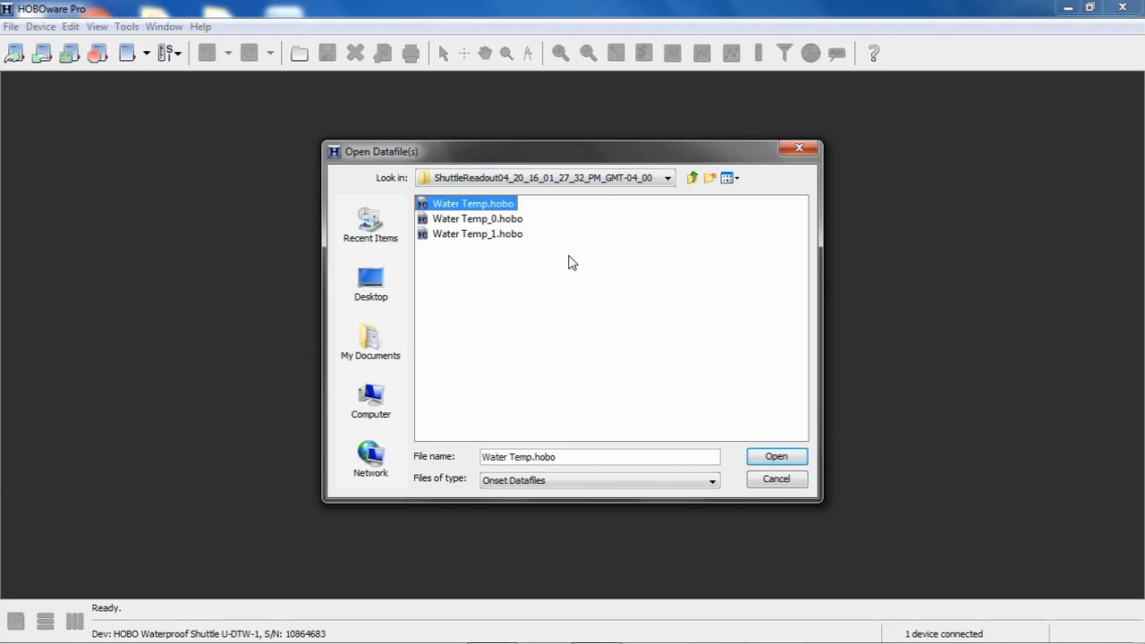
mouse_move(660, 258)
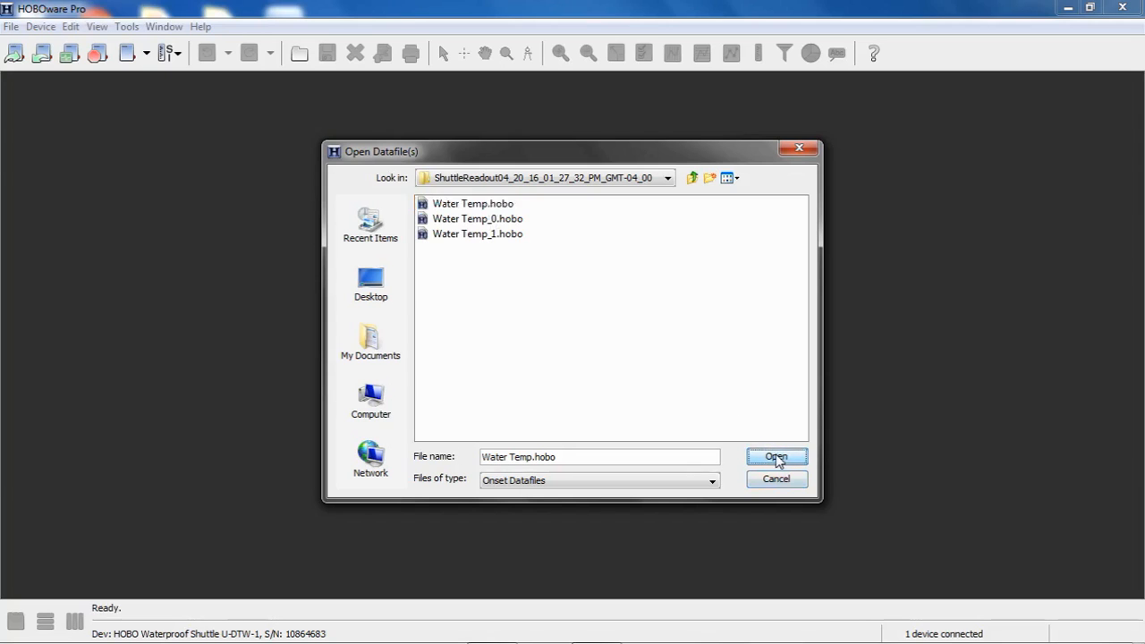
left_click(776, 458)
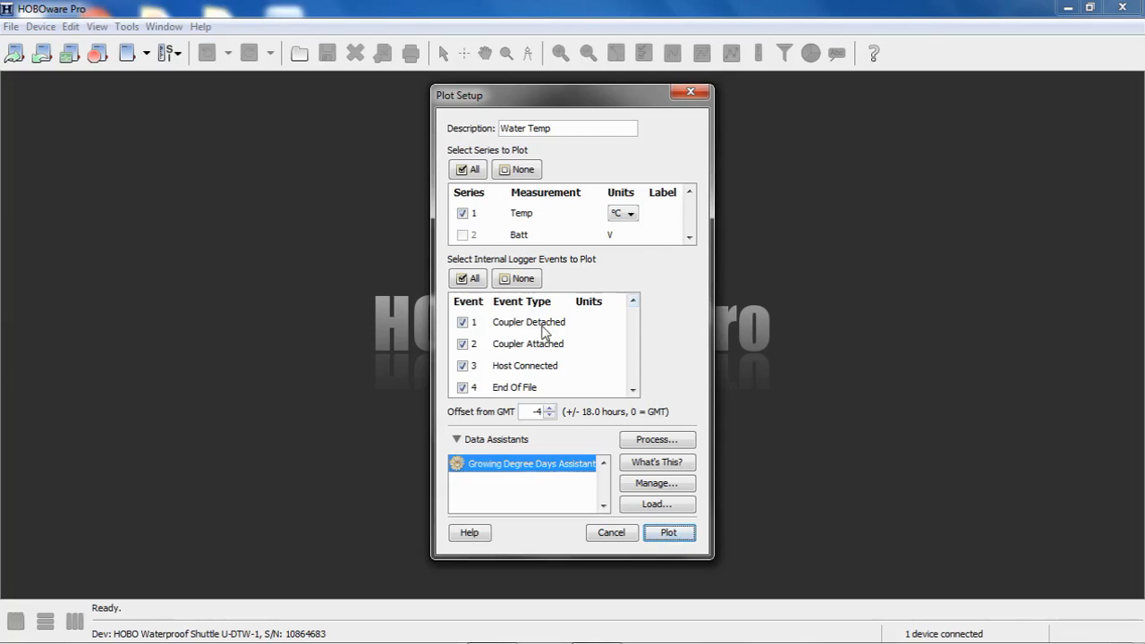
mouse_move(589, 354)
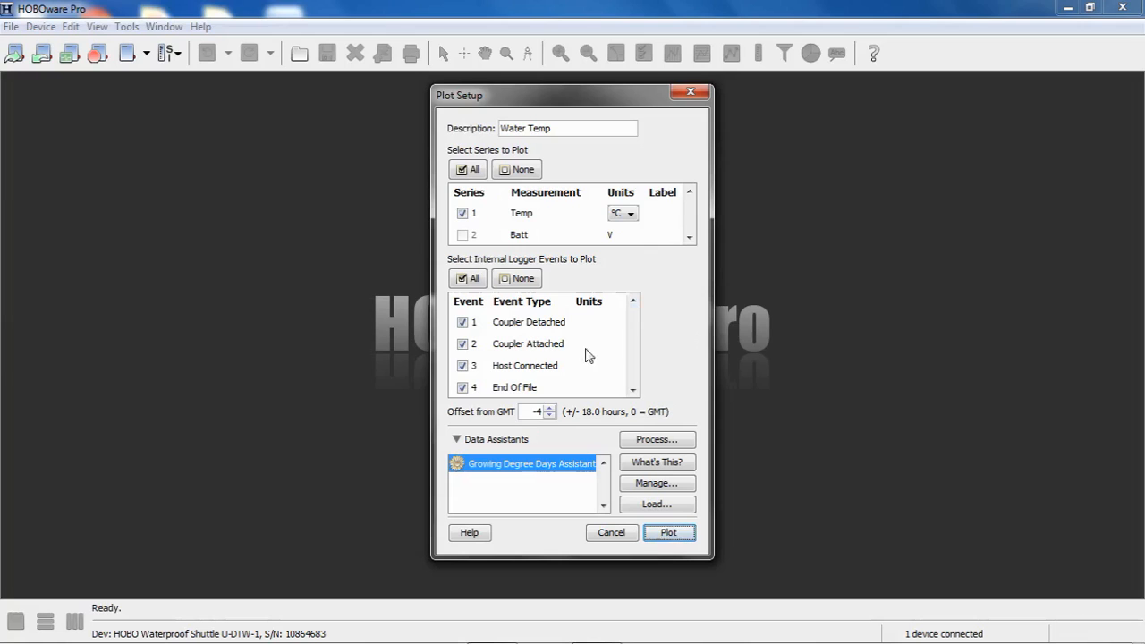
mouse_move(515, 376)
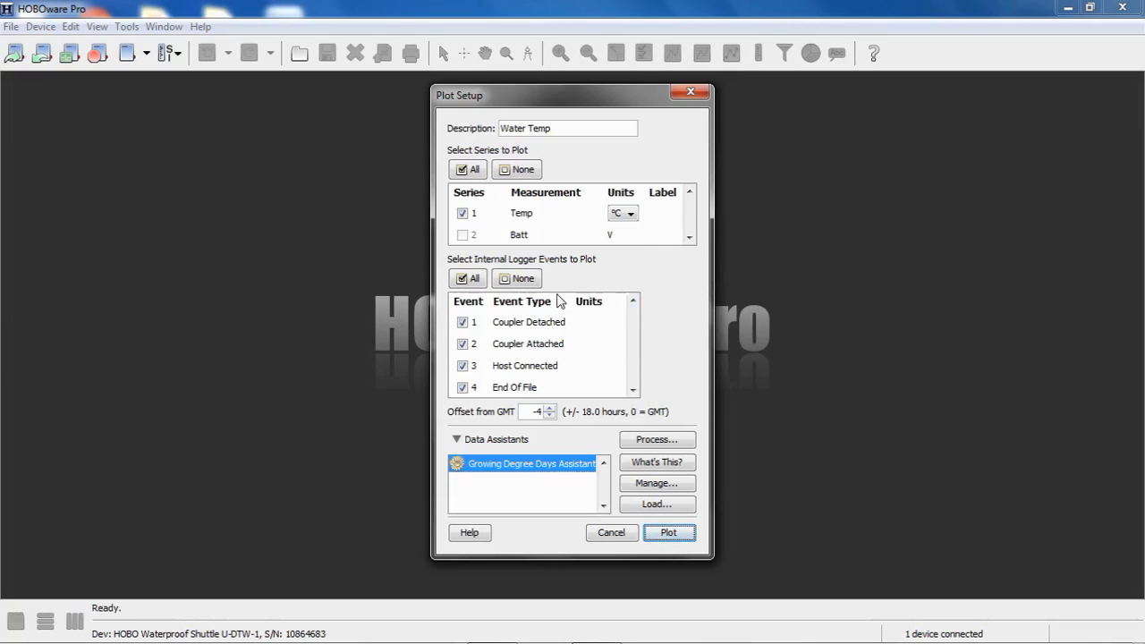
Step: Plot the Temp series as a line graph with all internal logger events excluded
left_click(516, 279)
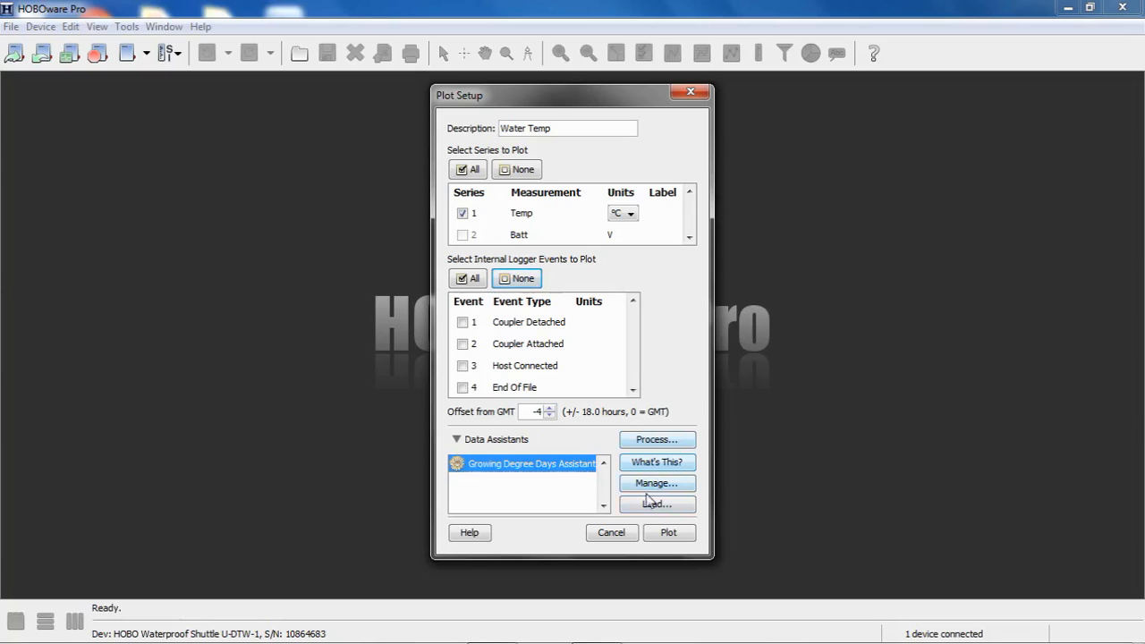
left_click(669, 533)
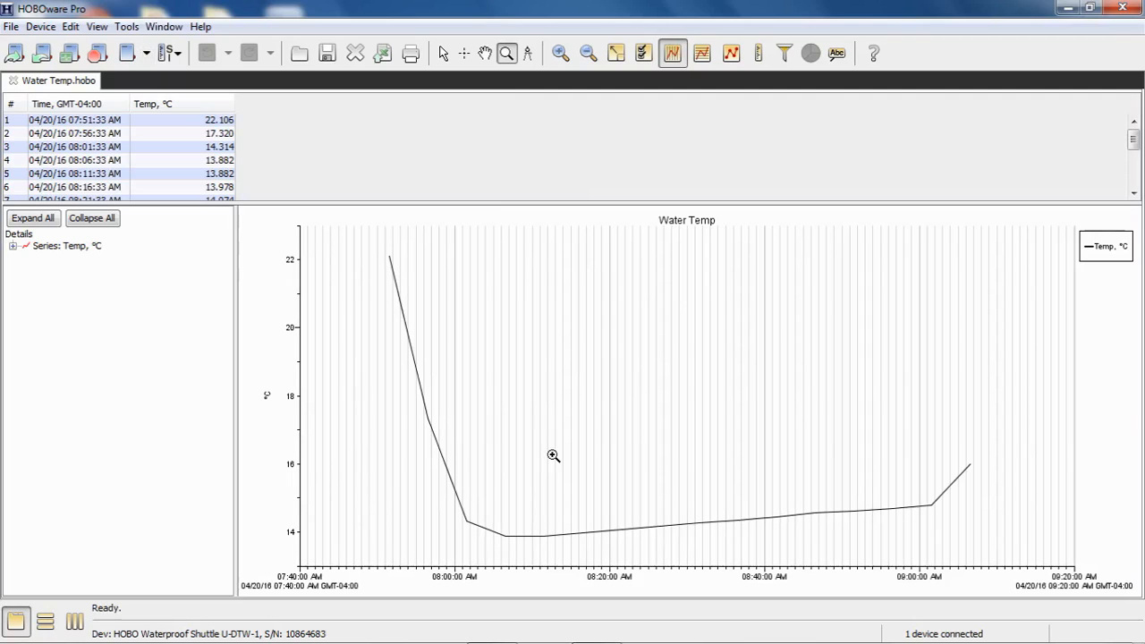
mouse_move(551, 415)
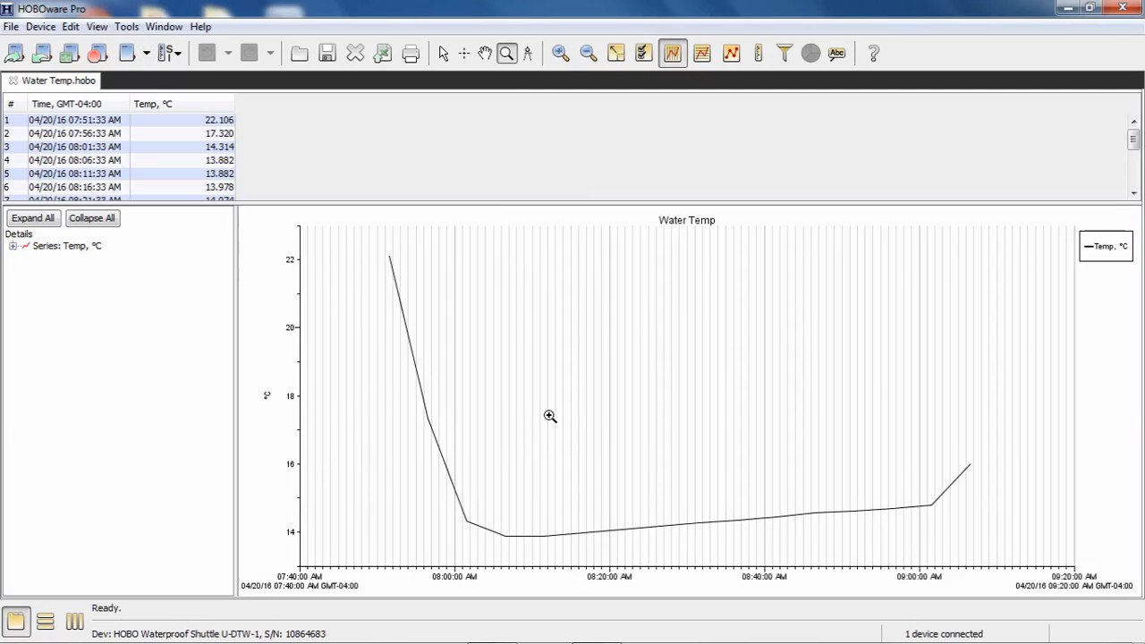
mouse_move(129, 89)
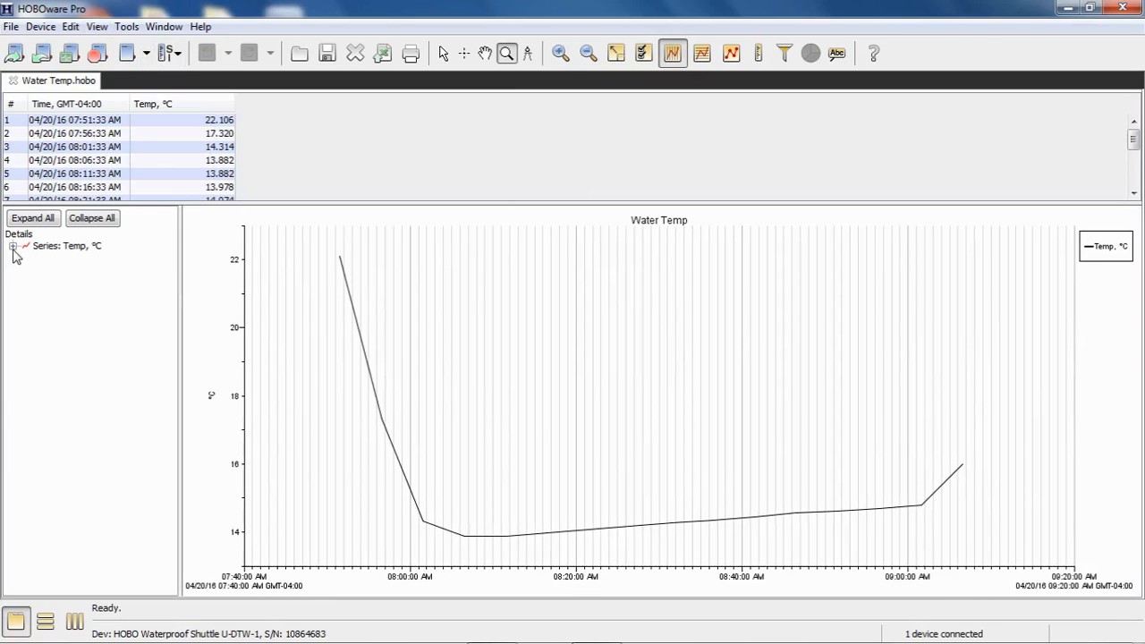
Step: Expand the Temp series Devices and Device Info to read the TidbiT details, then collapse them
left_click(14, 247)
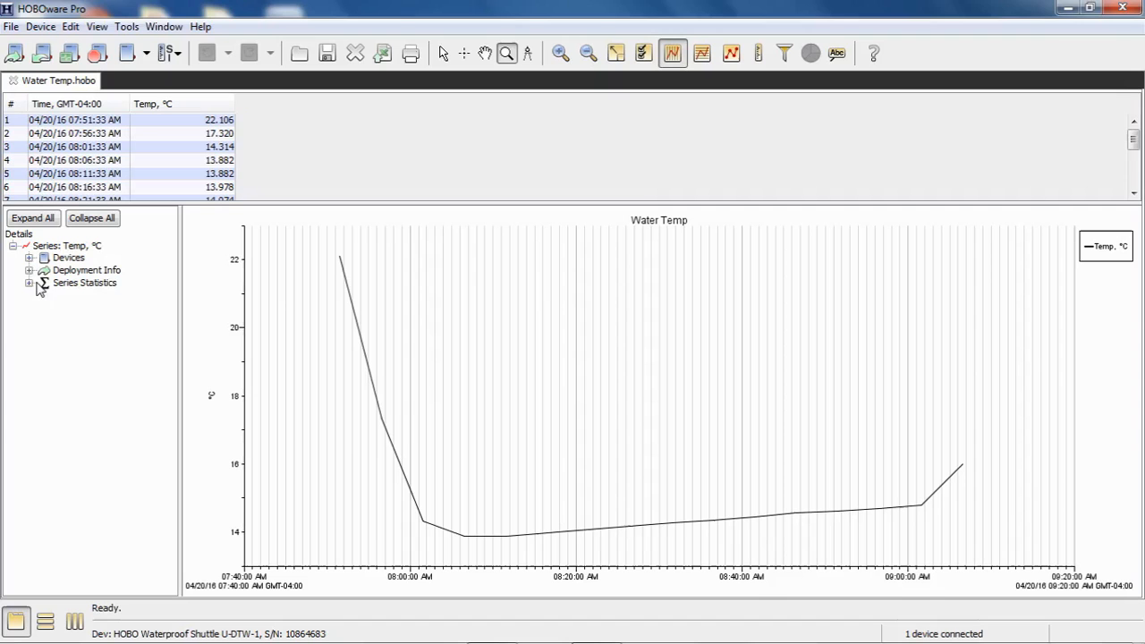
left_click(28, 258)
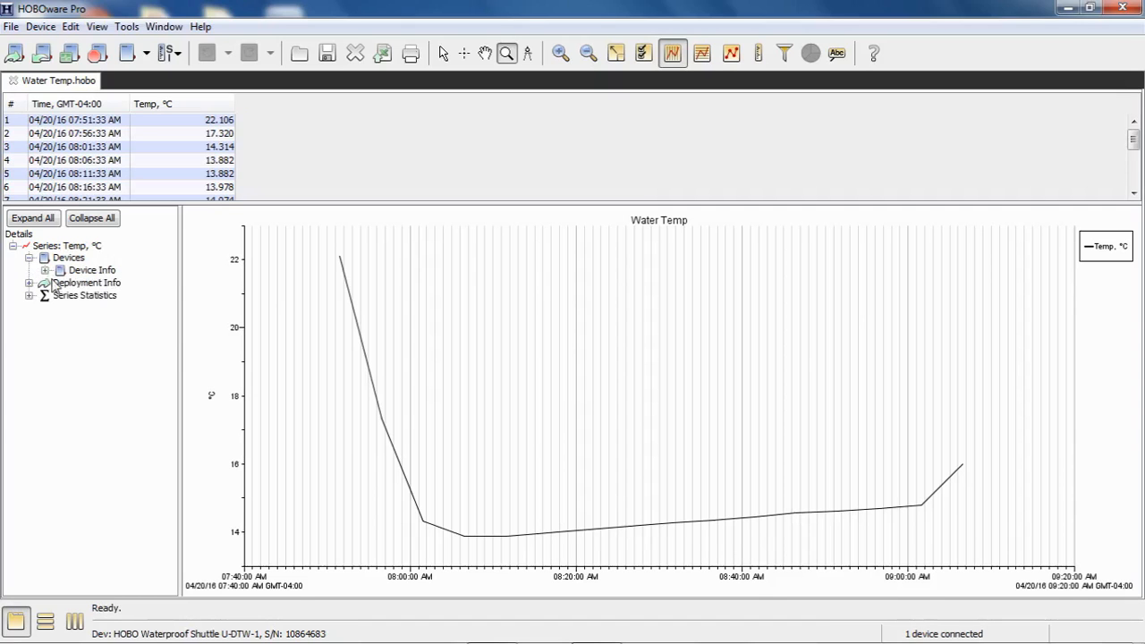
left_click(44, 270)
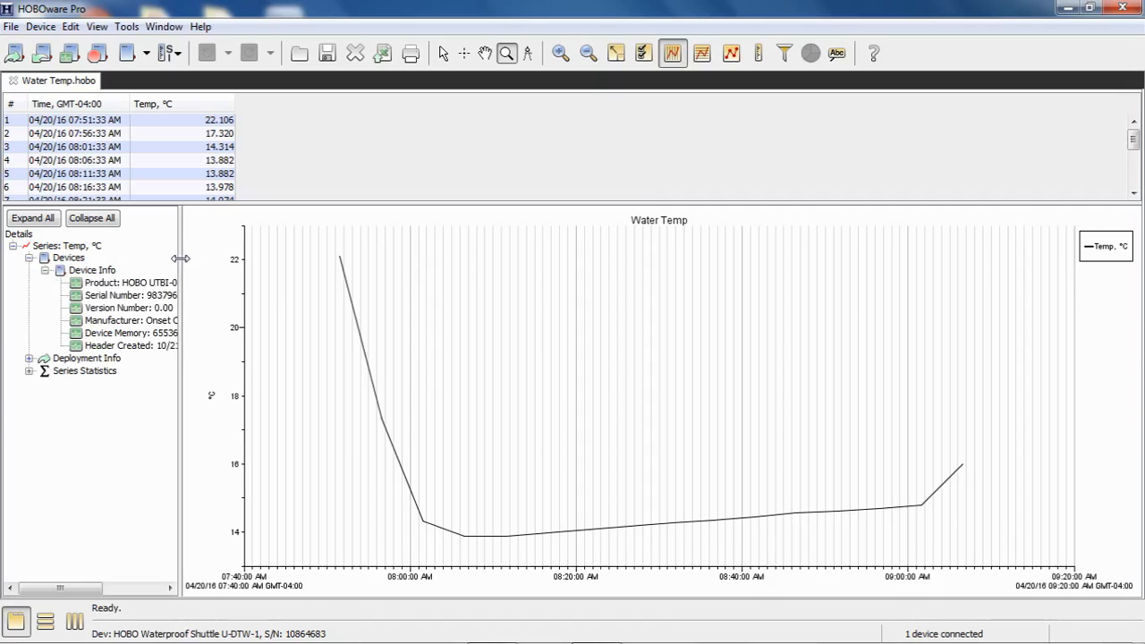
left_click_drag(179, 258, 307, 258)
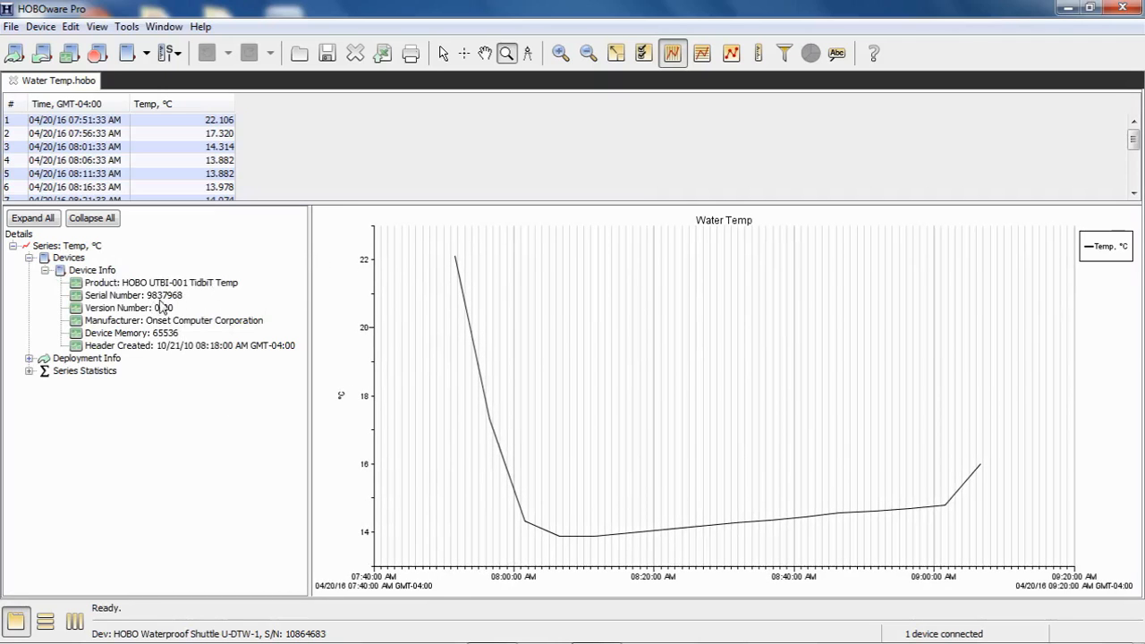
left_click(47, 270)
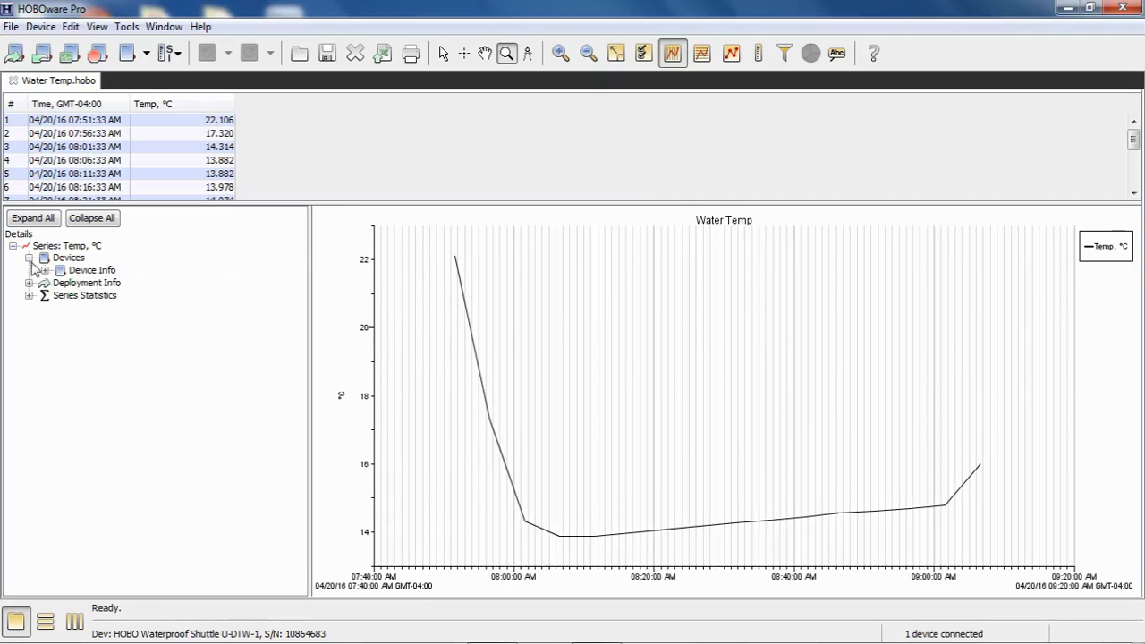
left_click(28, 258)
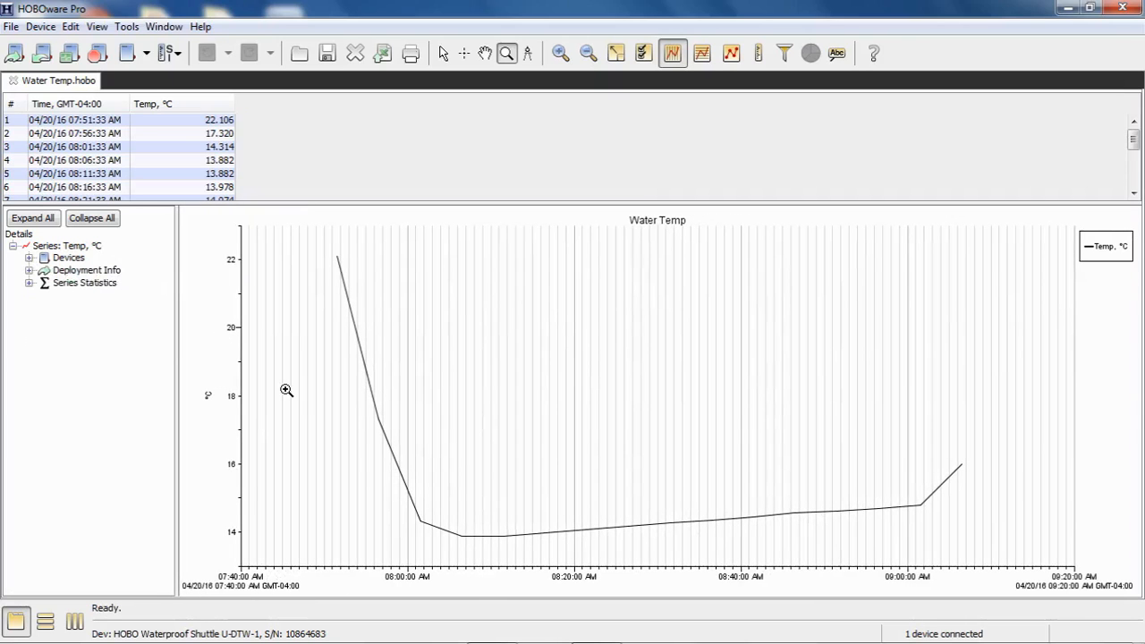
mouse_move(406, 476)
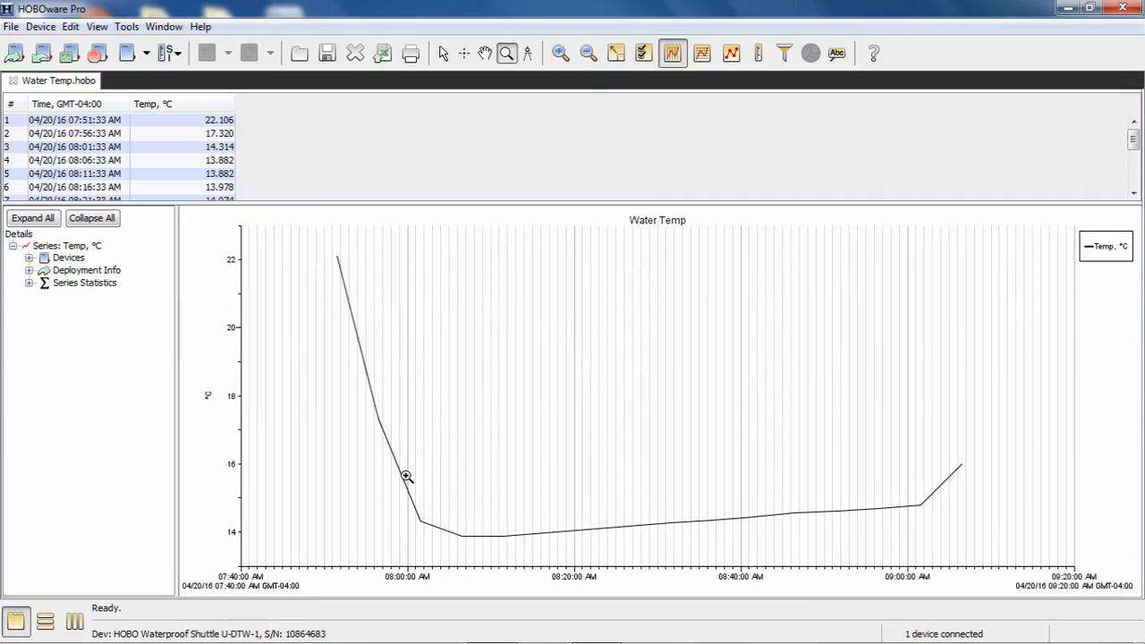
mouse_move(661, 528)
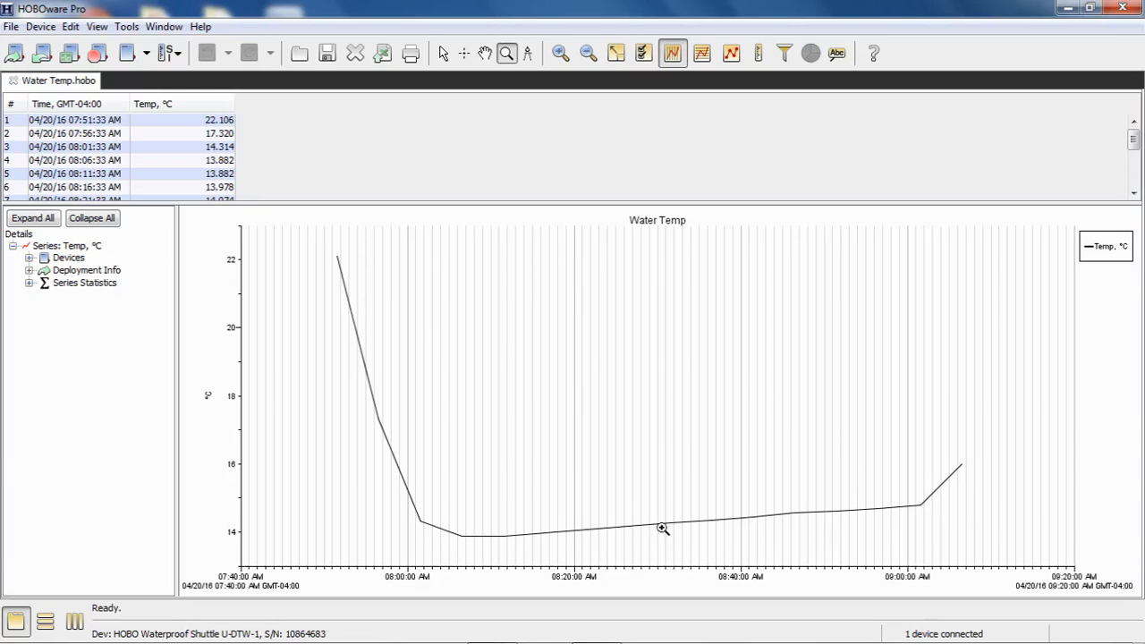
mouse_move(634, 365)
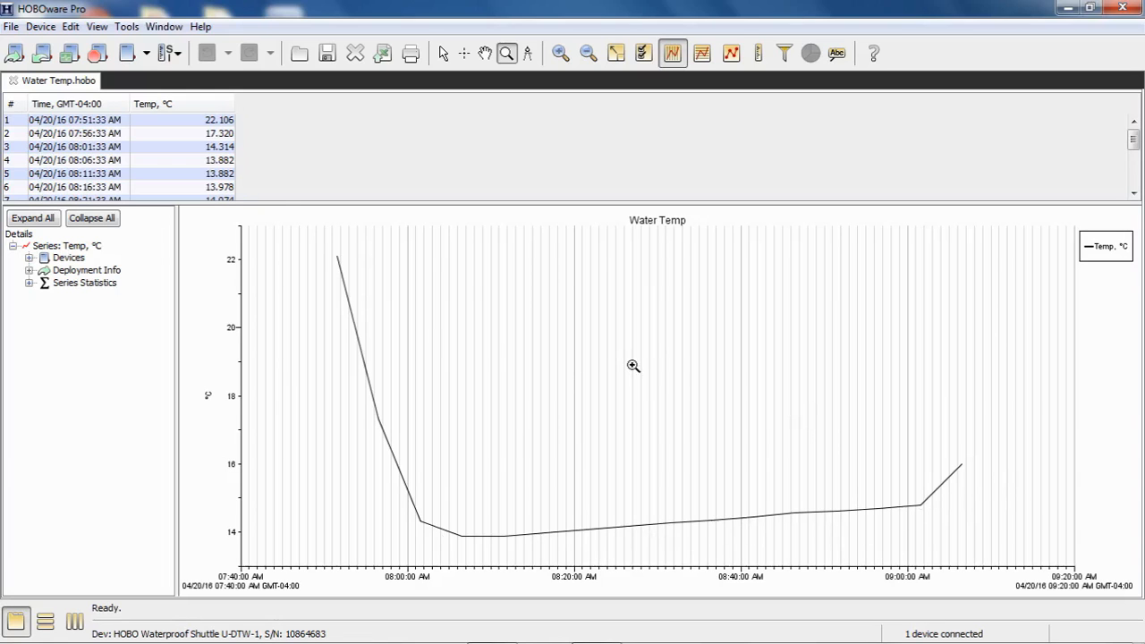
mouse_move(324, 161)
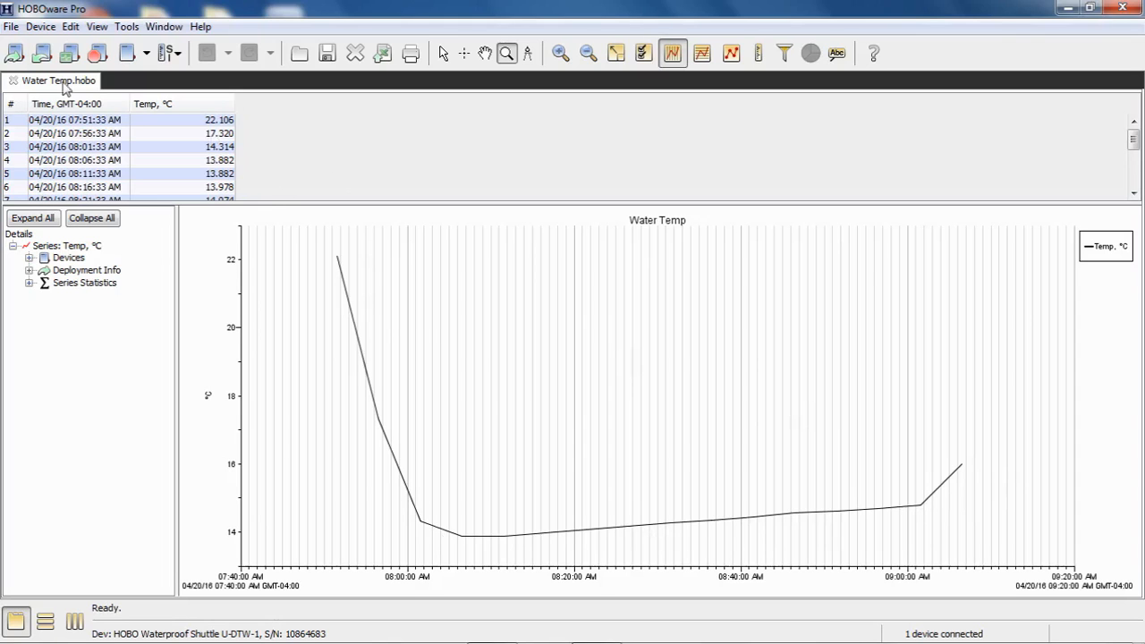
Step: Merge Datafile(s): select Water Temp_0.hobo and Water Temp_1.hobo and open them for merging
left_click(10, 27)
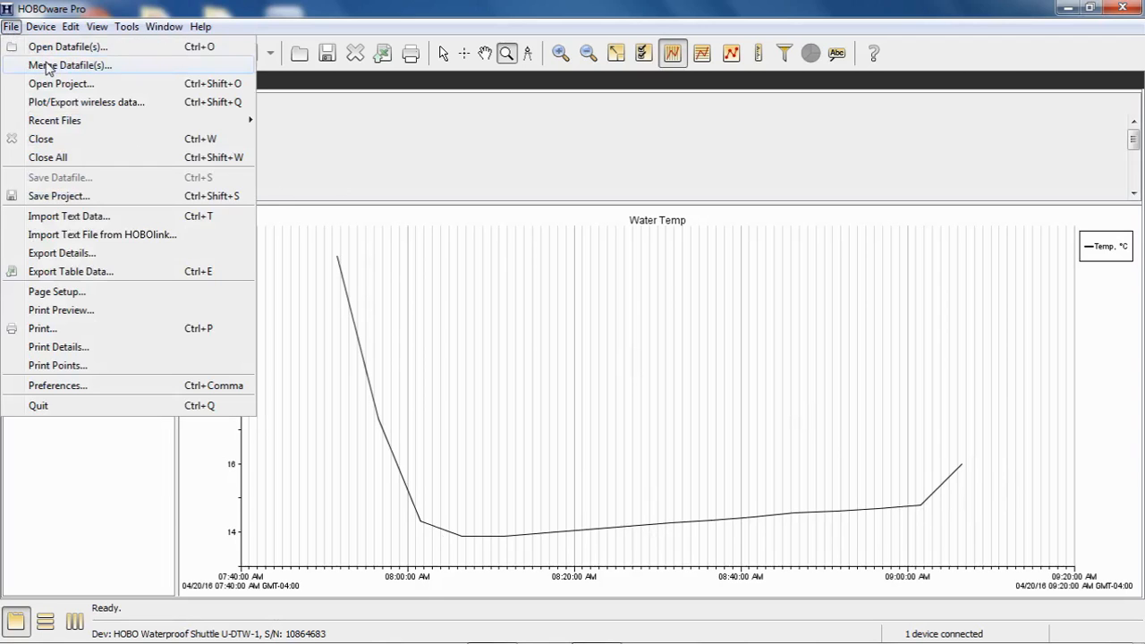
mouse_move(33, 71)
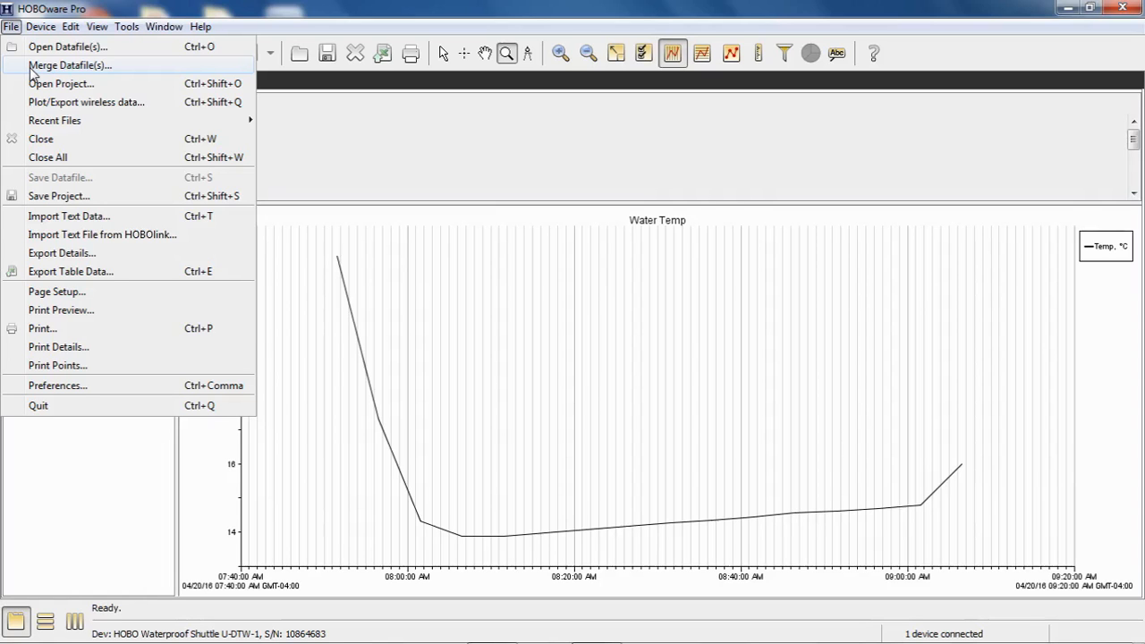
left_click(69, 64)
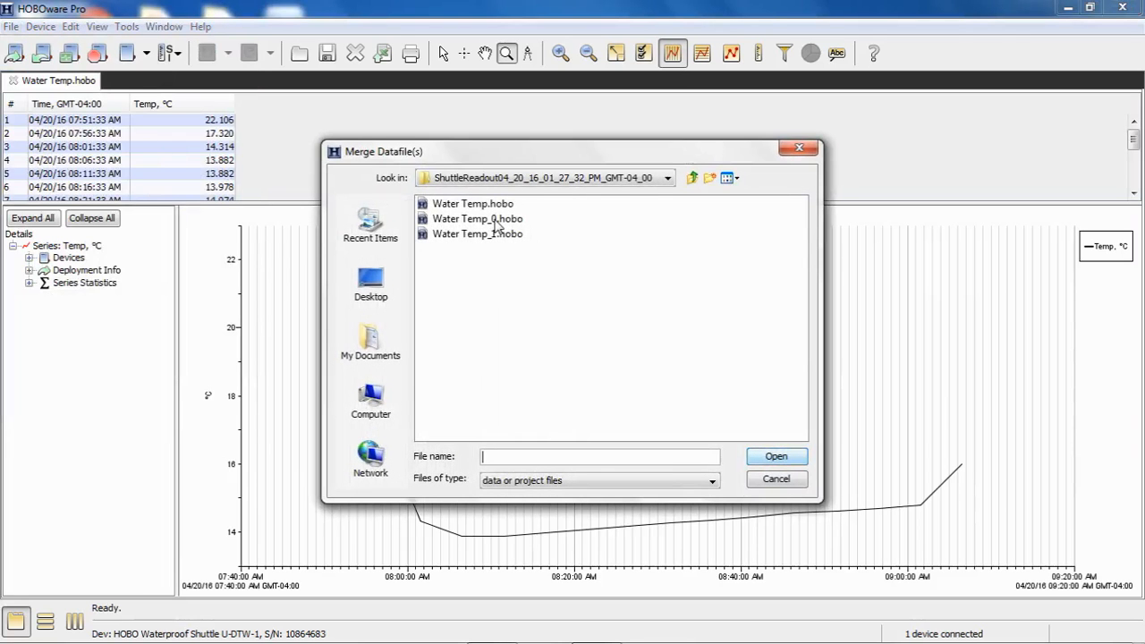
mouse_move(490, 240)
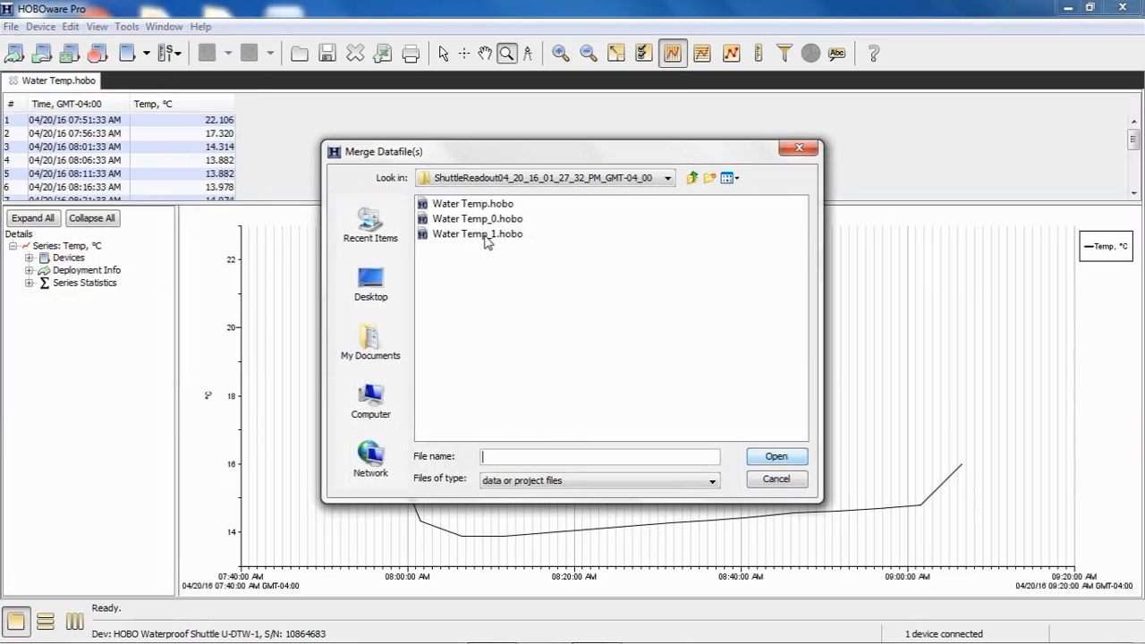
mouse_move(476, 229)
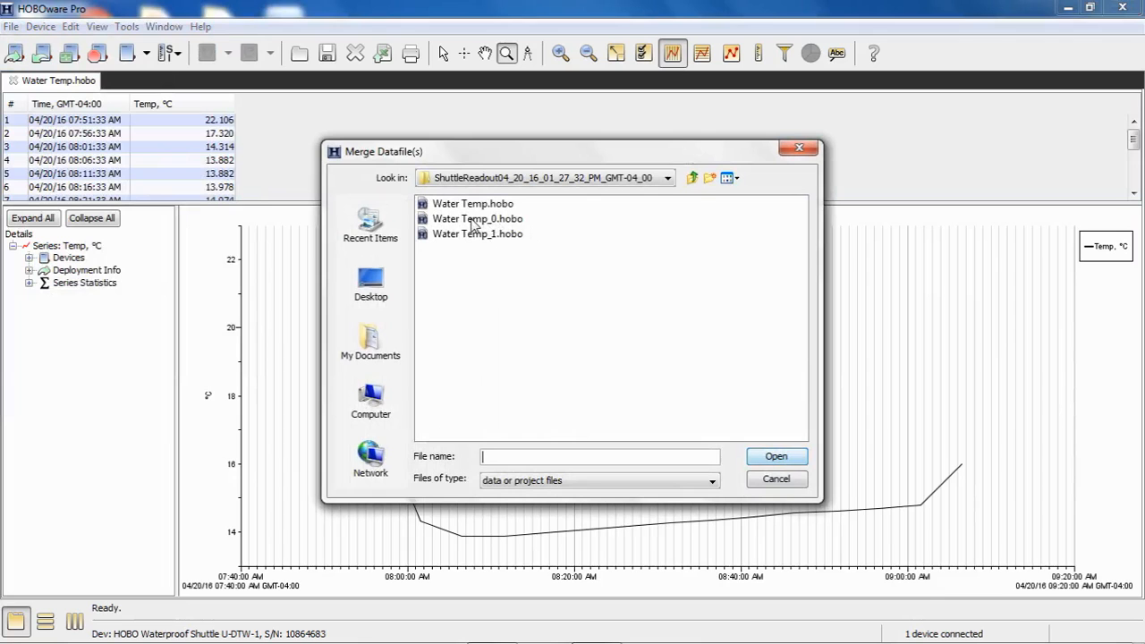
left_click(476, 219)
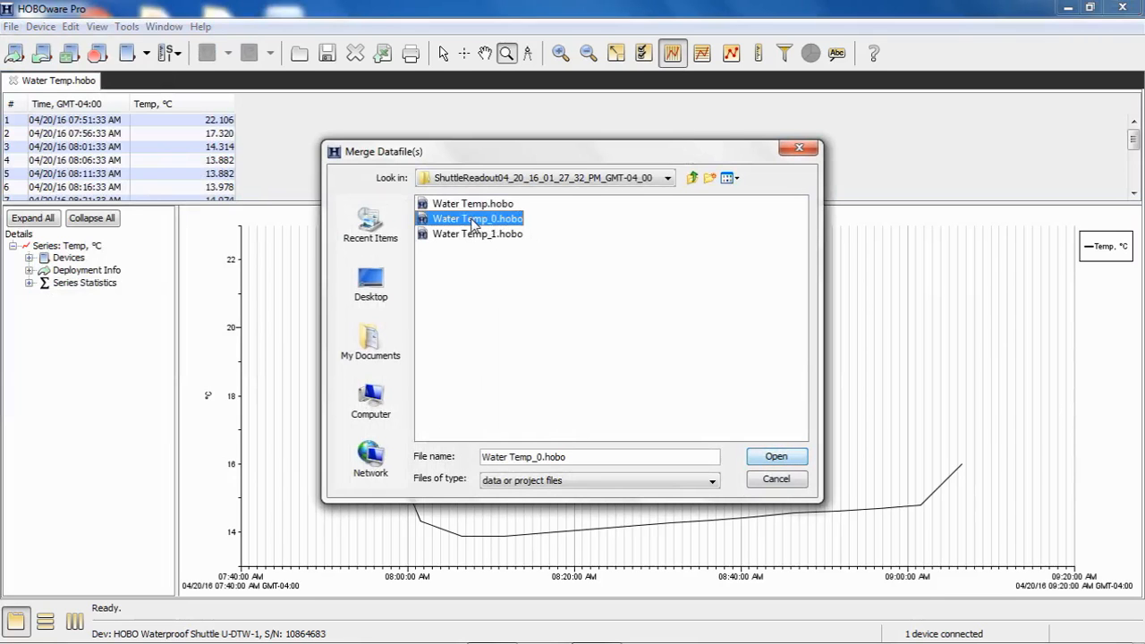
mouse_move(472, 242)
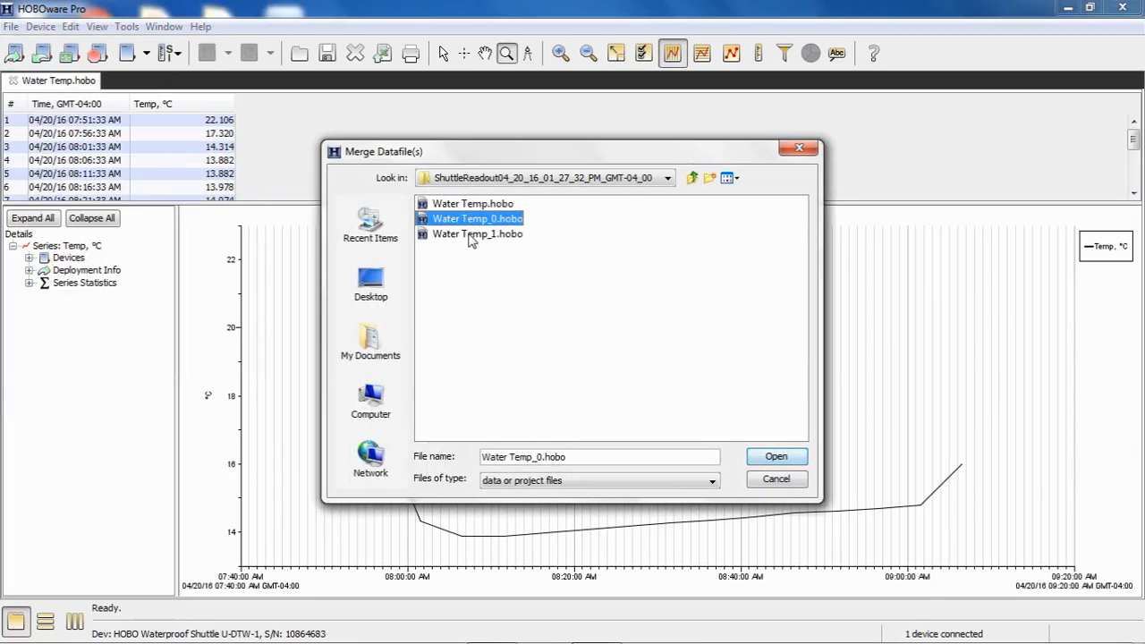
left_click(476, 233)
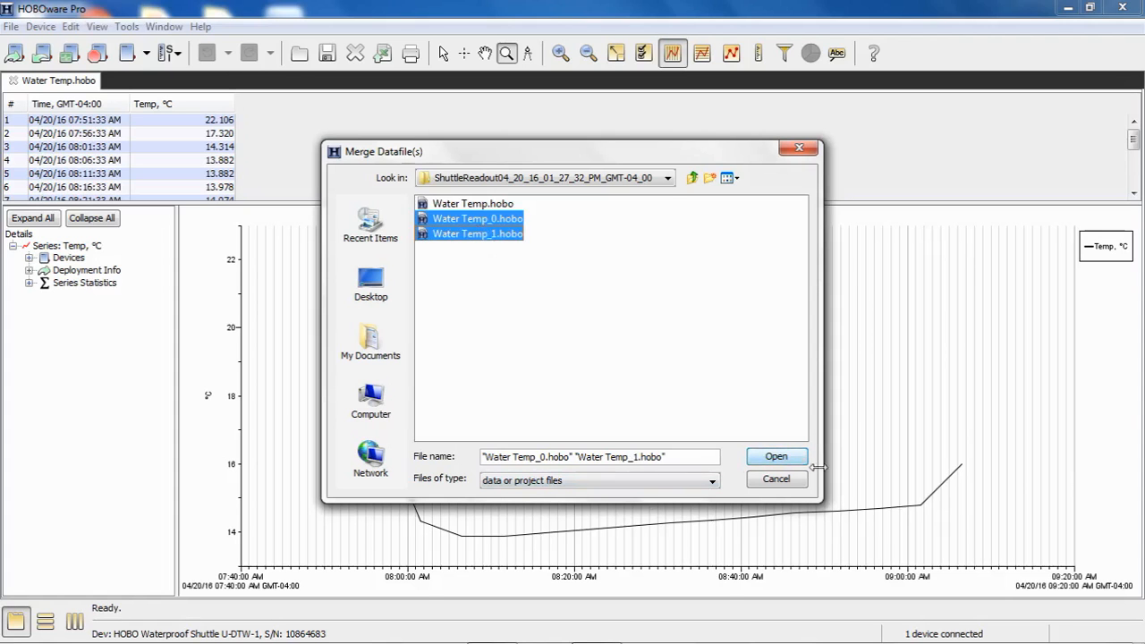
left_click(776, 456)
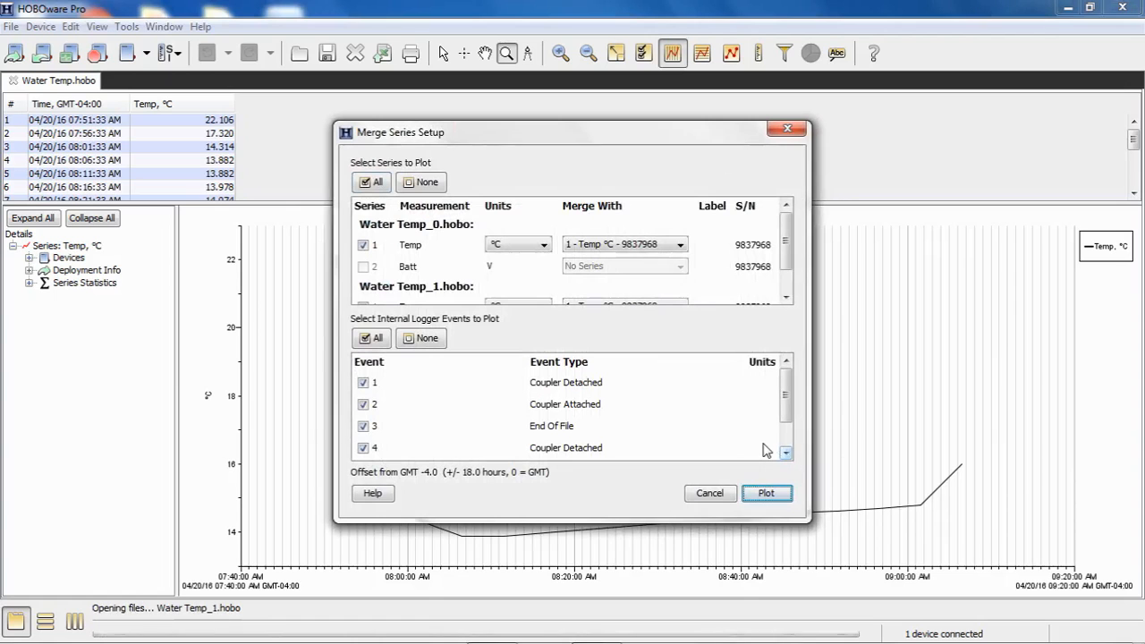
mouse_move(744, 442)
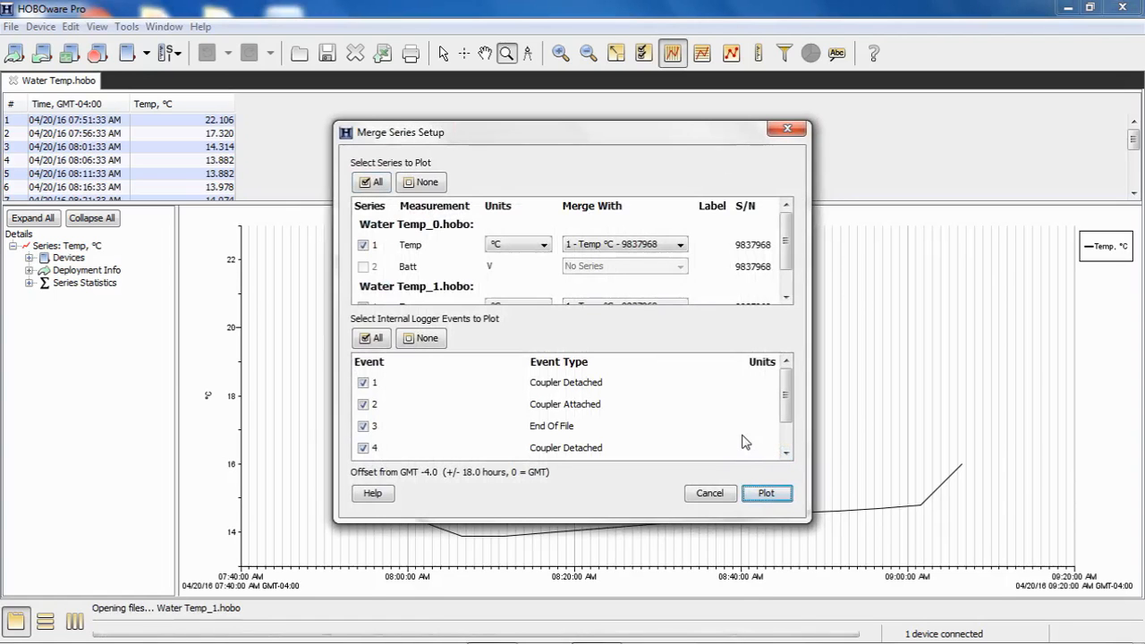
mouse_move(812, 277)
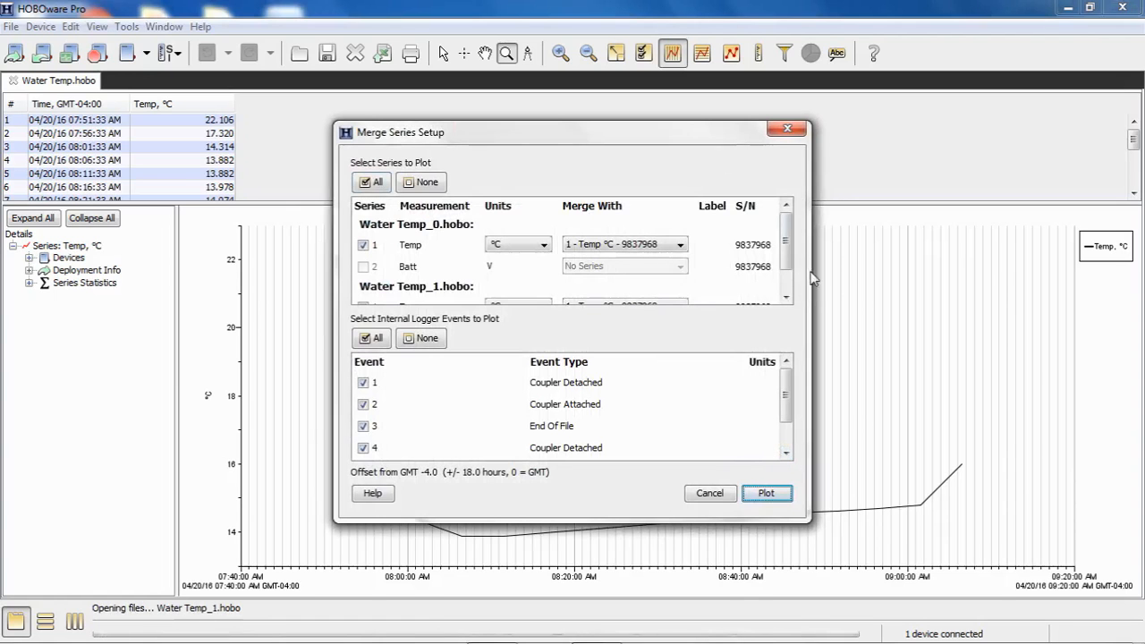
Step: Uncheck all logger events and set the Temp series to merge with '1 - Temp °C'
scroll("down", 3)
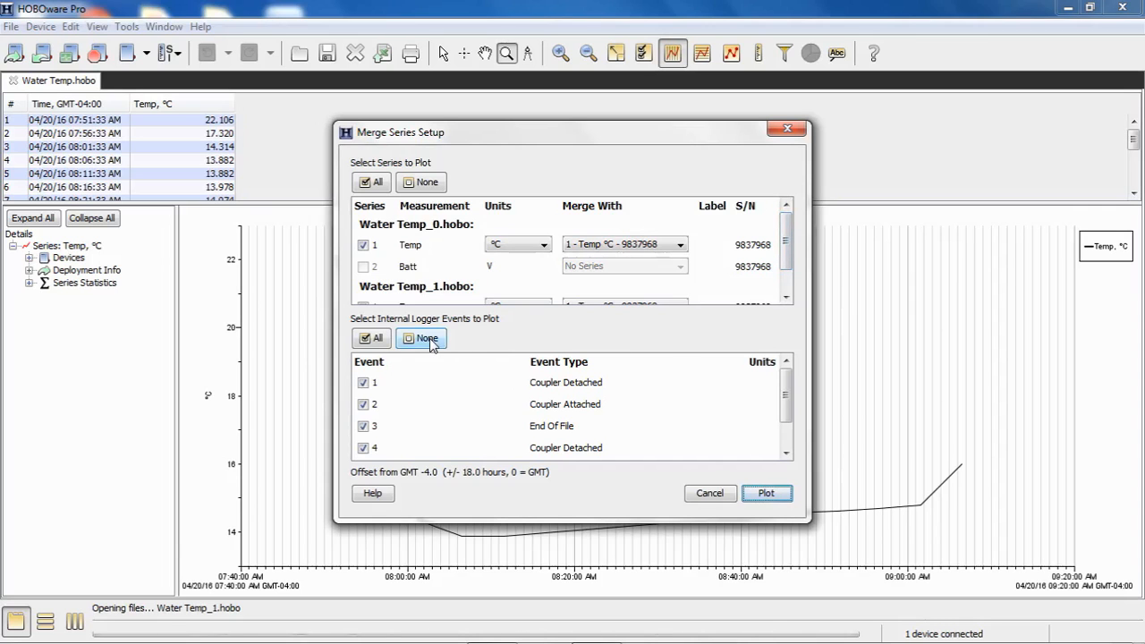
left_click(421, 338)
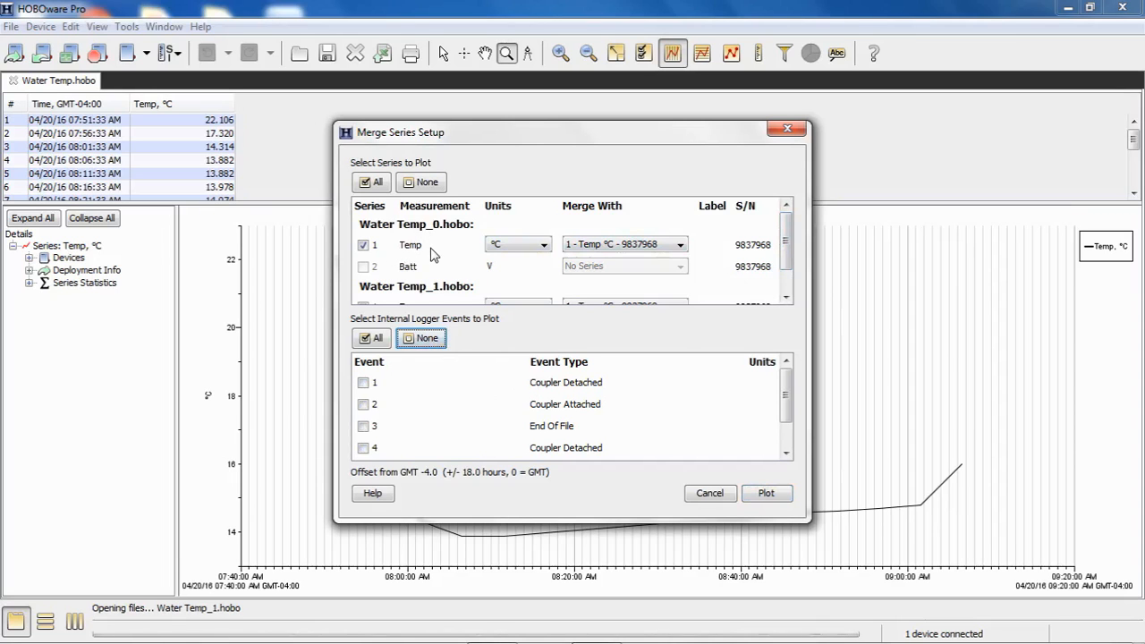
mouse_move(599, 257)
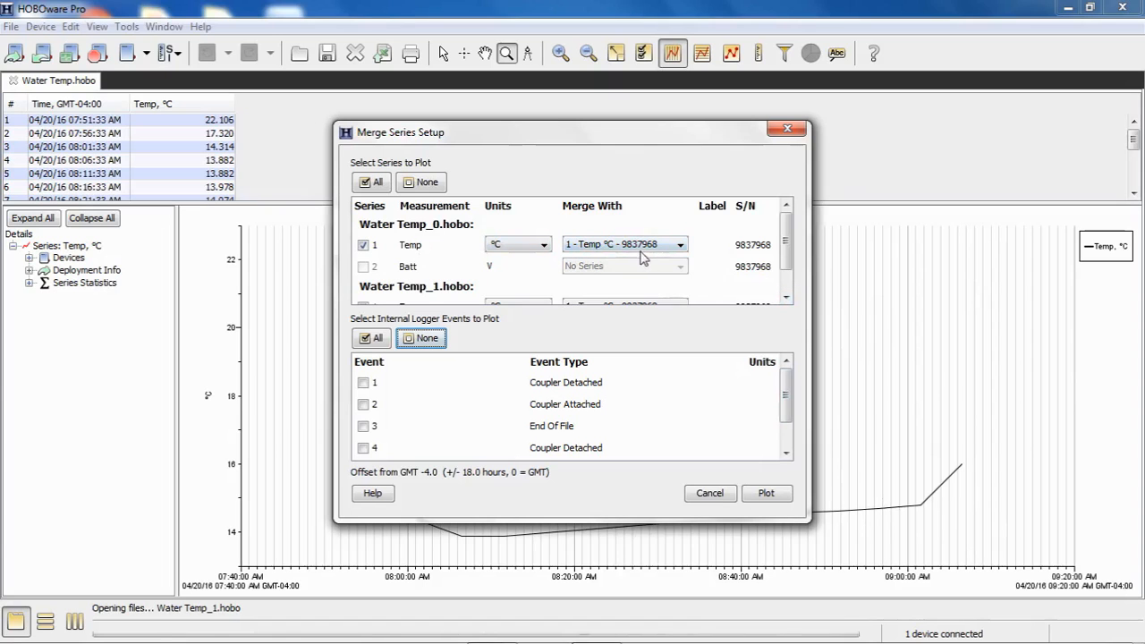
mouse_move(673, 258)
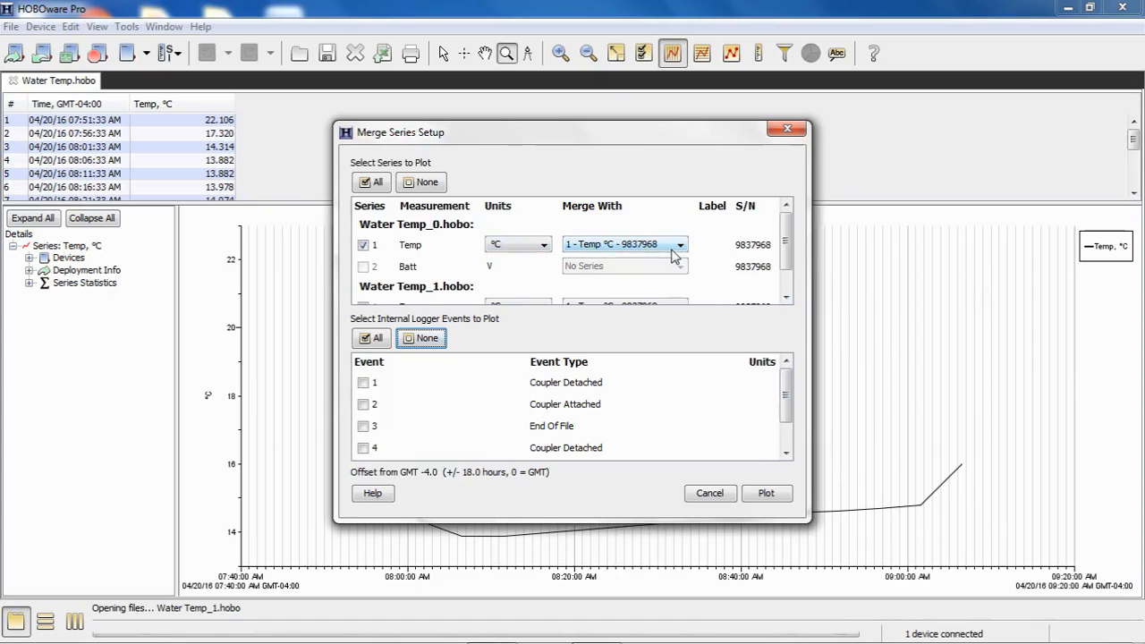
left_click(680, 243)
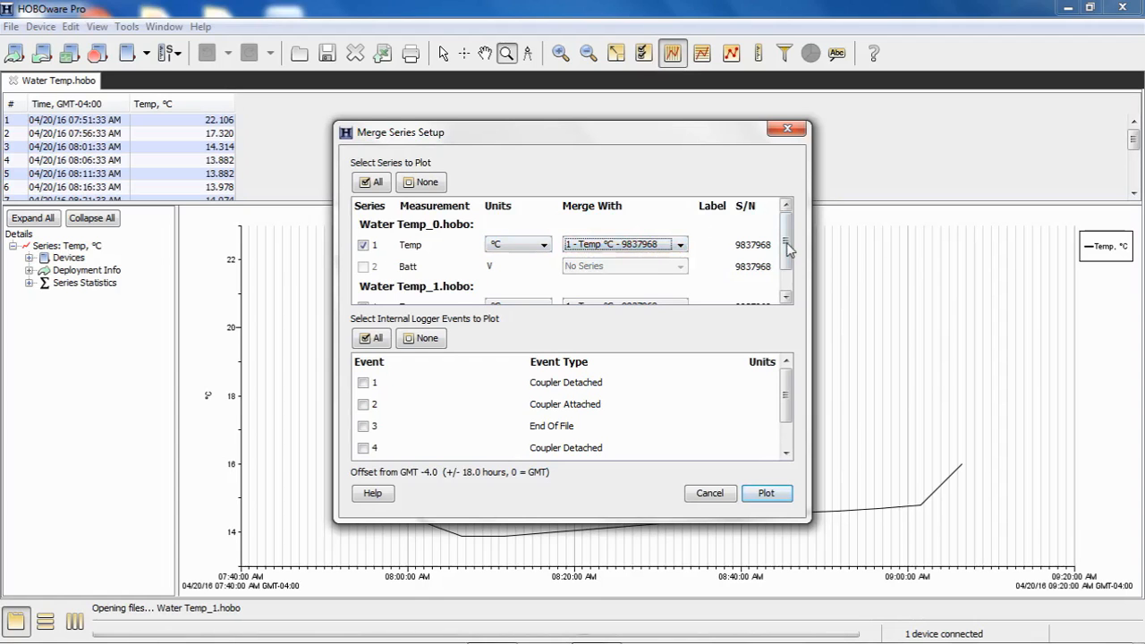
scroll("down", 3)
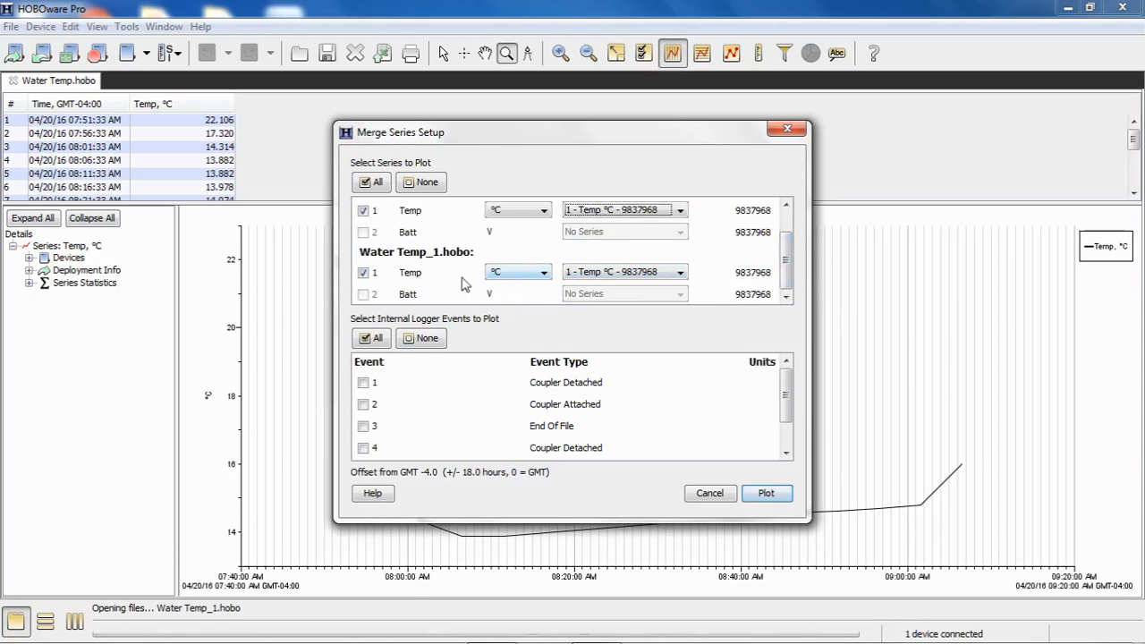
mouse_move(415, 284)
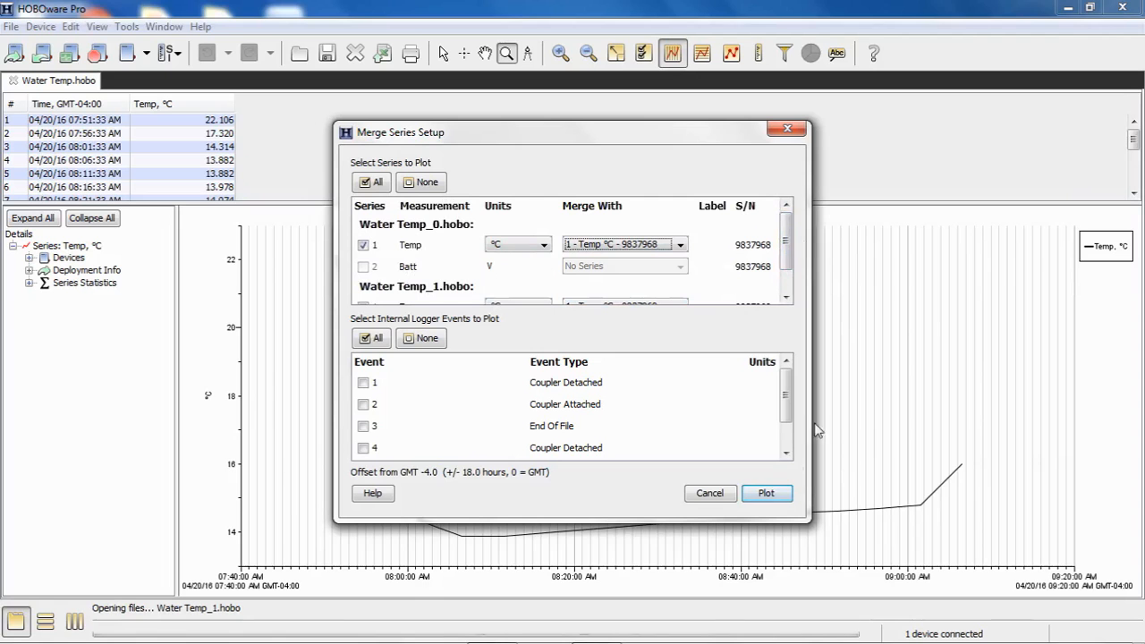
Step: Plot the merged temperature series as one extended Water Temp line graph
left_click(765, 494)
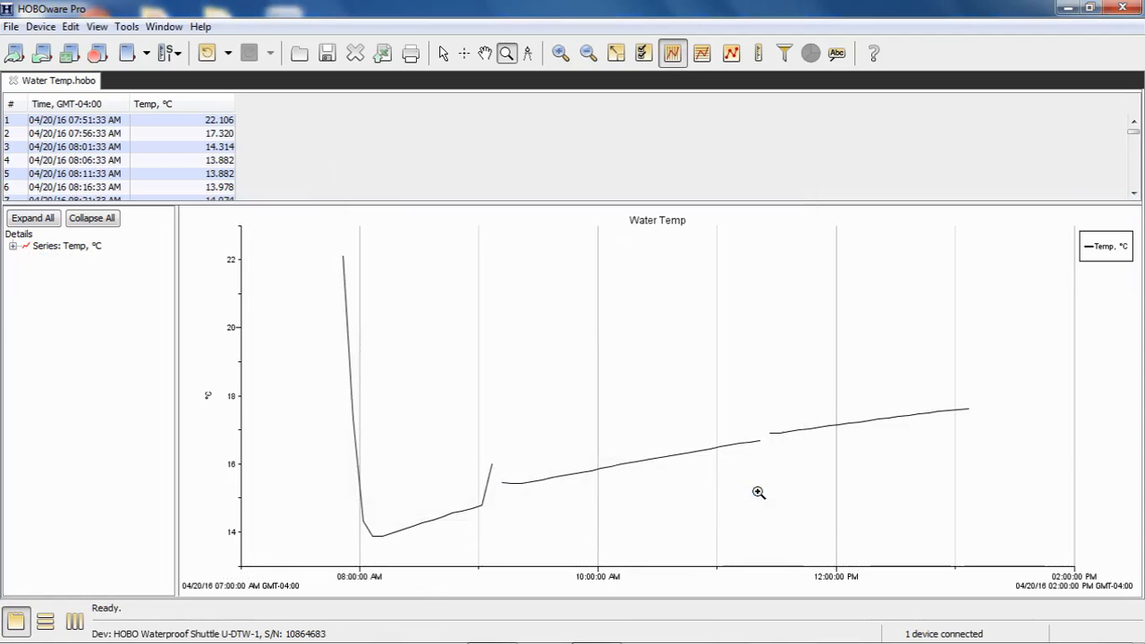
mouse_move(343, 307)
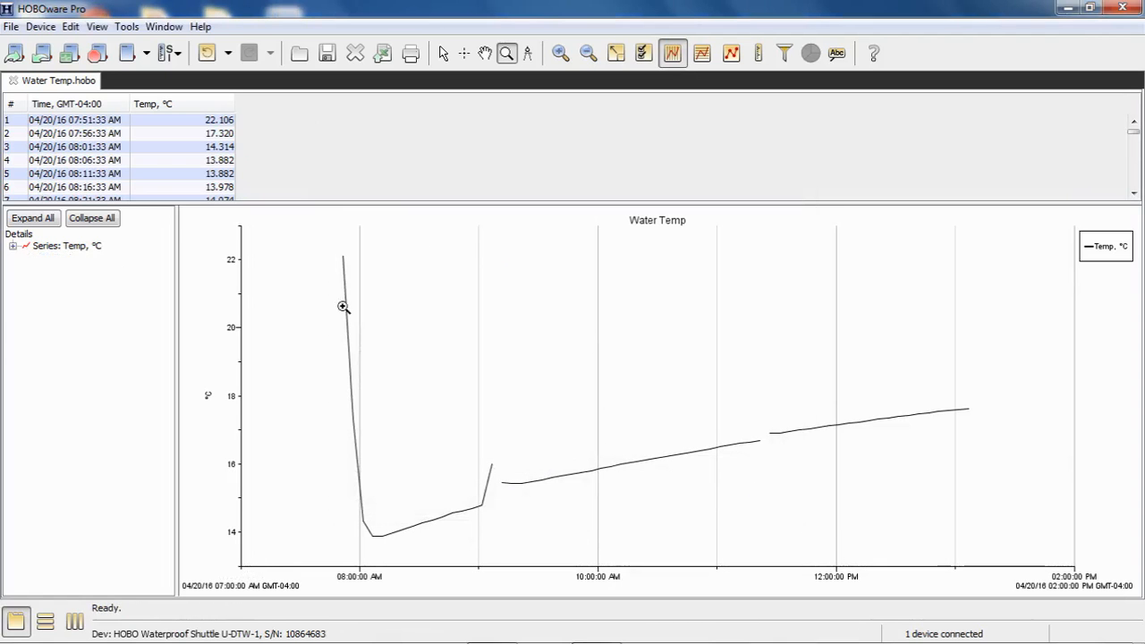
mouse_move(490, 469)
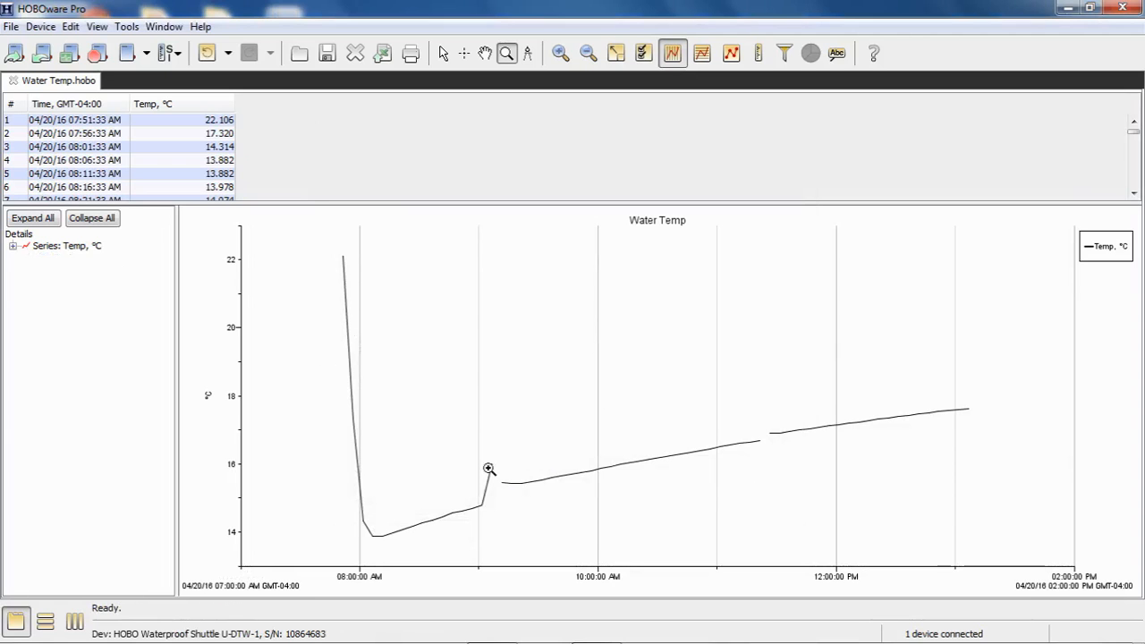
mouse_move(503, 469)
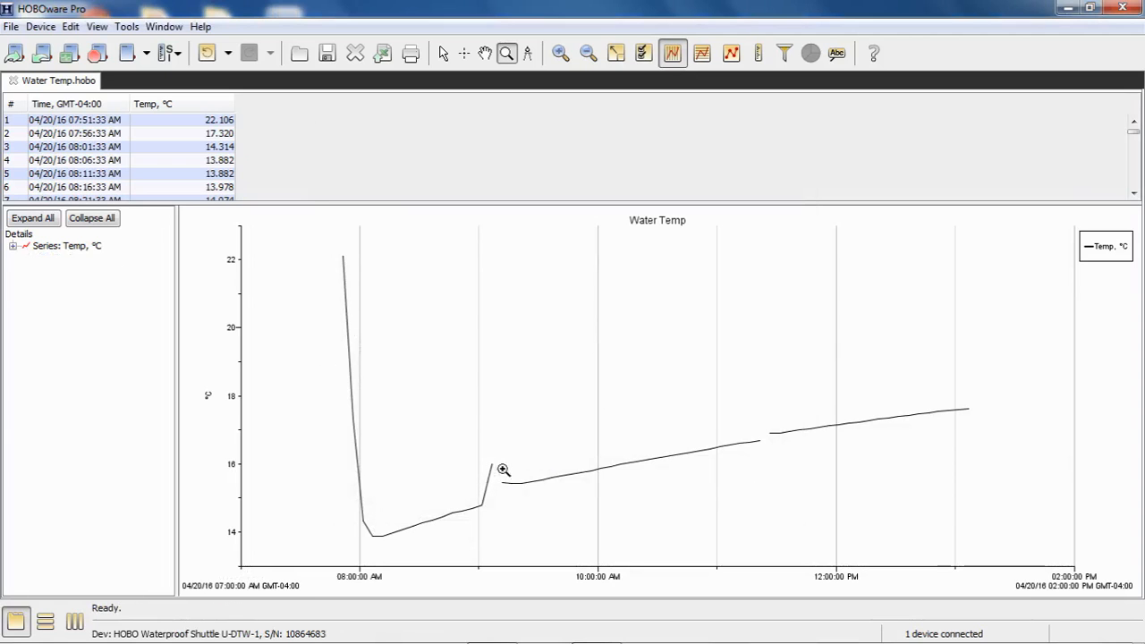
mouse_move(507, 492)
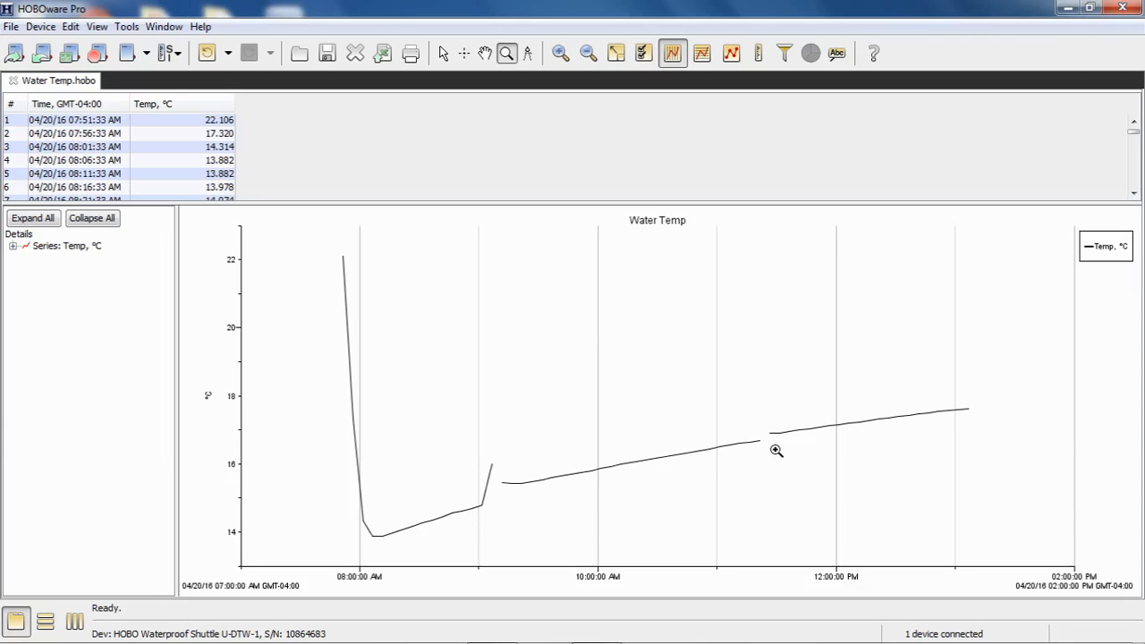
mouse_move(478, 508)
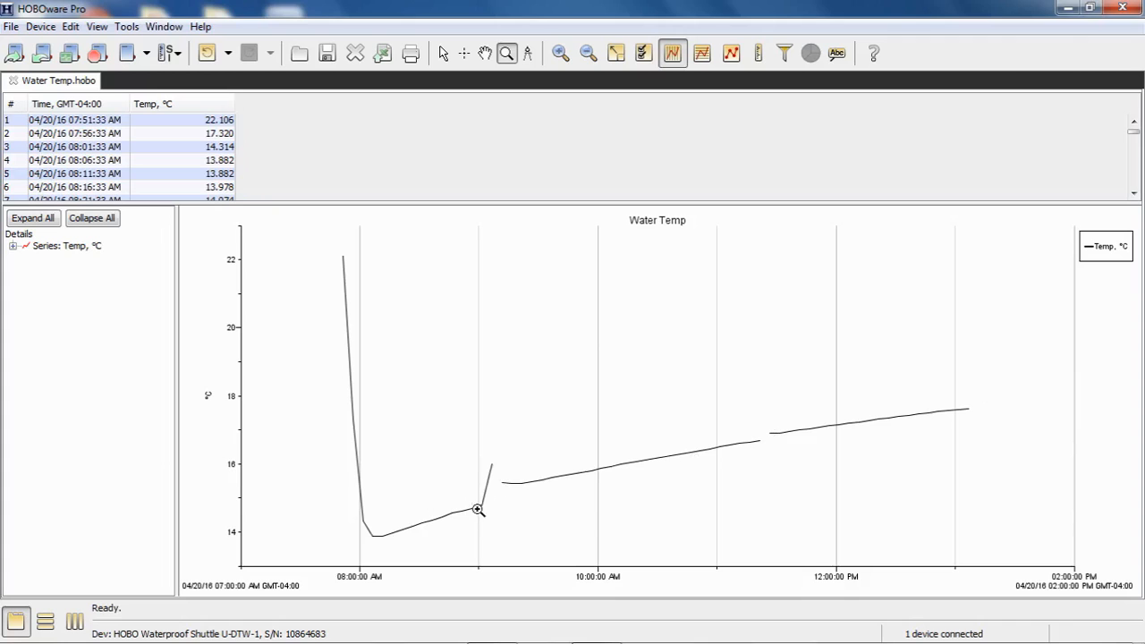
mouse_move(497, 467)
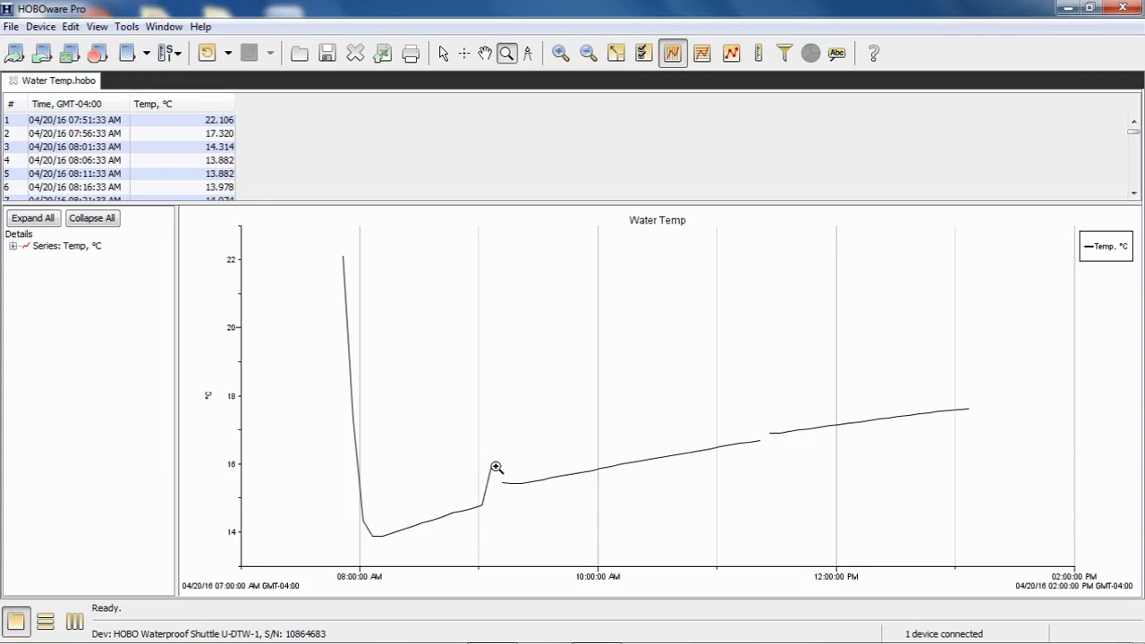
mouse_move(493, 469)
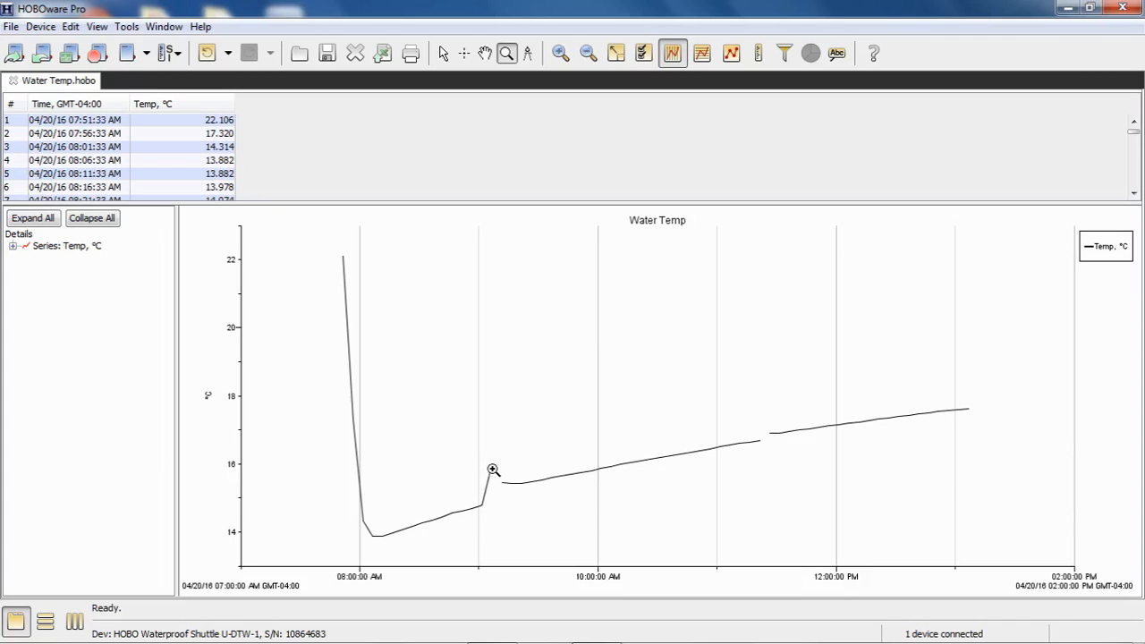
mouse_move(494, 463)
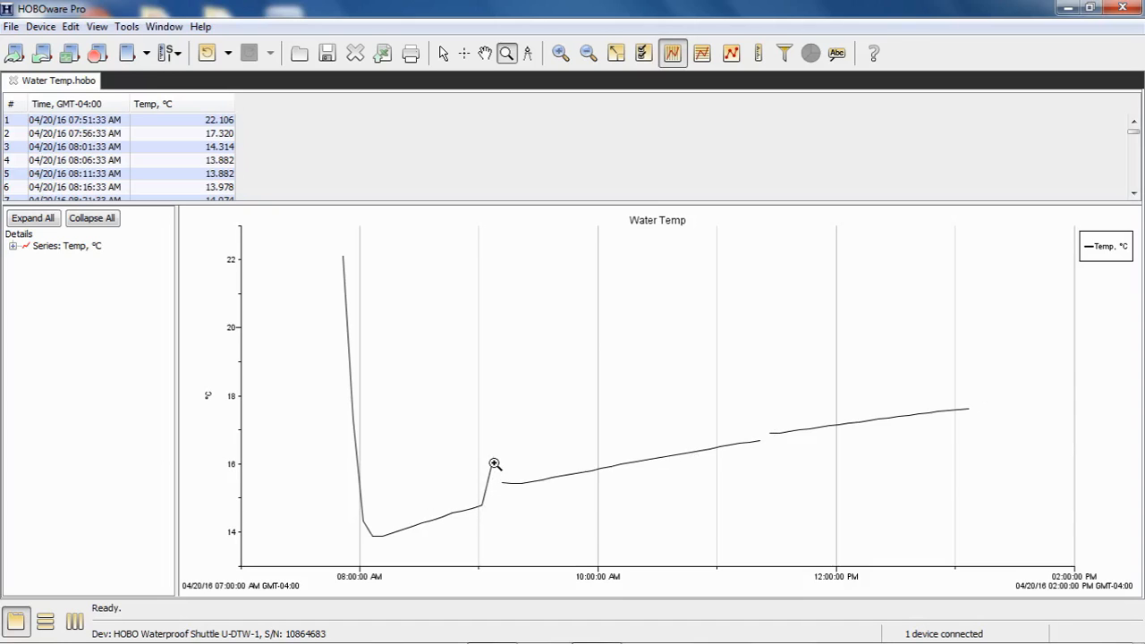
mouse_move(510, 451)
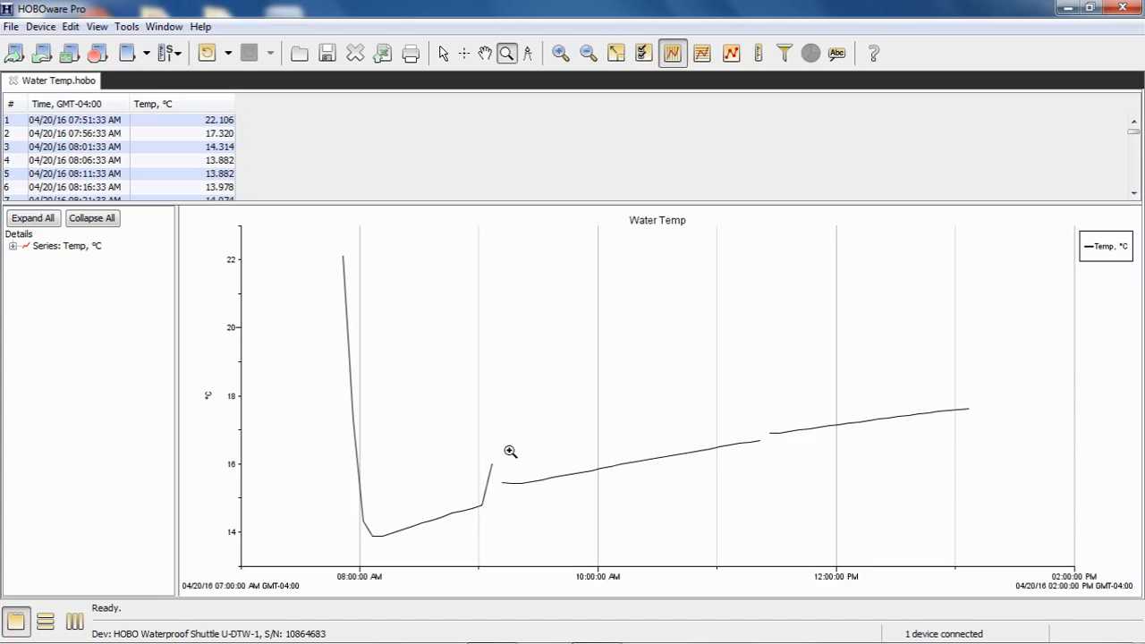
mouse_move(510, 435)
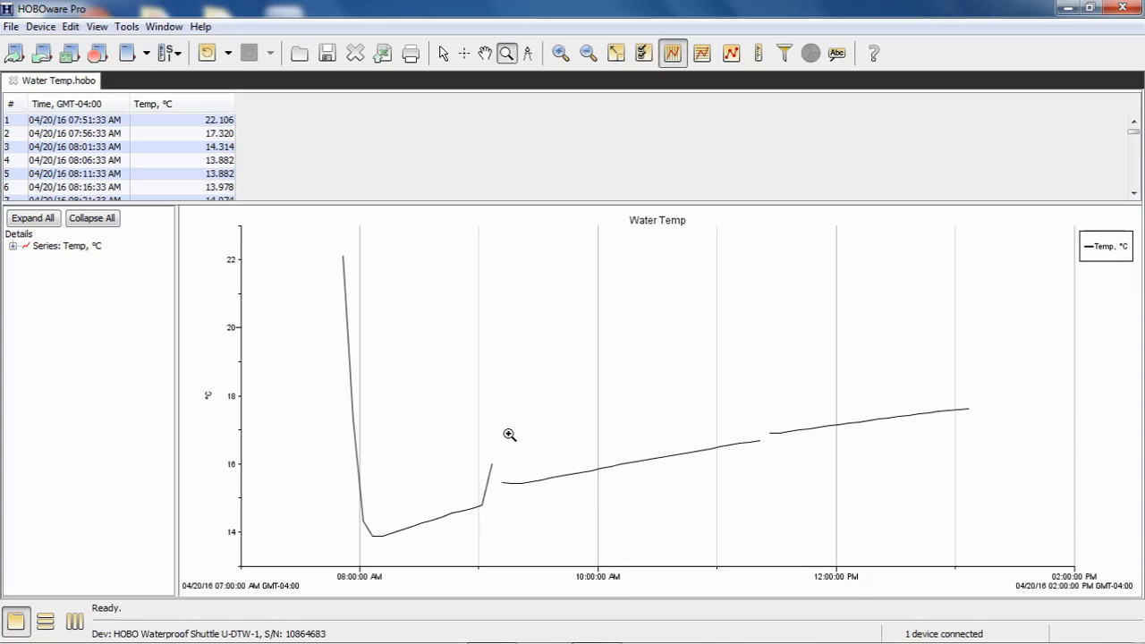
mouse_move(476, 504)
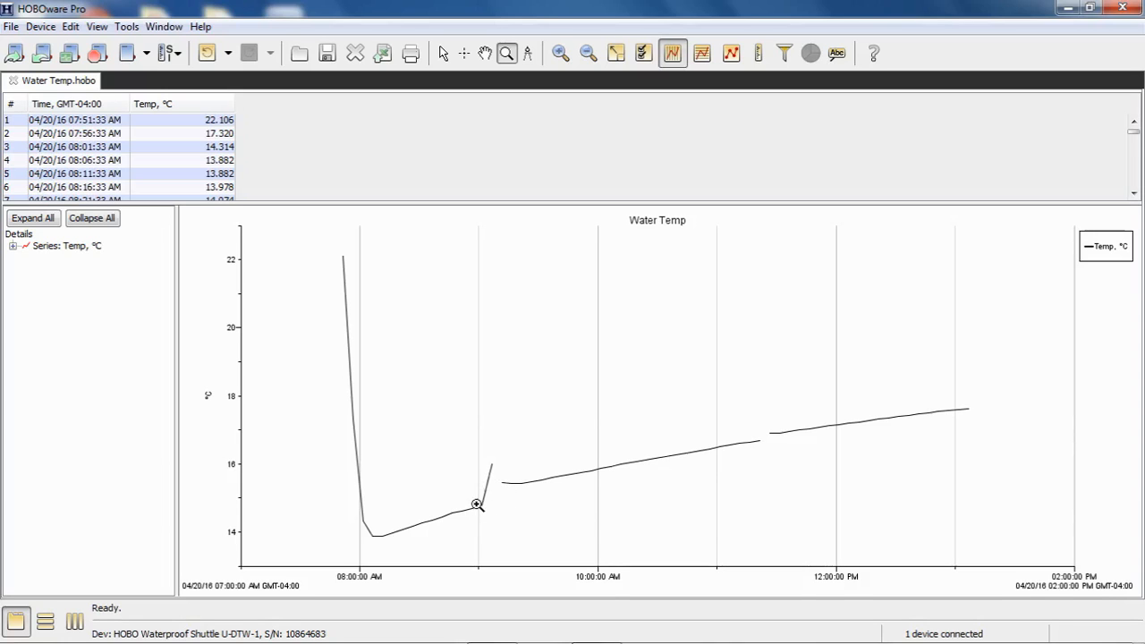
mouse_move(488, 472)
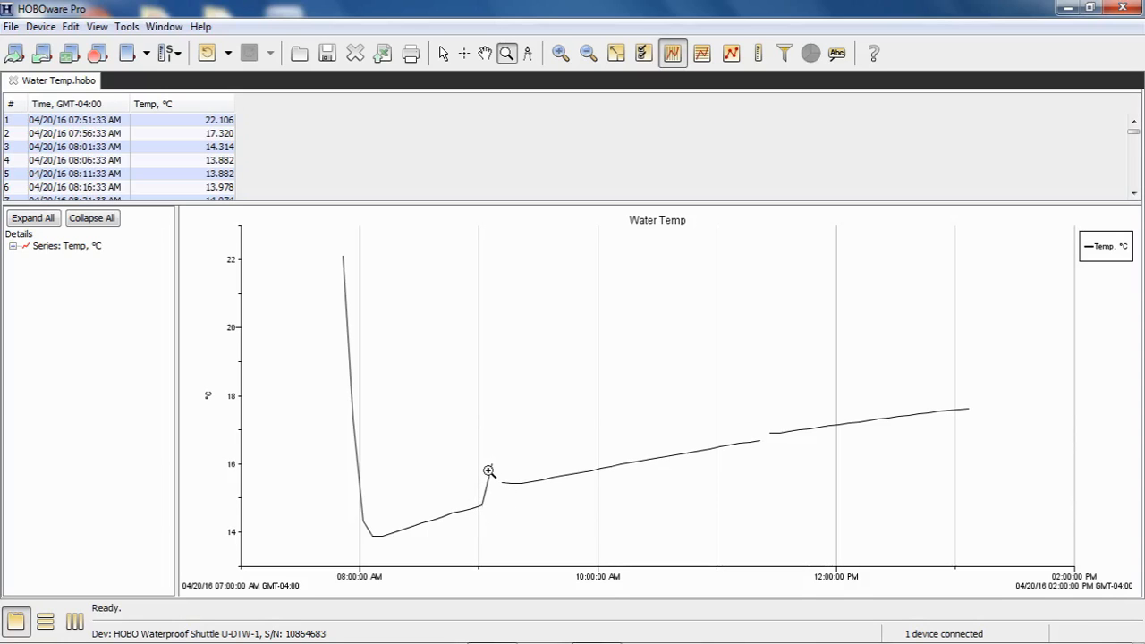
mouse_move(522, 324)
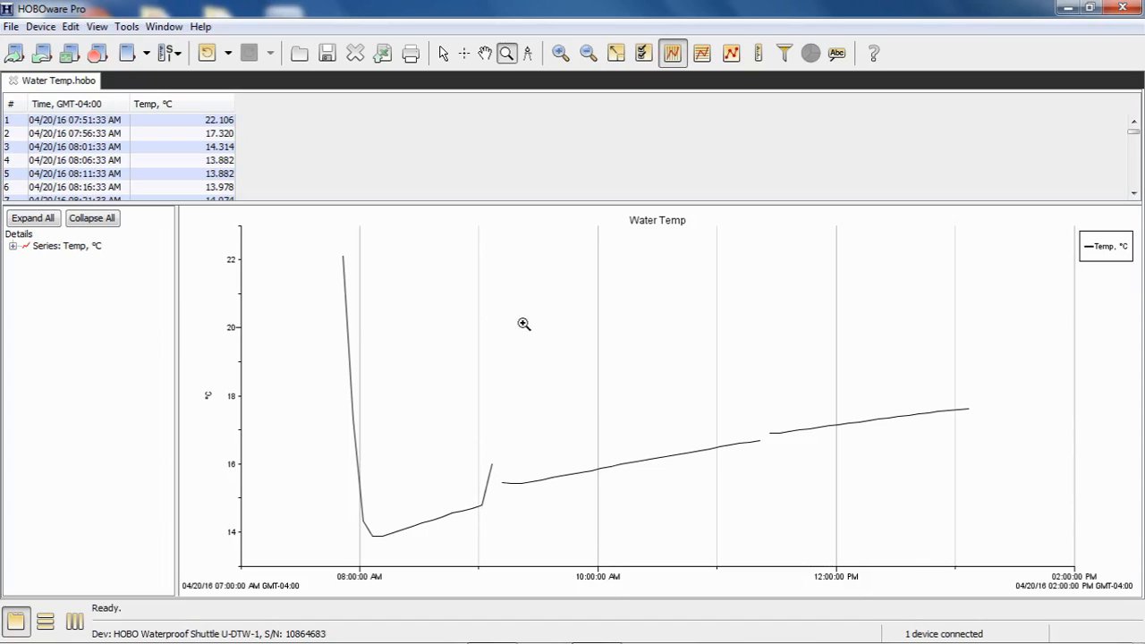
mouse_move(412, 336)
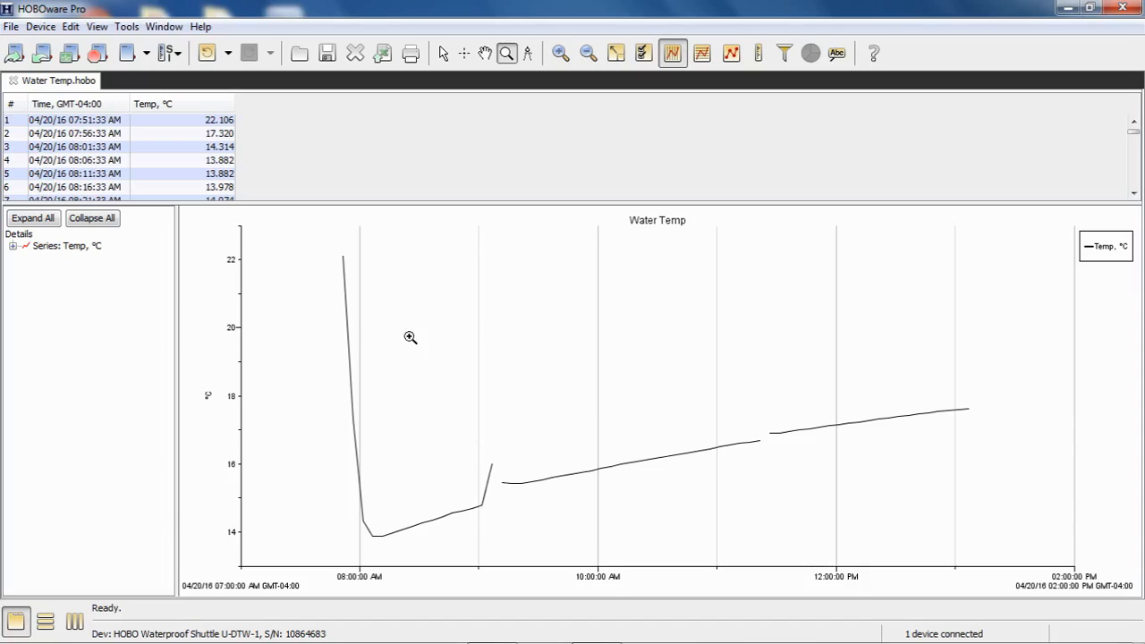
mouse_move(368, 537)
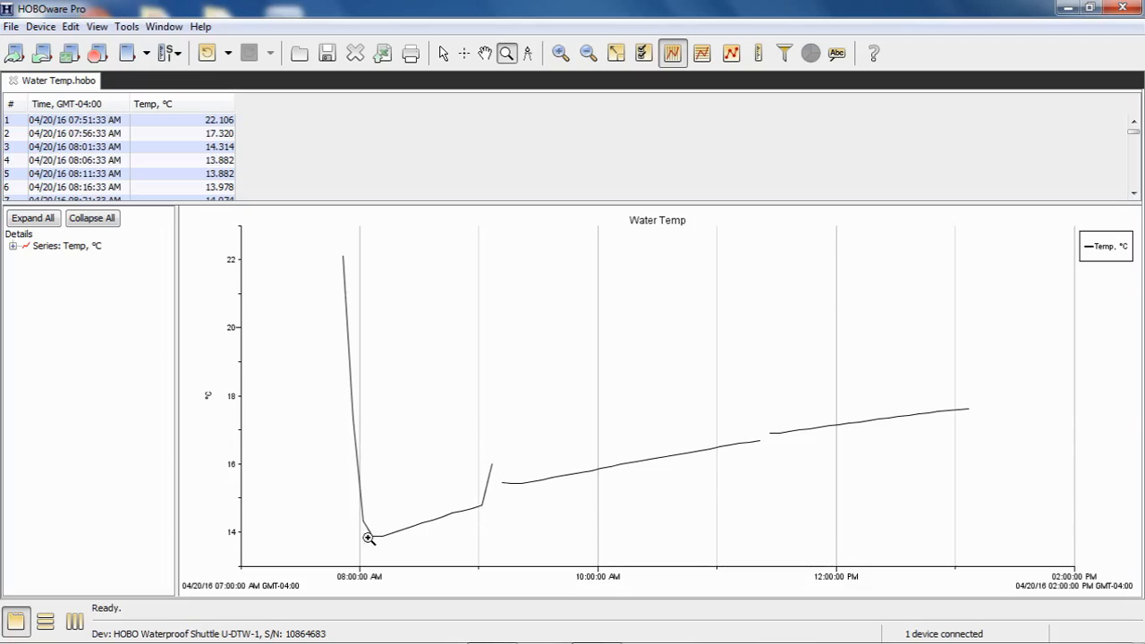
mouse_move(919, 427)
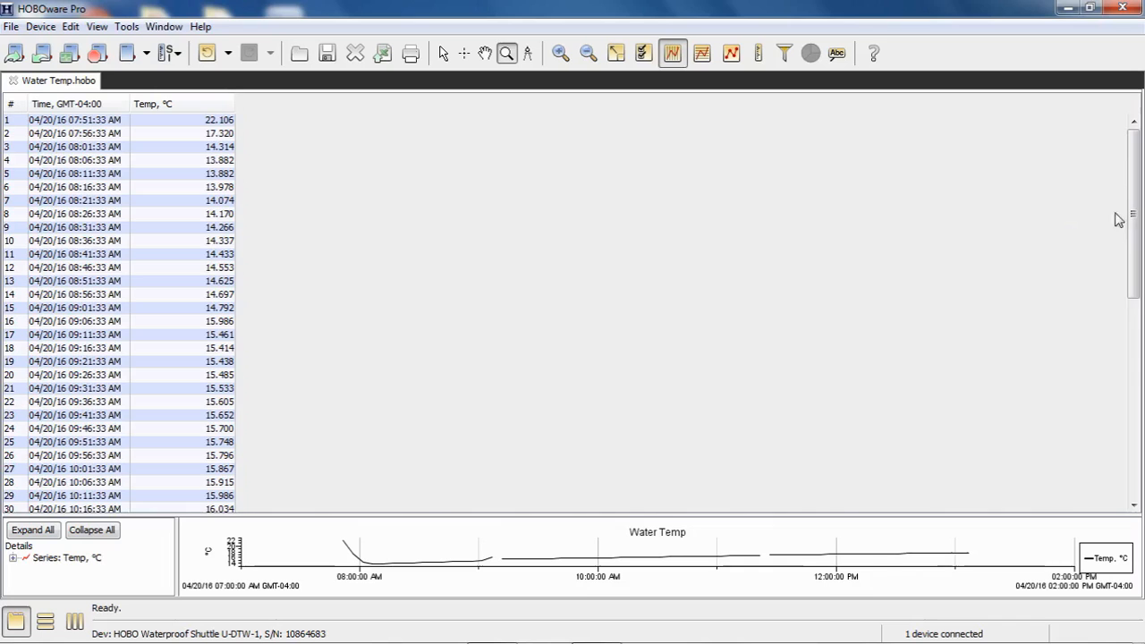
Step: Scroll the enlarged readings table through the merged timestamped temperature rows
scroll("down", 3)
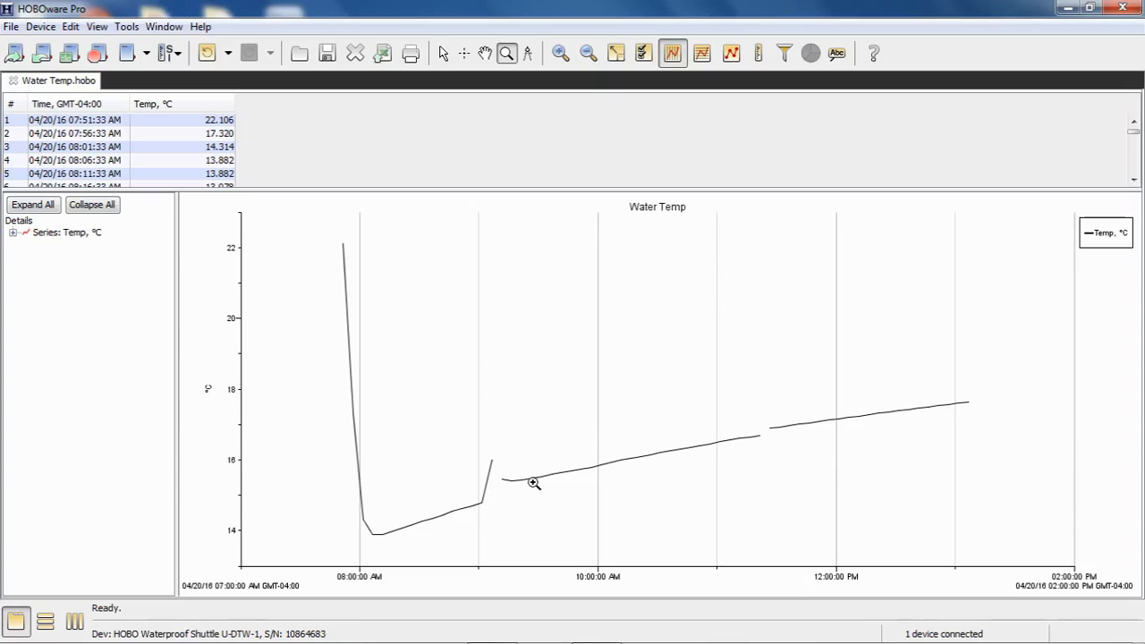
mouse_move(537, 512)
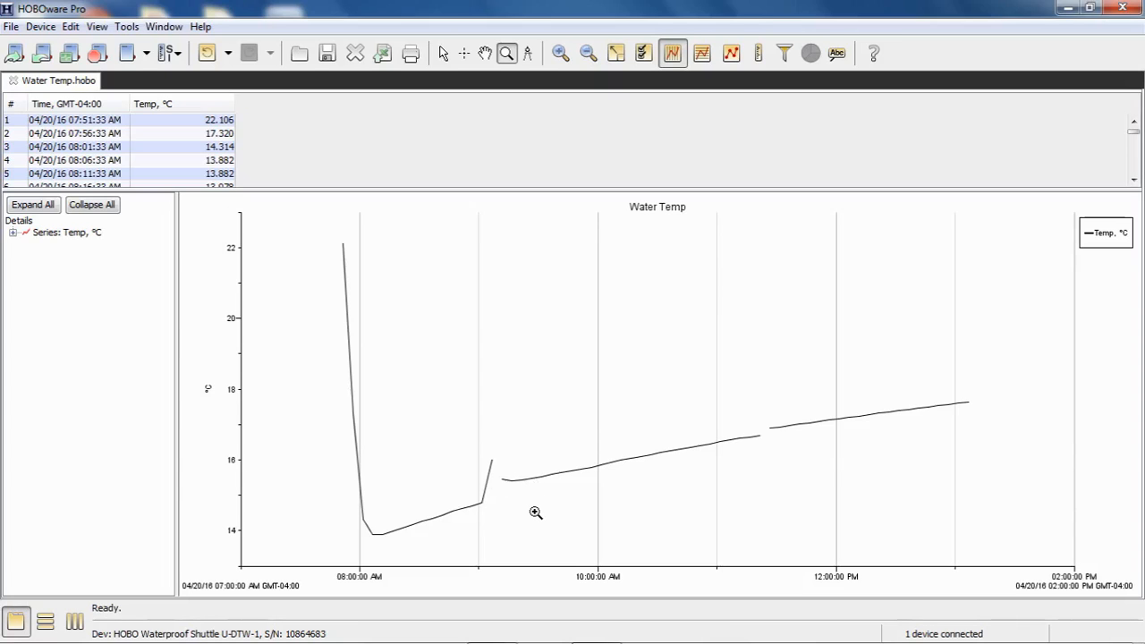
mouse_move(519, 456)
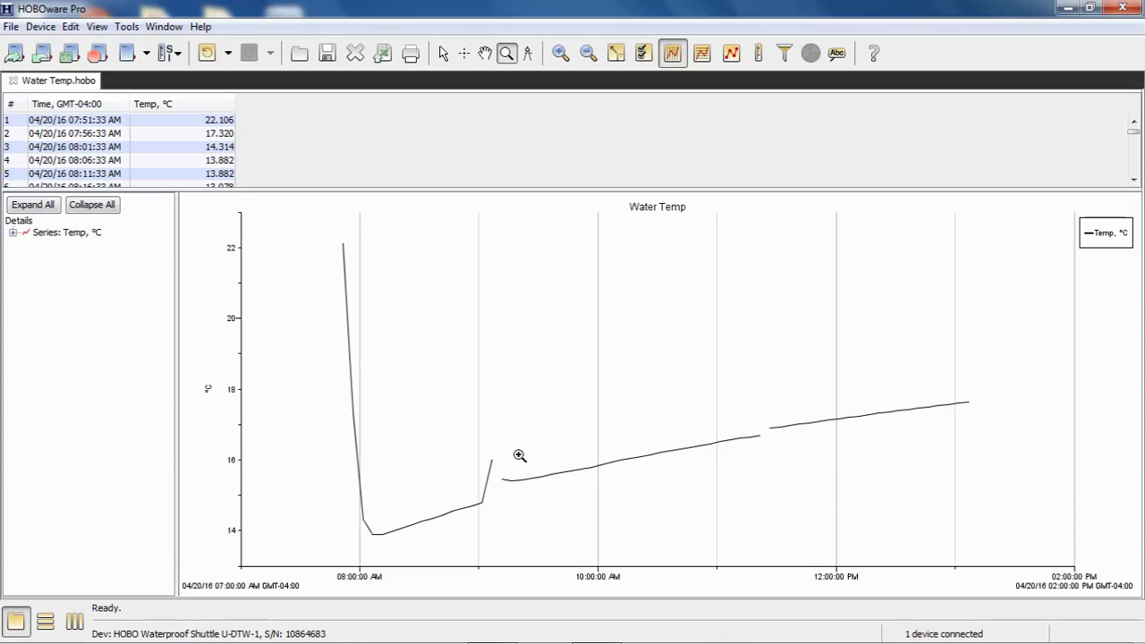
mouse_move(533, 312)
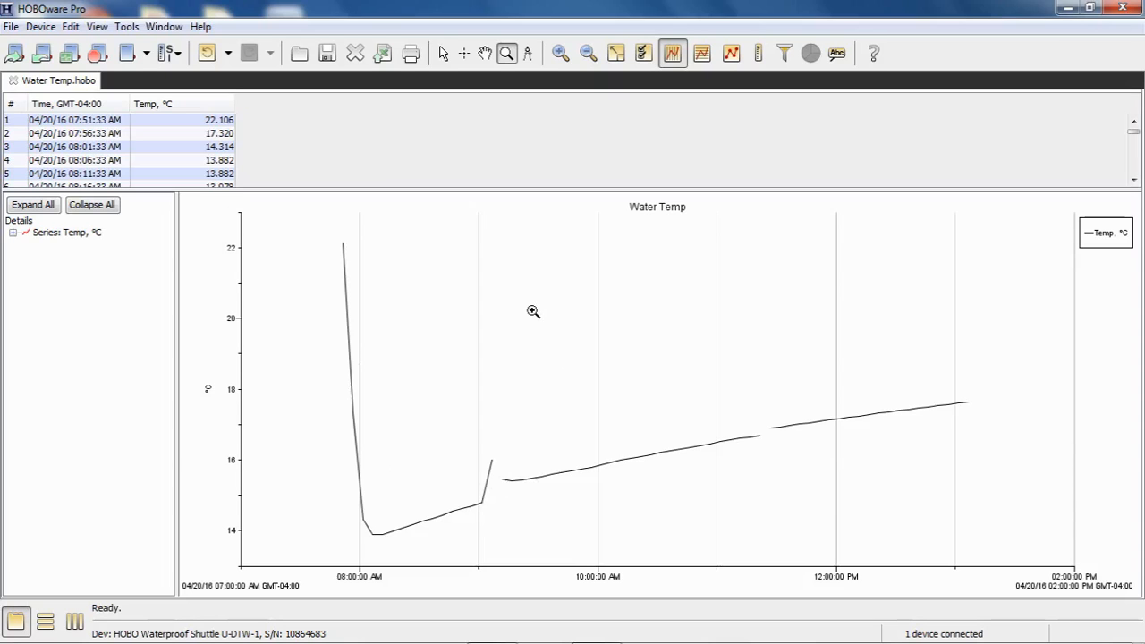
mouse_move(540, 312)
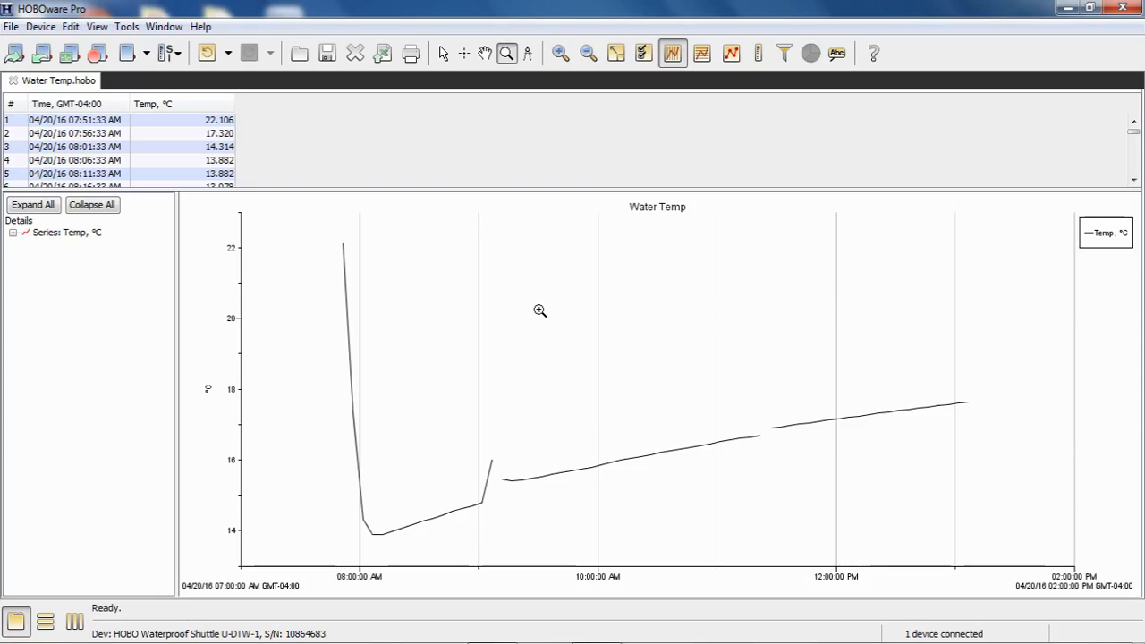
mouse_move(515, 537)
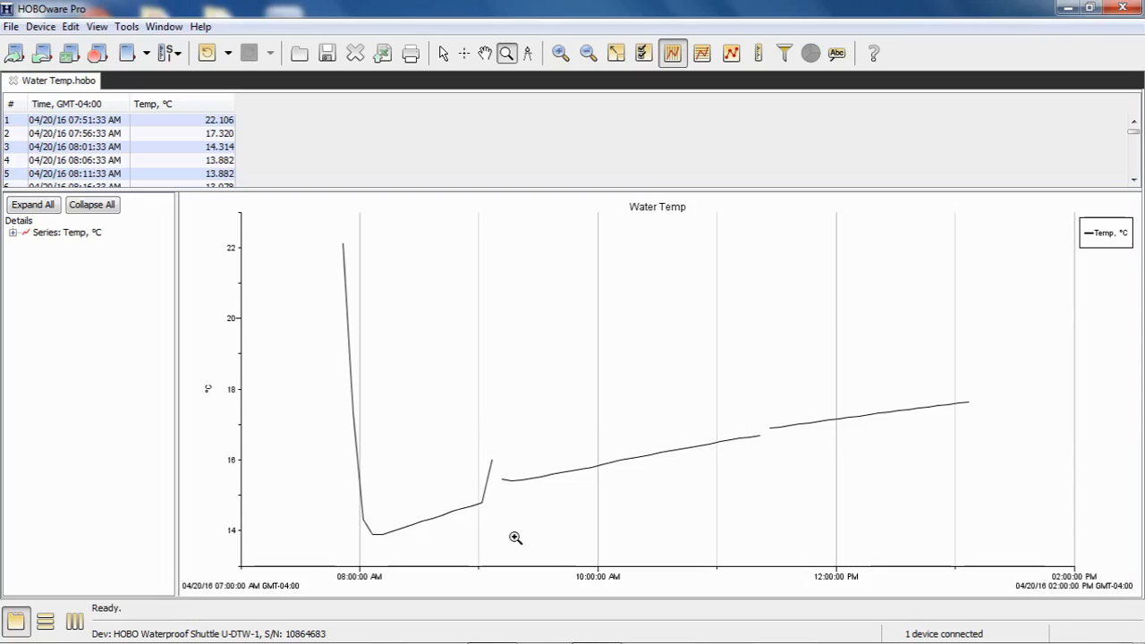
mouse_move(501, 472)
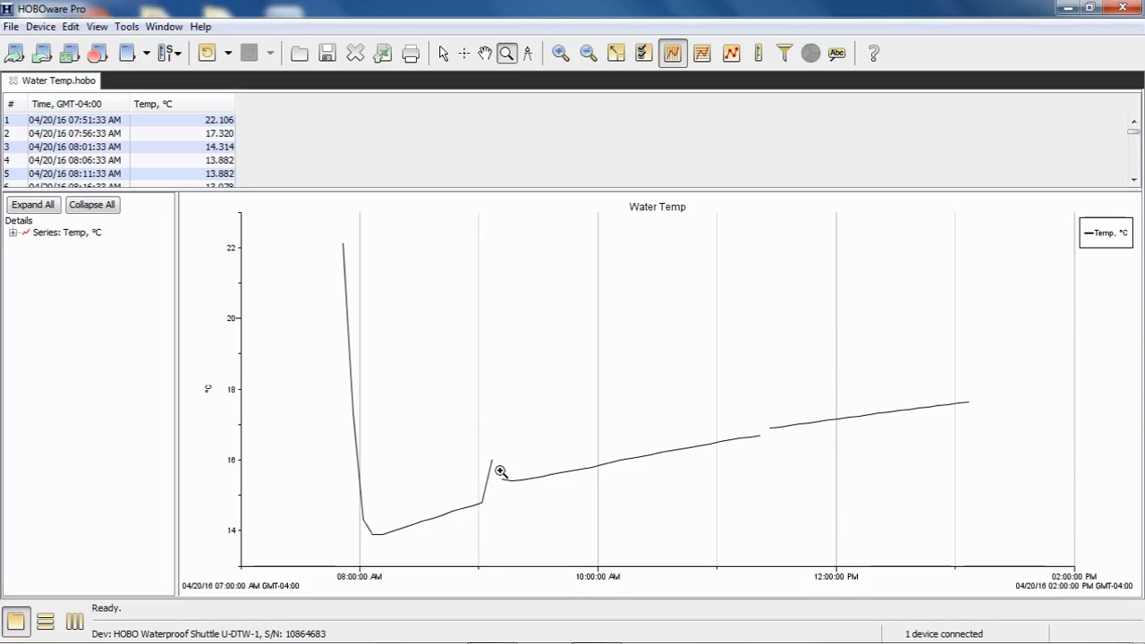
mouse_move(775, 430)
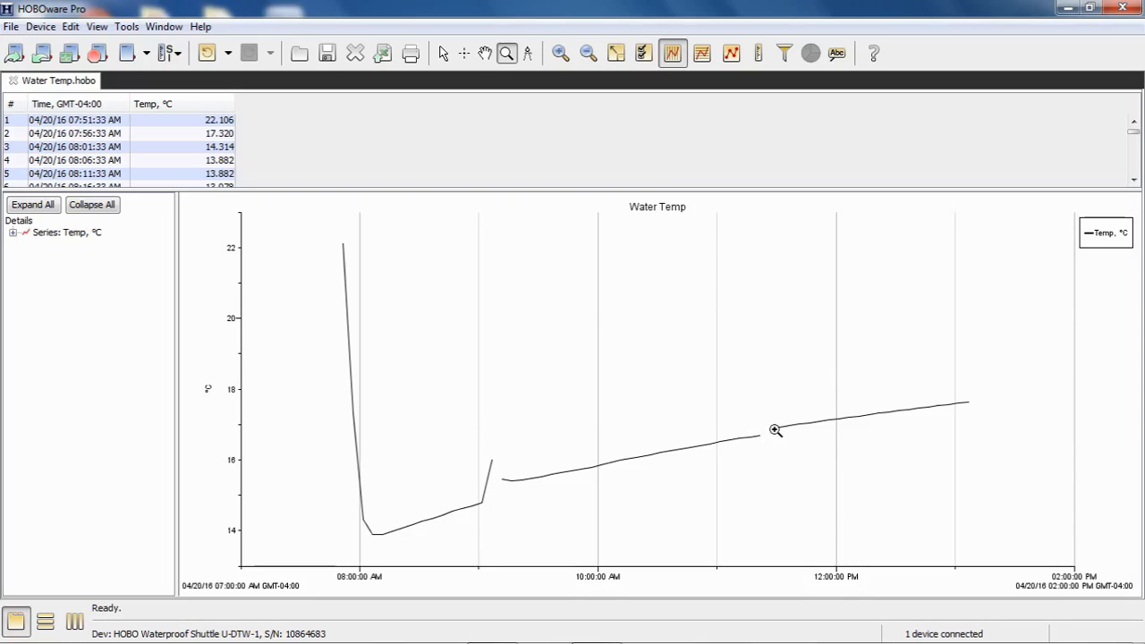
mouse_move(458, 436)
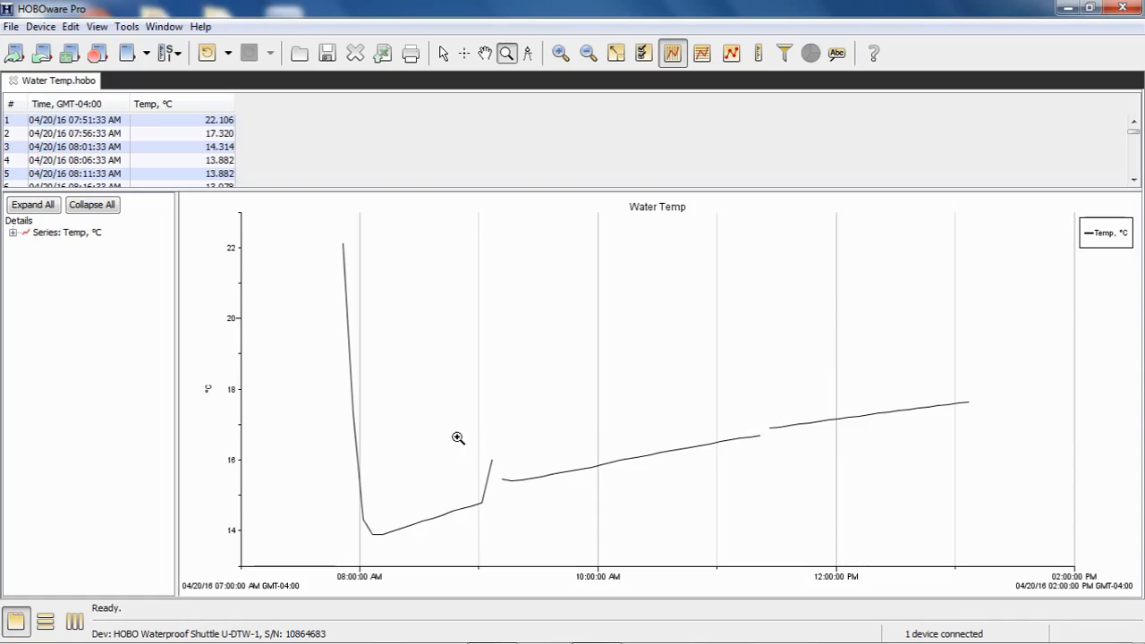
mouse_move(481, 447)
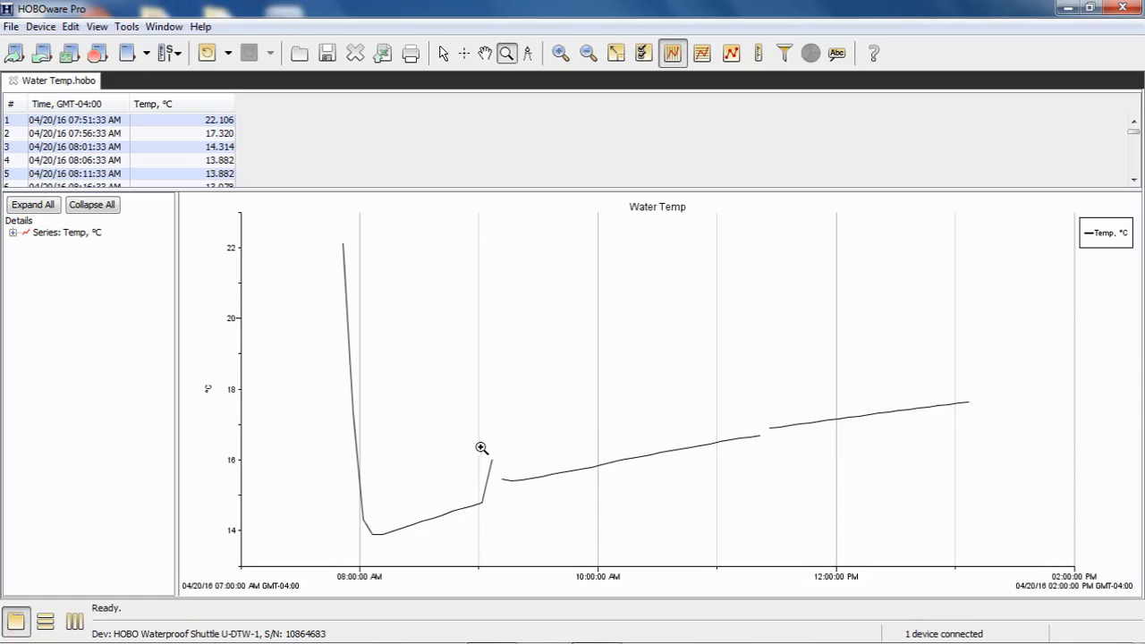
mouse_move(743, 408)
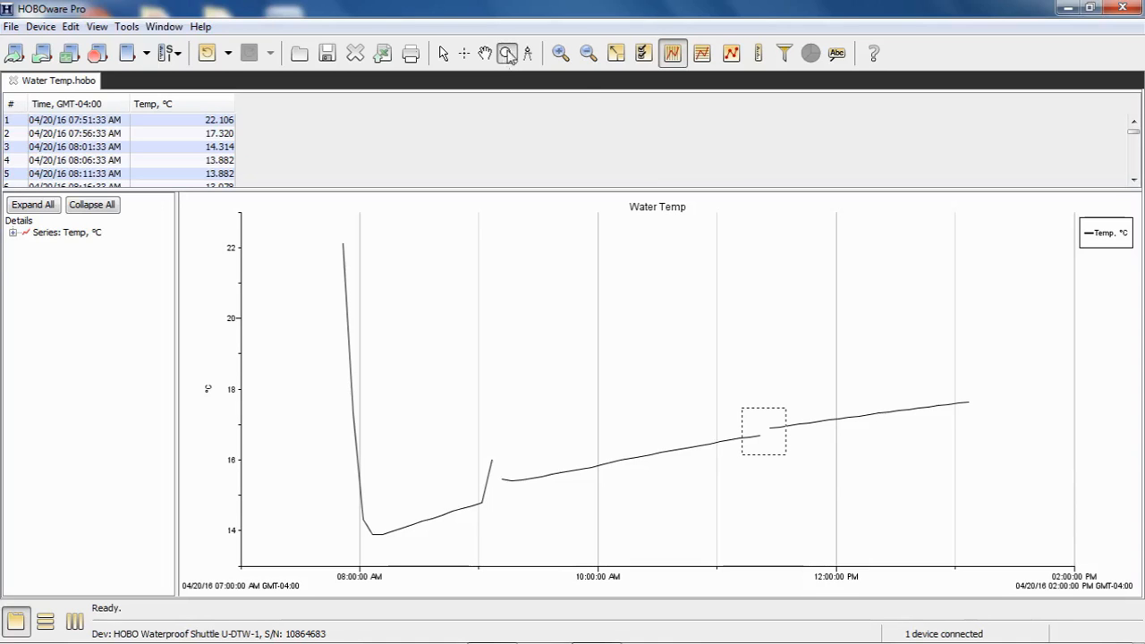
mouse_move(508, 53)
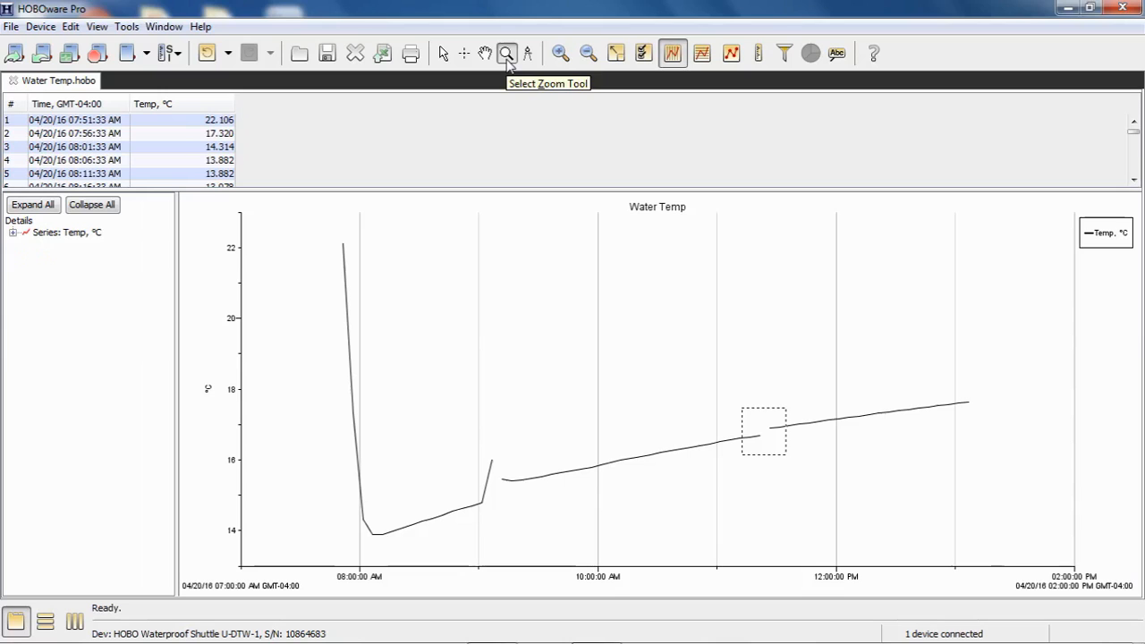
mouse_move(838, 438)
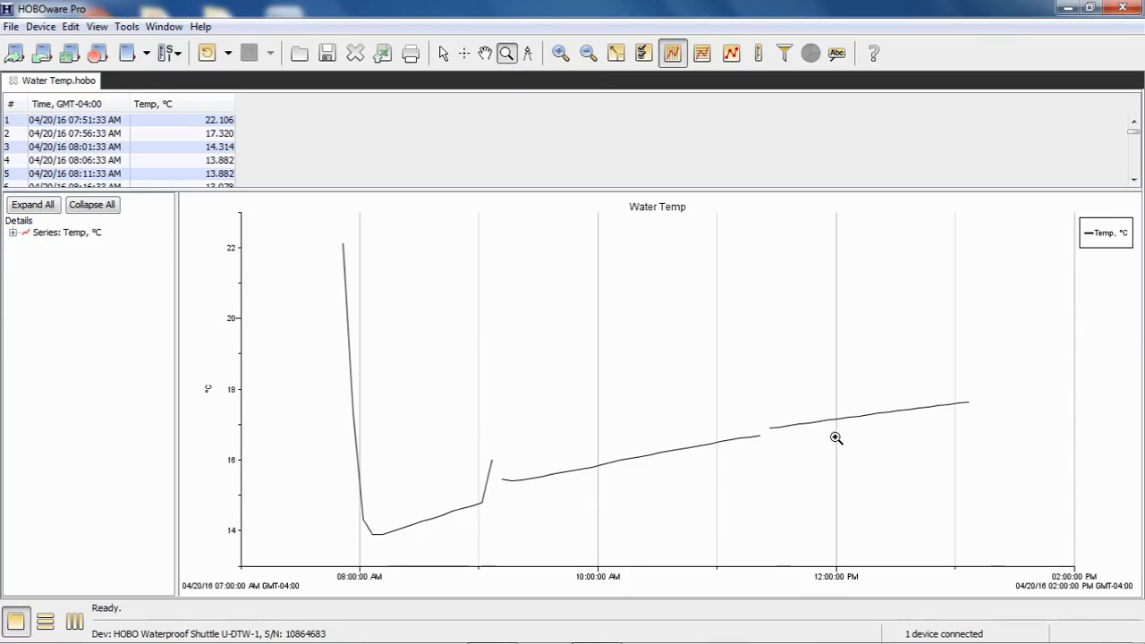
mouse_move(762, 272)
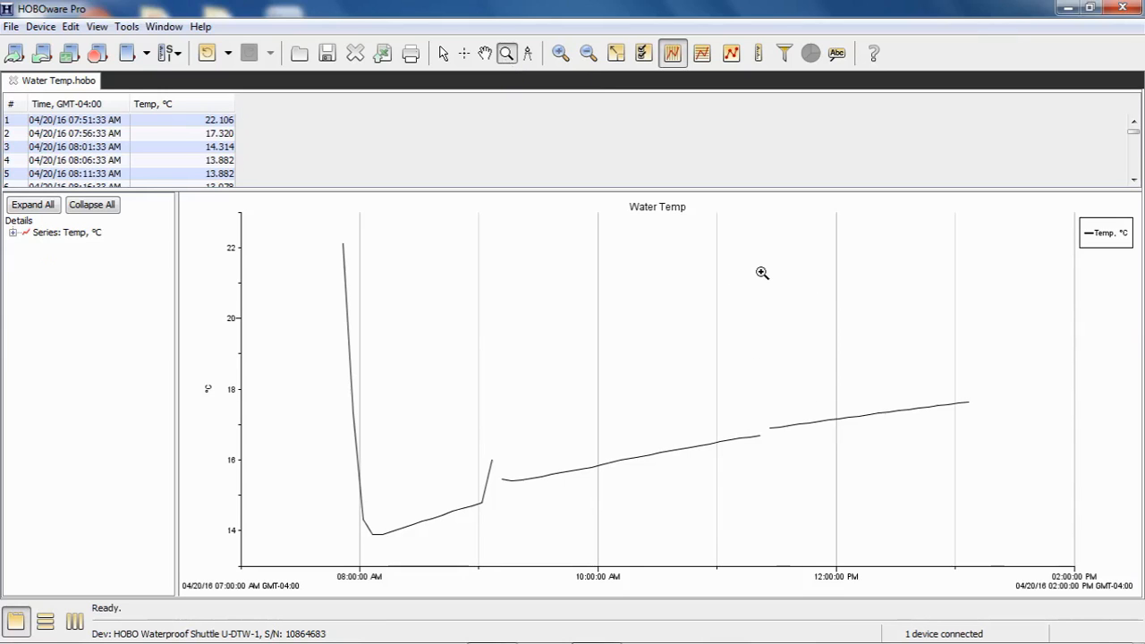
mouse_move(752, 408)
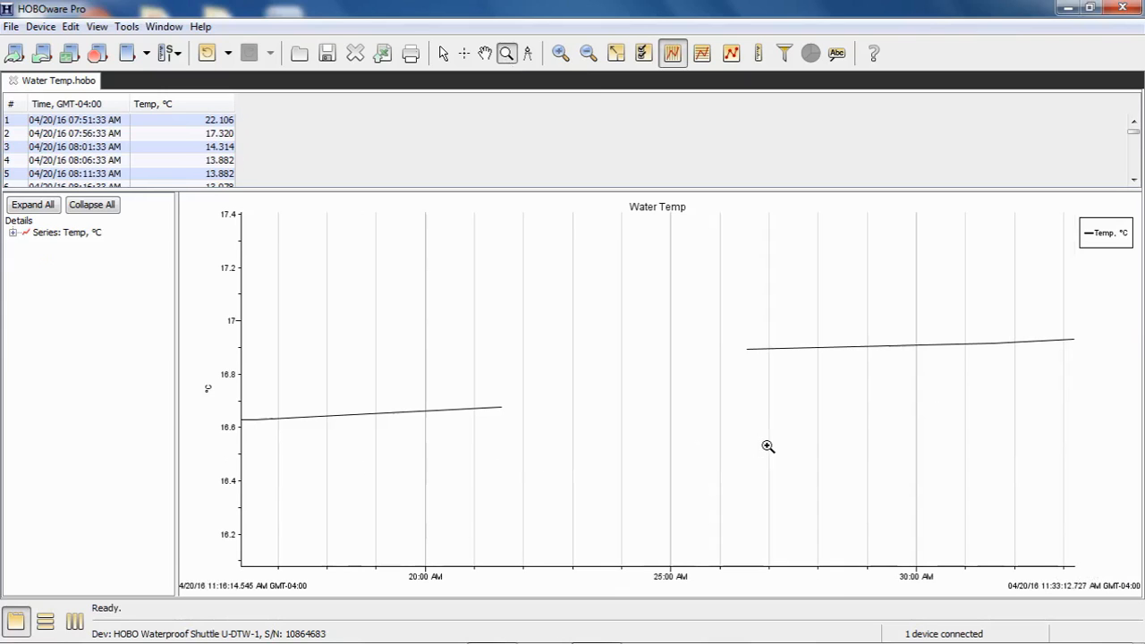
mouse_move(701, 483)
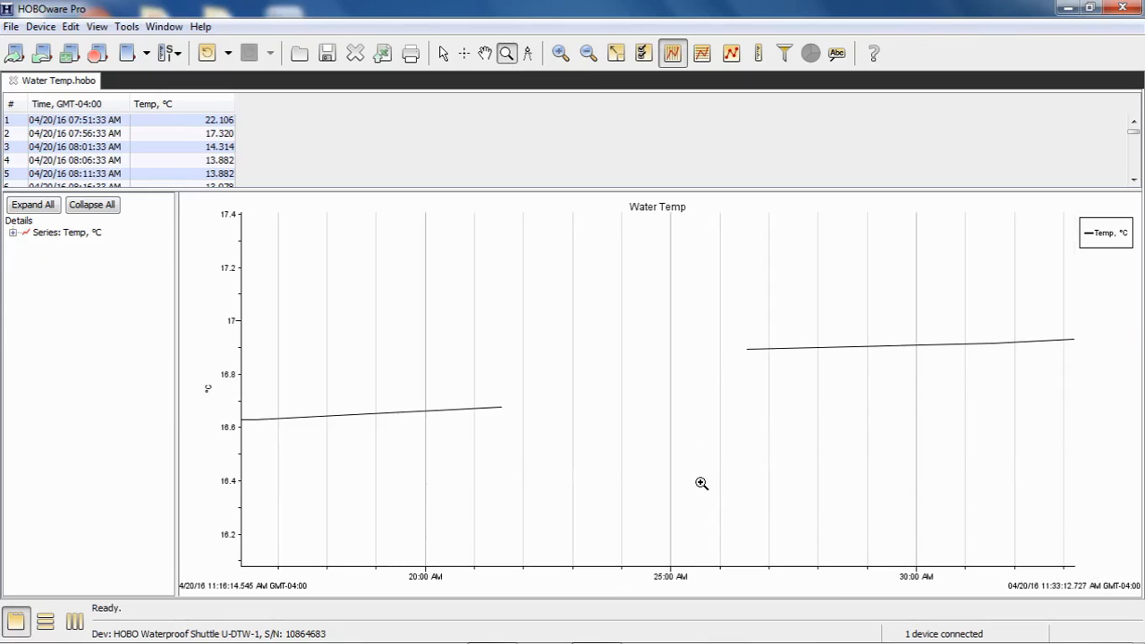
mouse_move(492, 415)
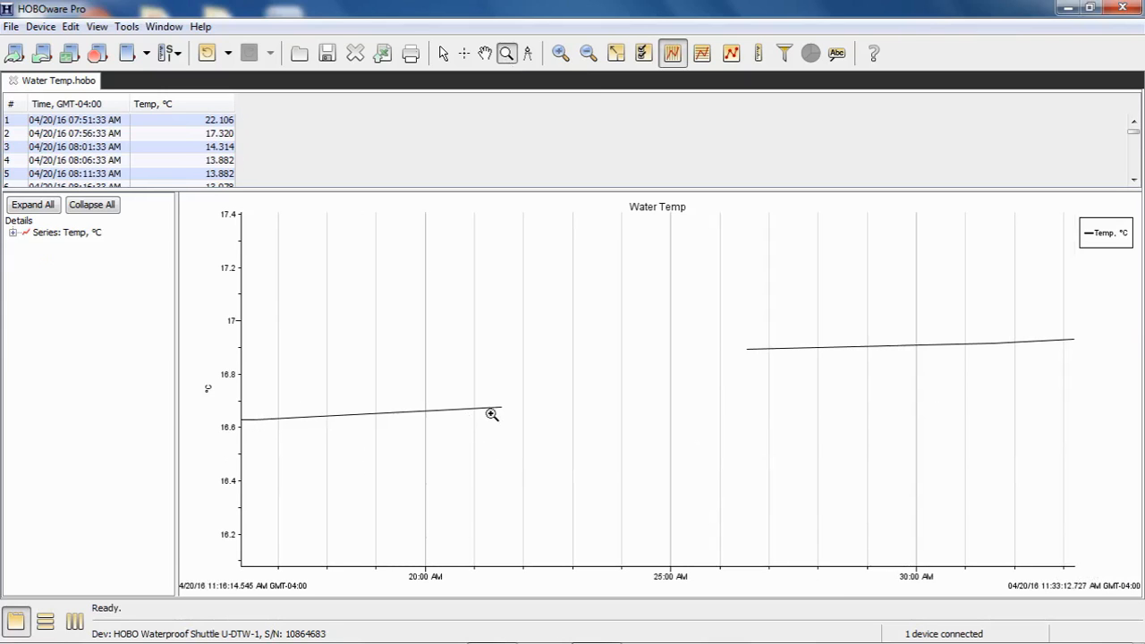
mouse_move(705, 379)
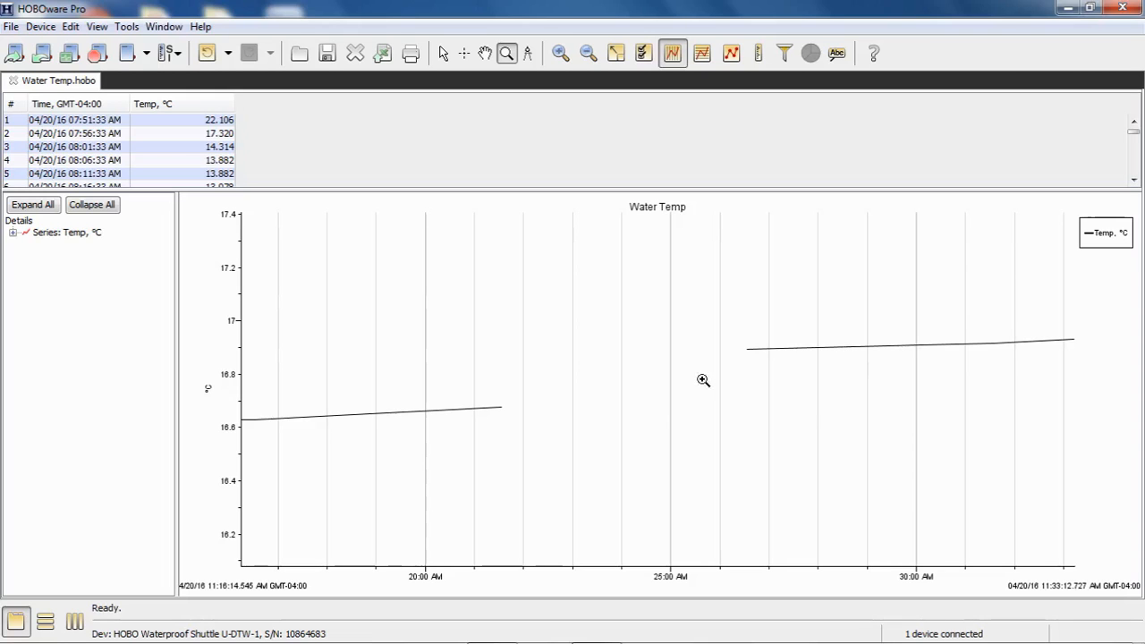
mouse_move(583, 418)
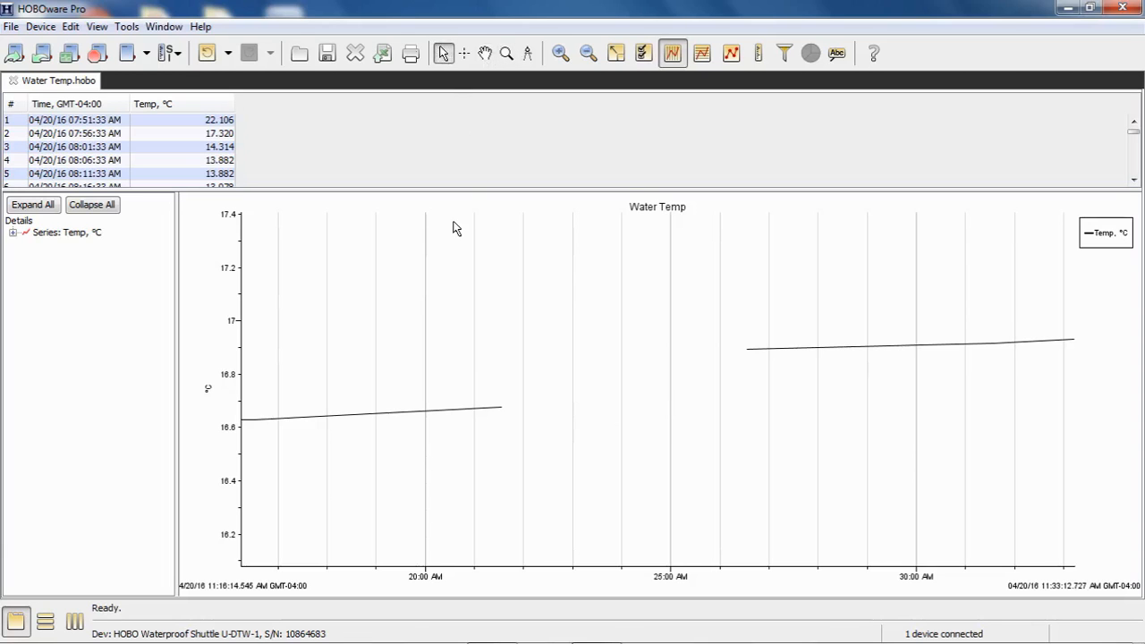
mouse_move(456, 70)
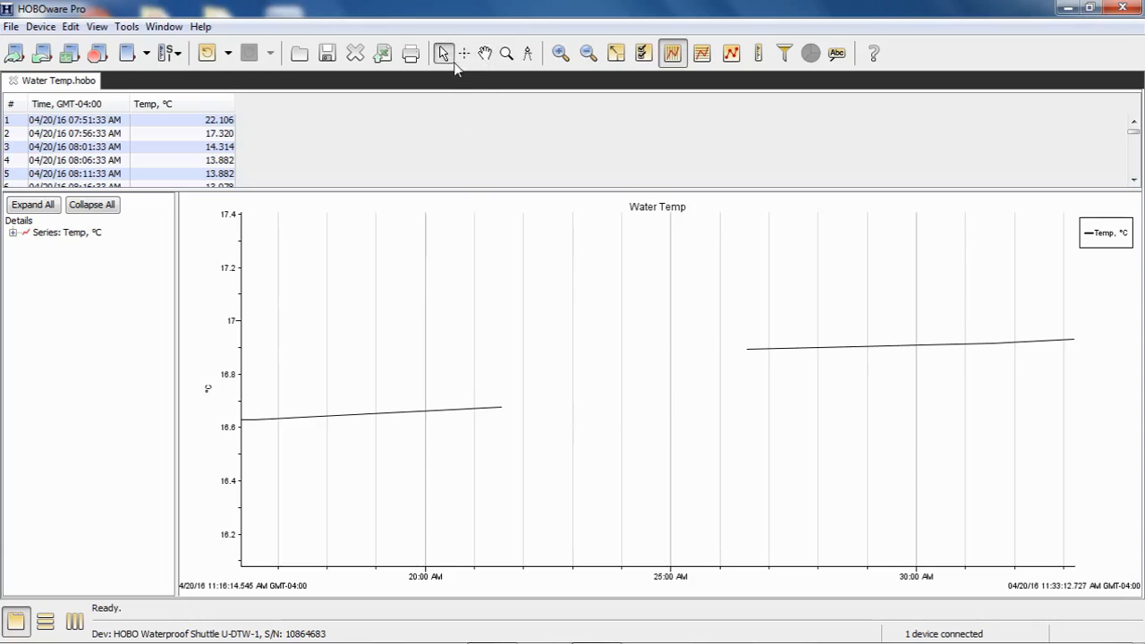
mouse_move(441, 53)
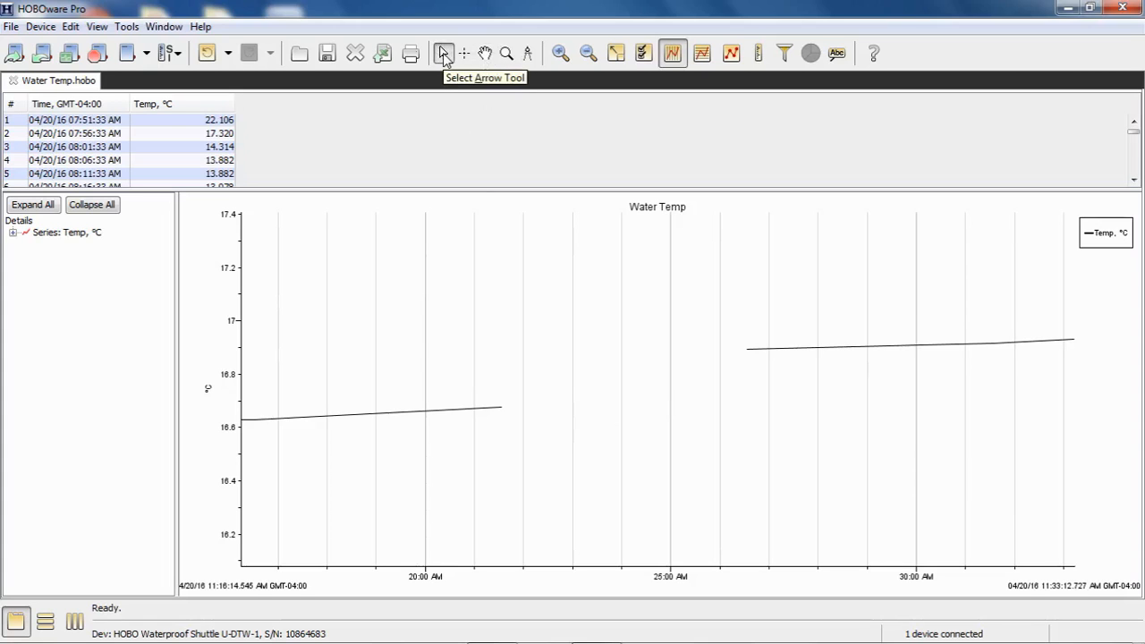
mouse_move(443, 55)
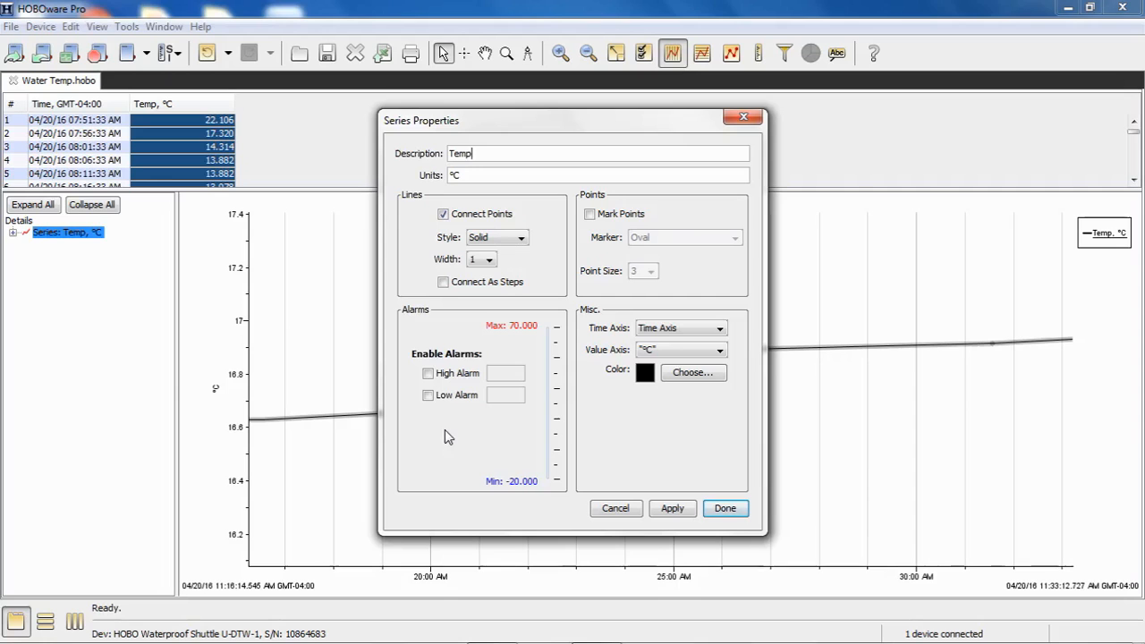
Step: Enable Mark Points with Diamond markers on the Temp series and apply
left_click(590, 215)
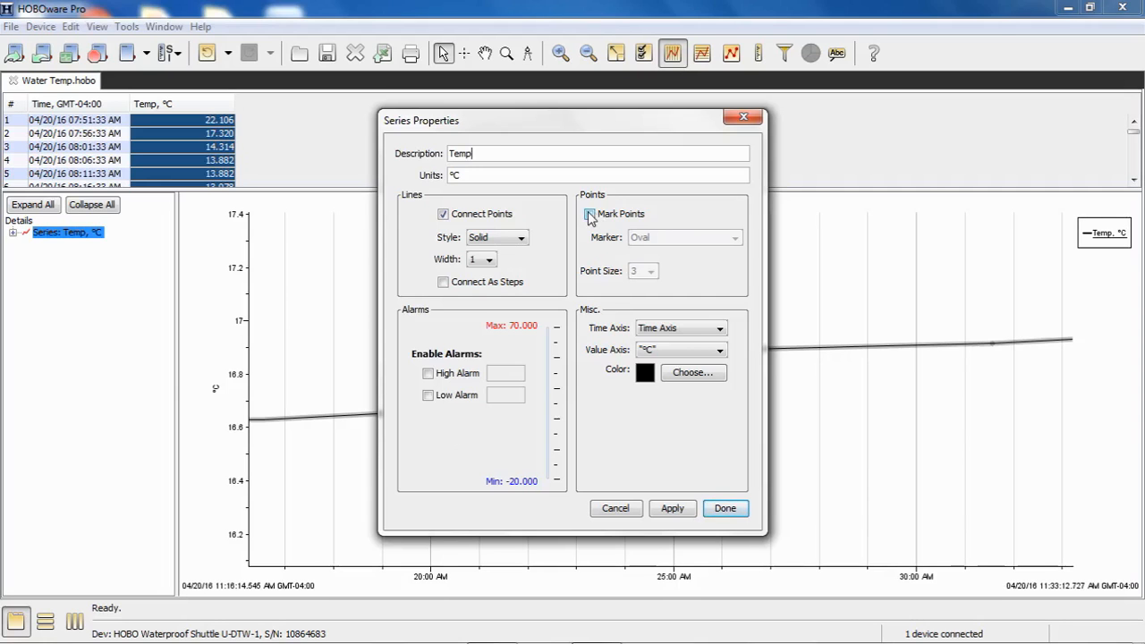
left_click(590, 215)
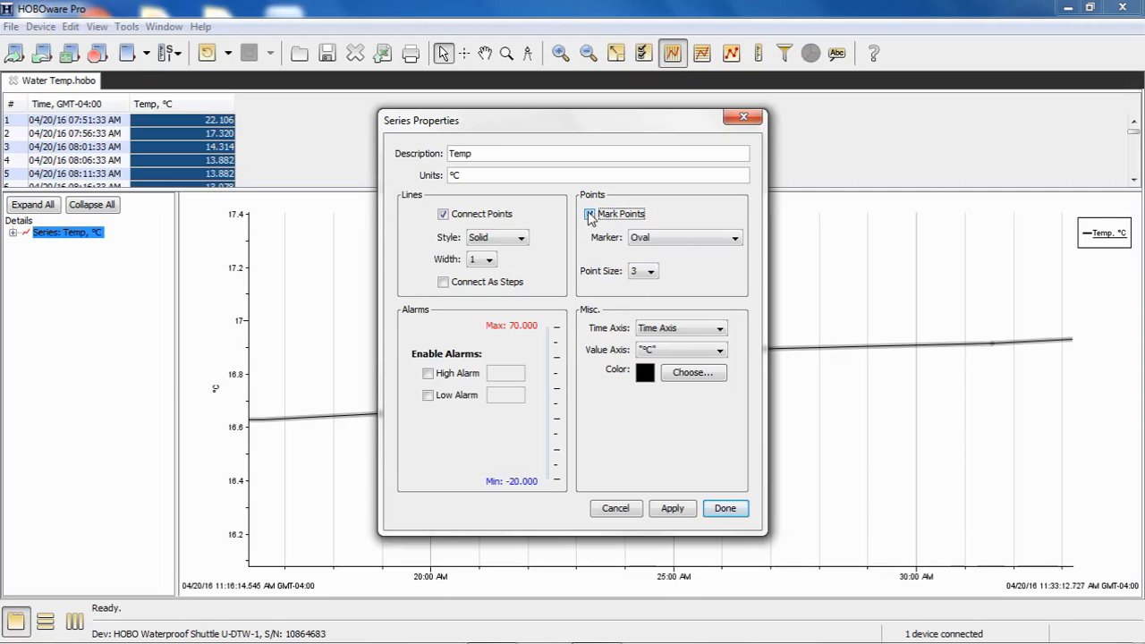
left_click(590, 215)
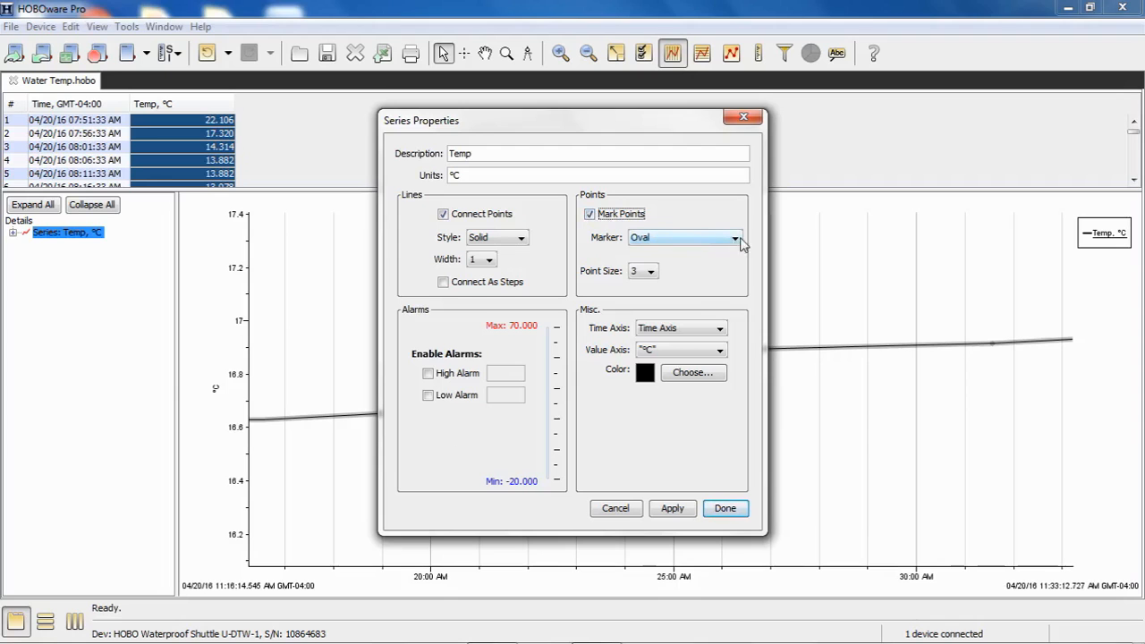
left_click(735, 236)
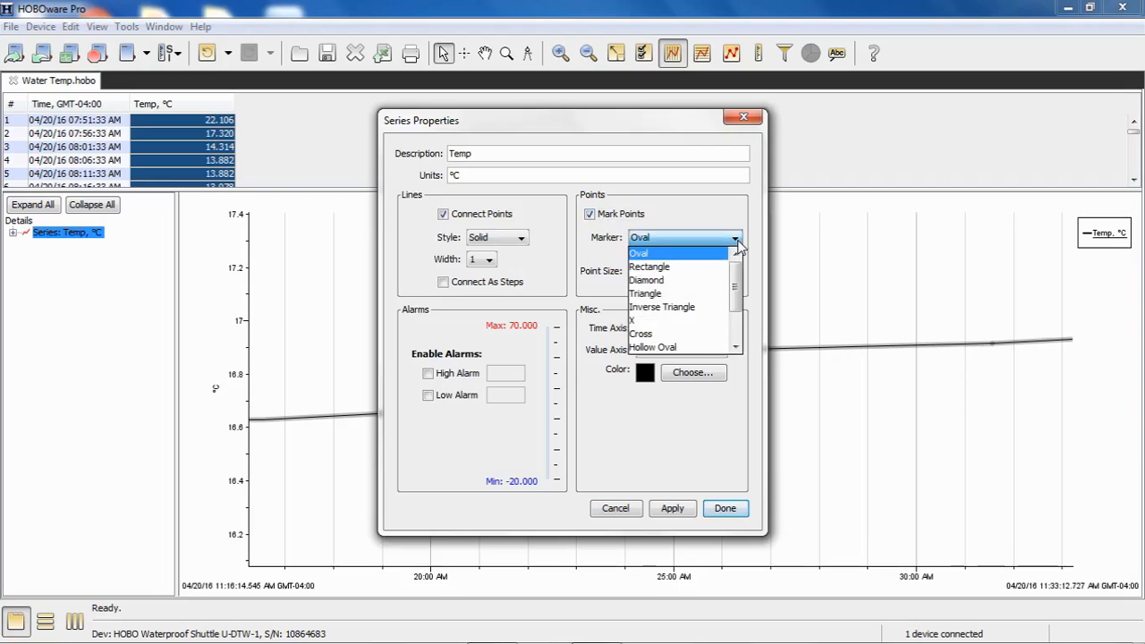
left_click(646, 279)
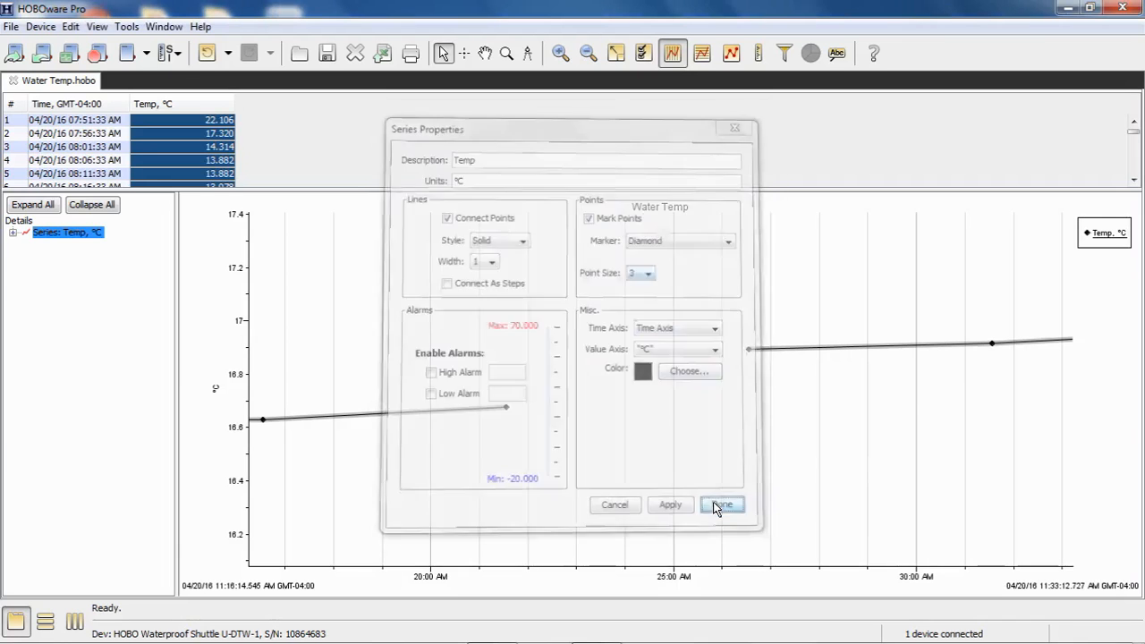
left_click(721, 504)
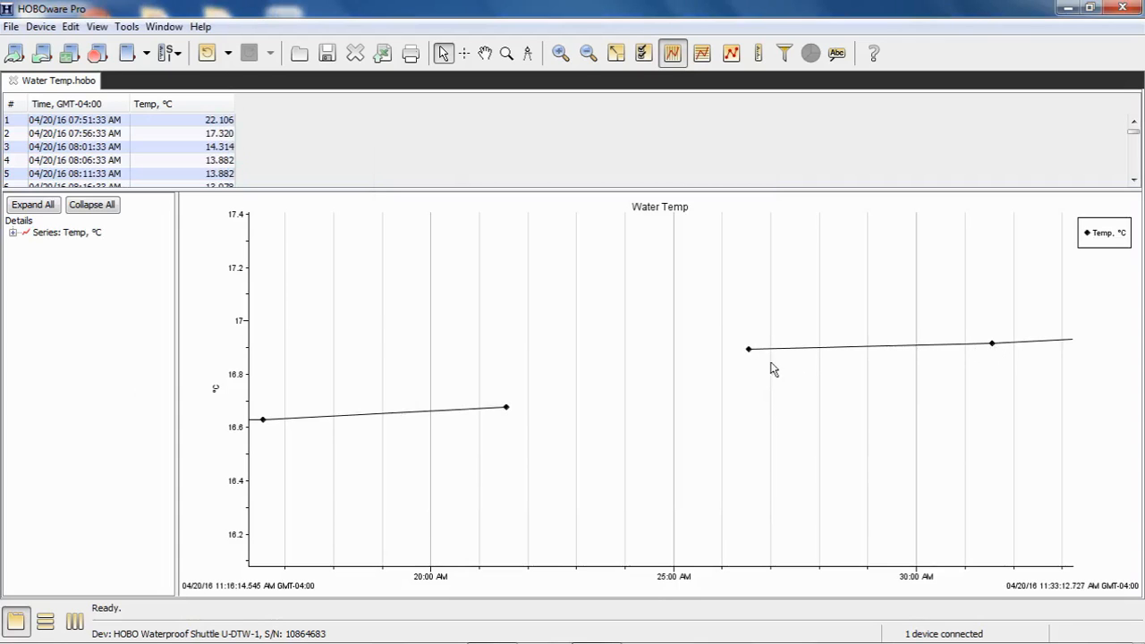
mouse_move(508, 419)
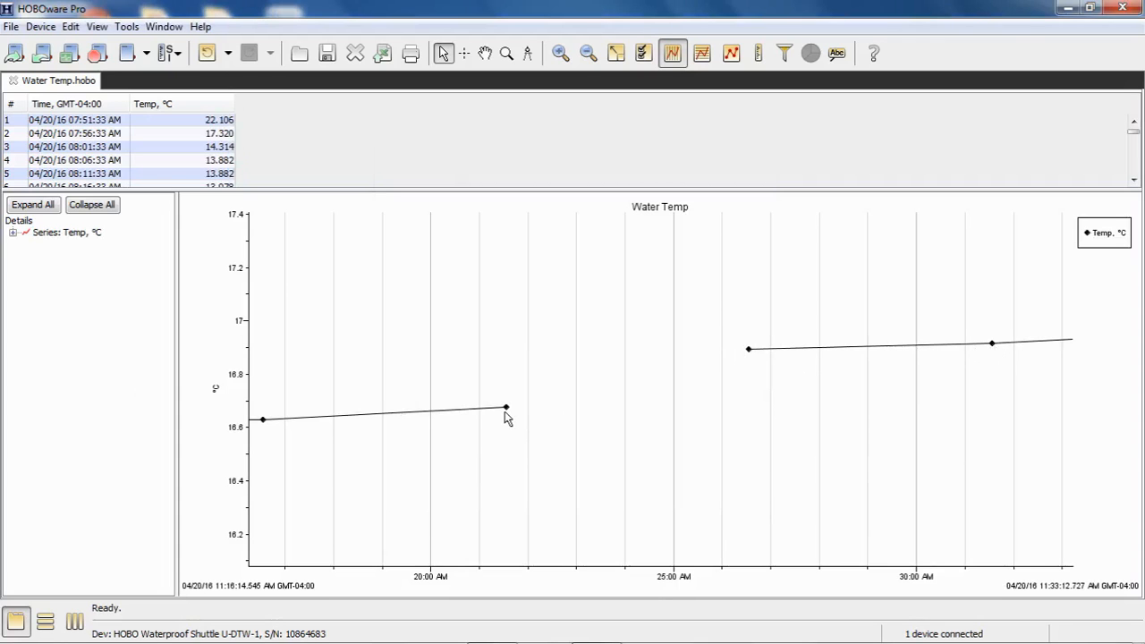
mouse_move(738, 150)
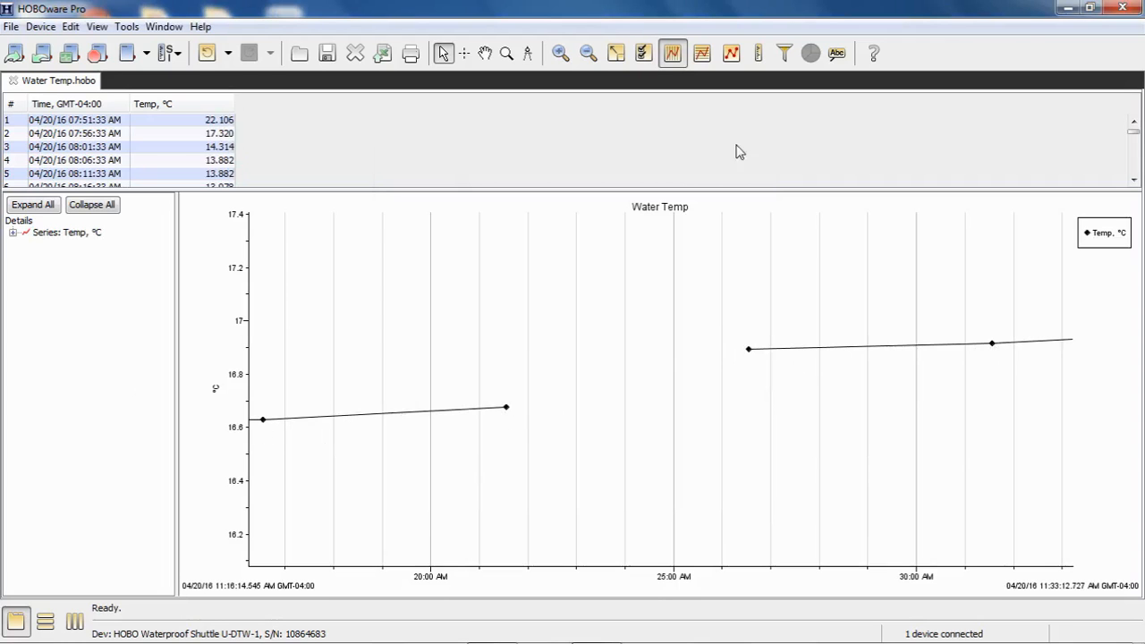
mouse_move(263, 428)
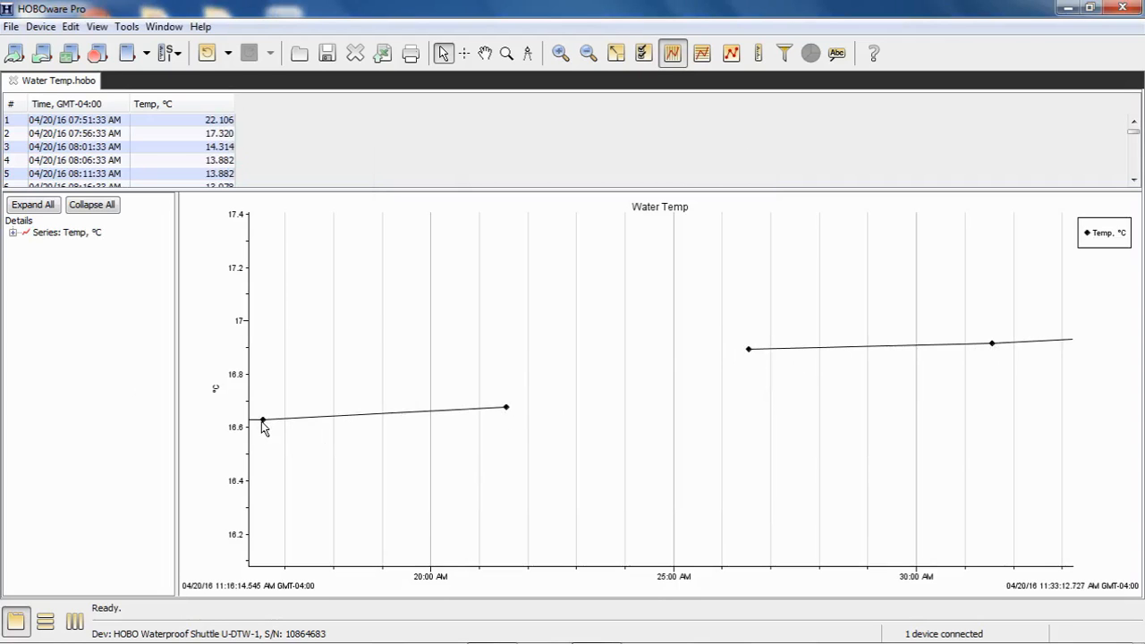
mouse_move(329, 430)
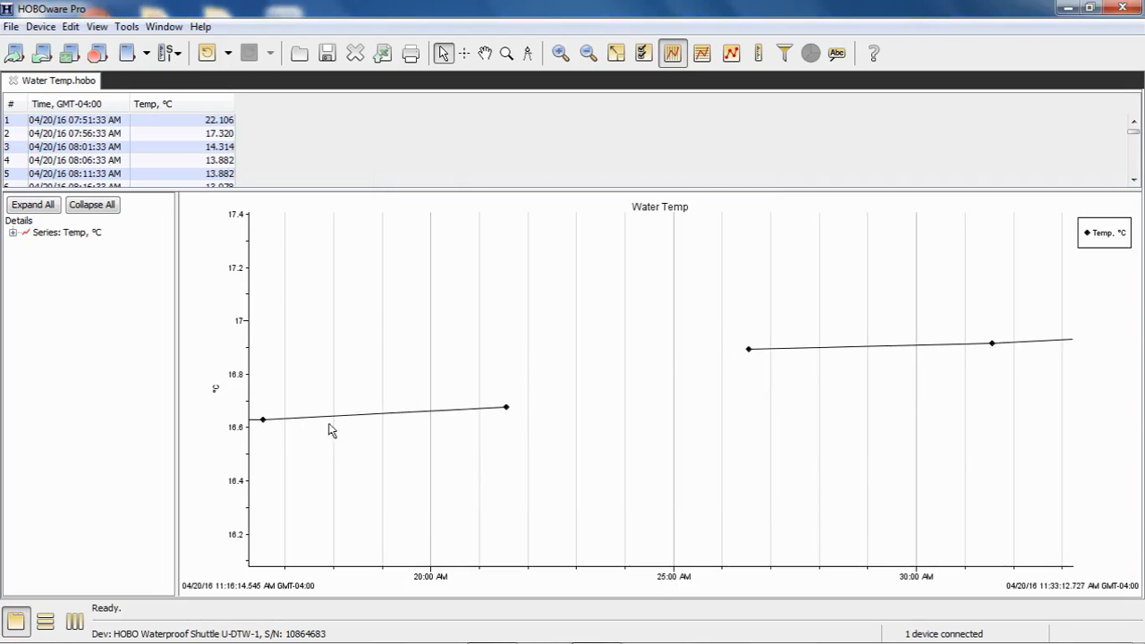
mouse_move(562, 369)
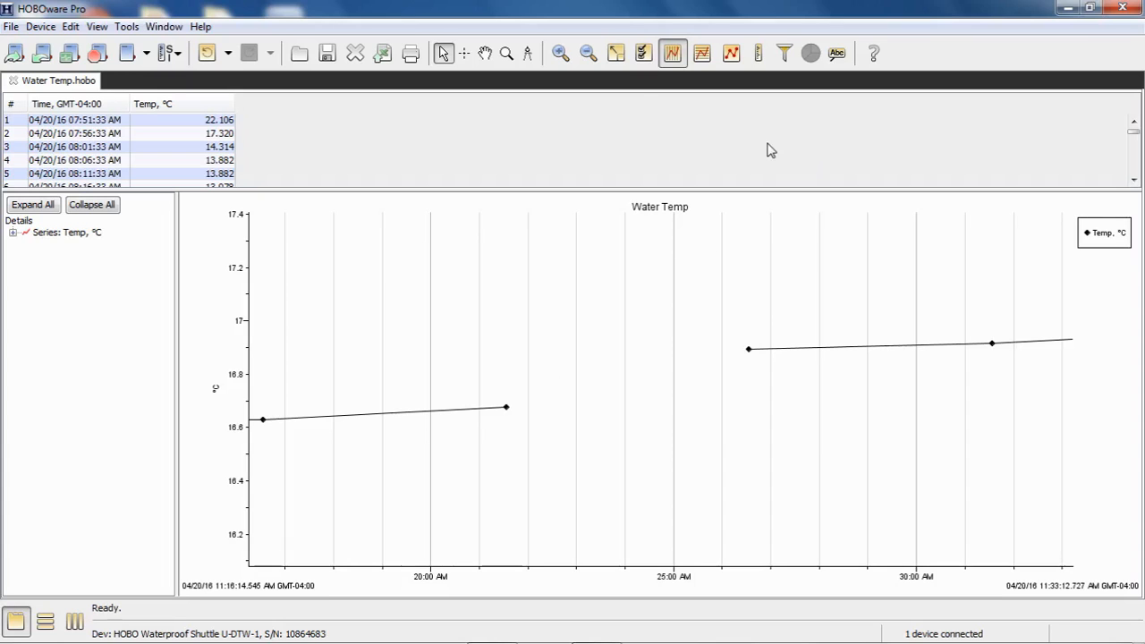
Step: Zoom the graph to about 11:14–11:33 AM so the diamond-marked readings show individually
left_click(615, 54)
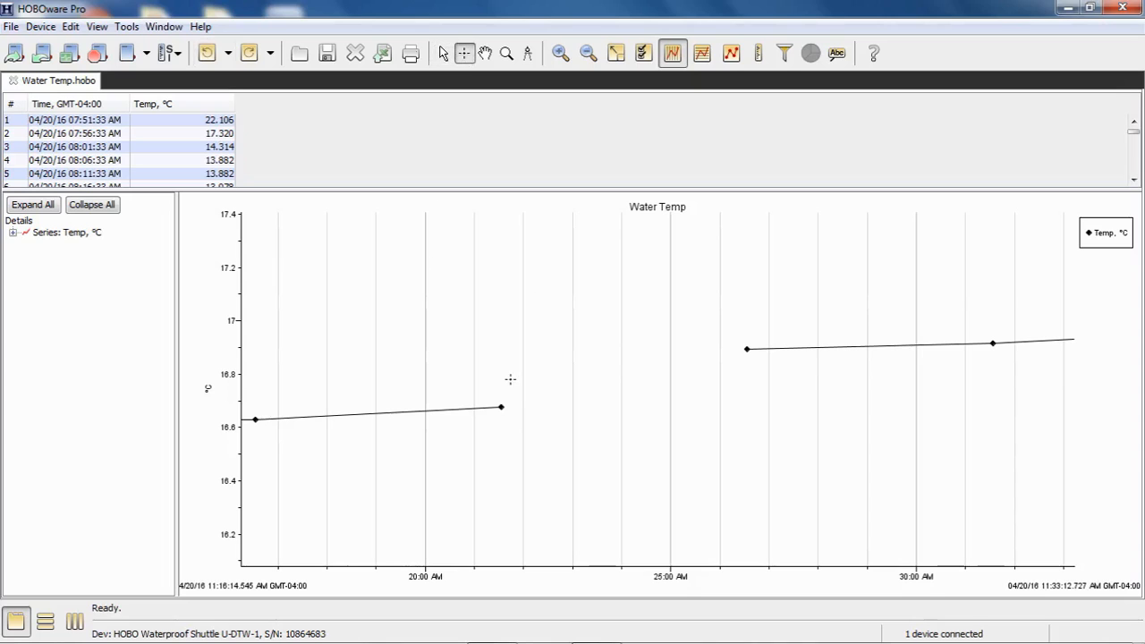
mouse_move(472, 73)
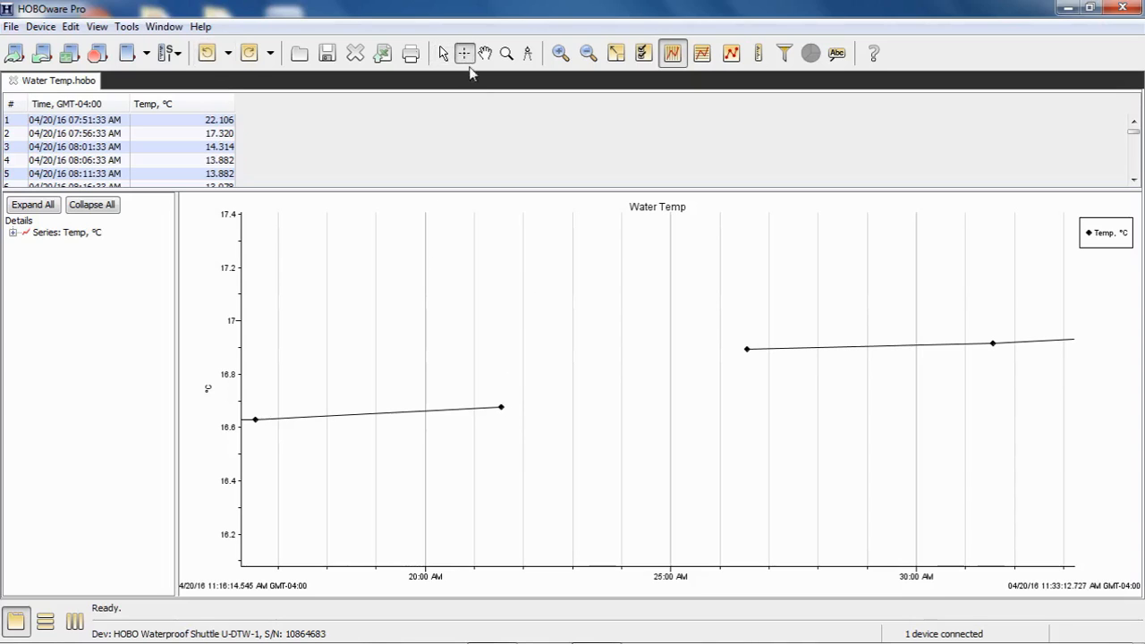
mouse_move(463, 79)
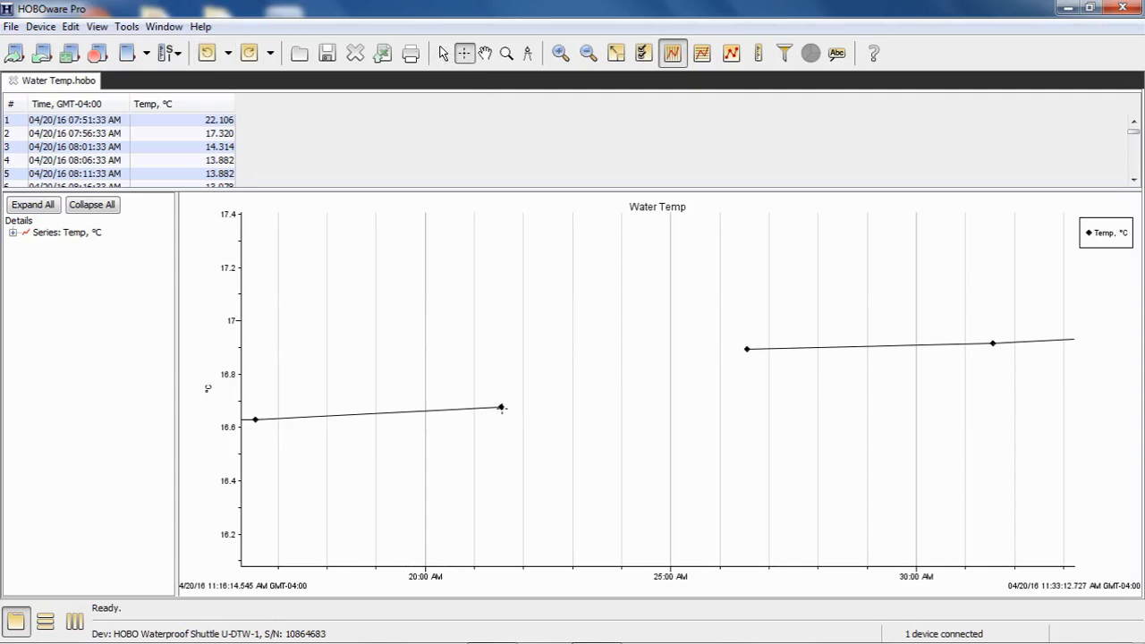
Step: Highlight the 11:21:33 AM reading of 16.677 °C on the zoomed graph
left_click(490, 407)
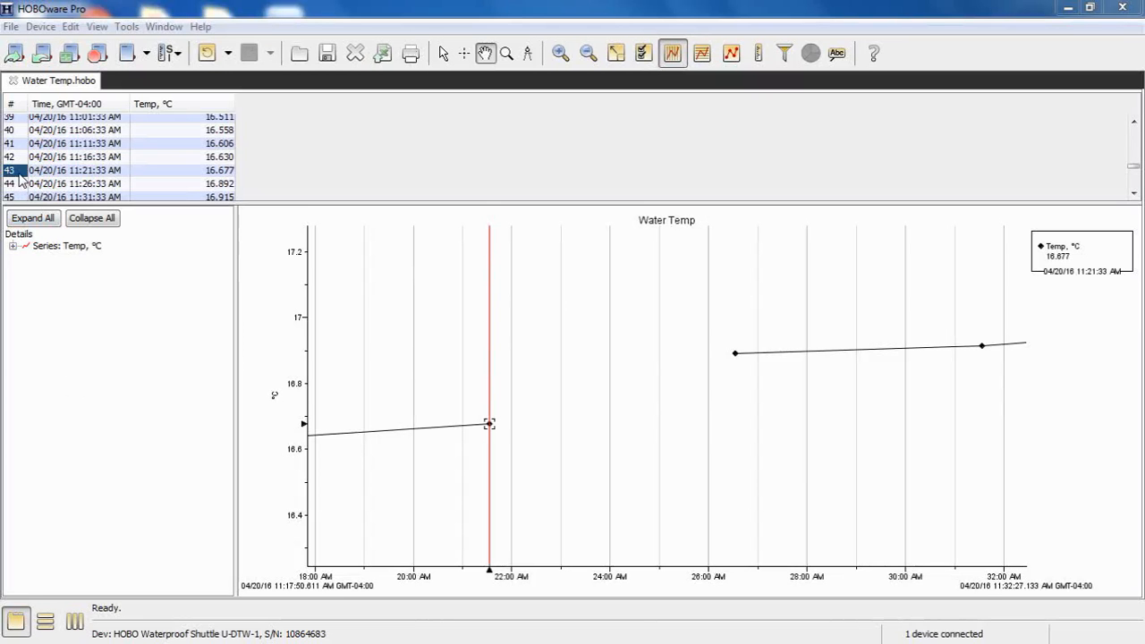
mouse_move(11, 179)
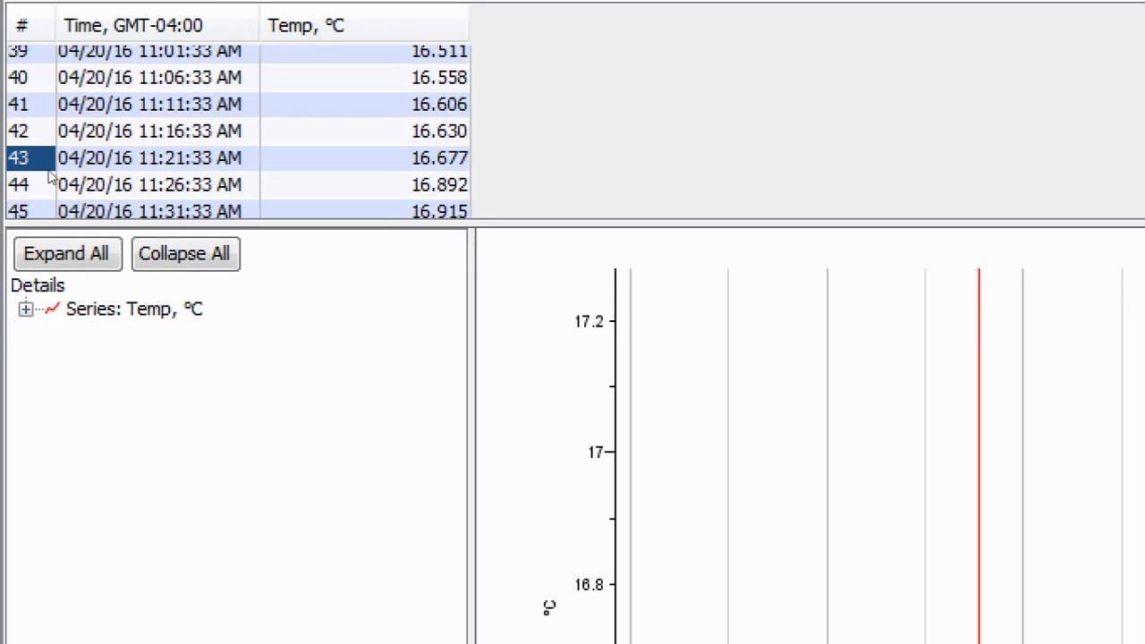
mouse_move(45, 178)
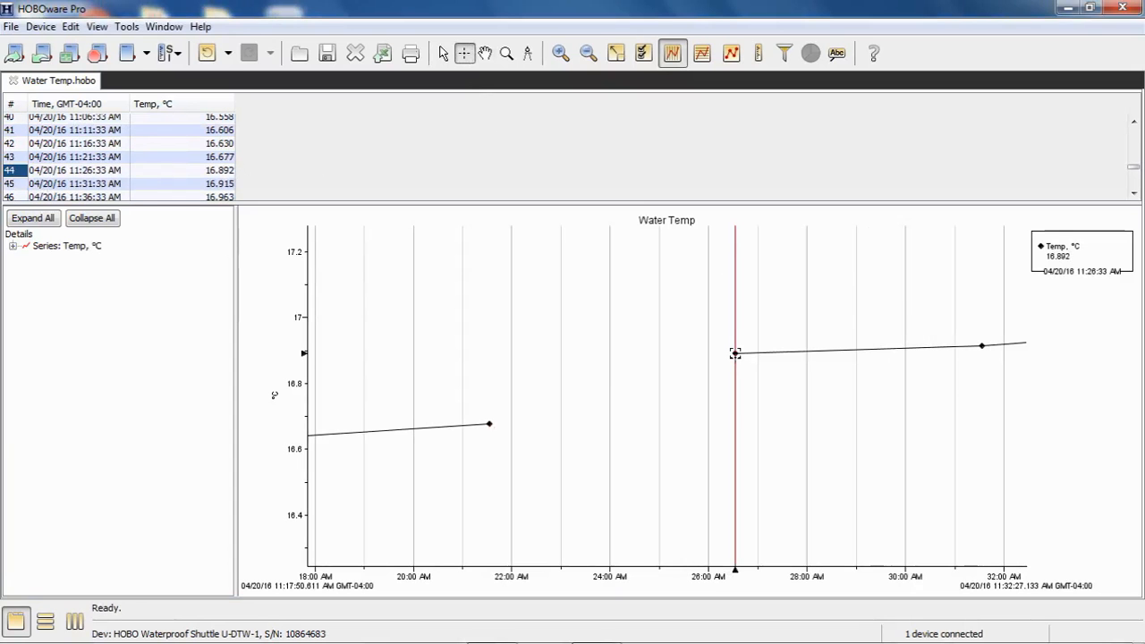
mouse_move(9, 183)
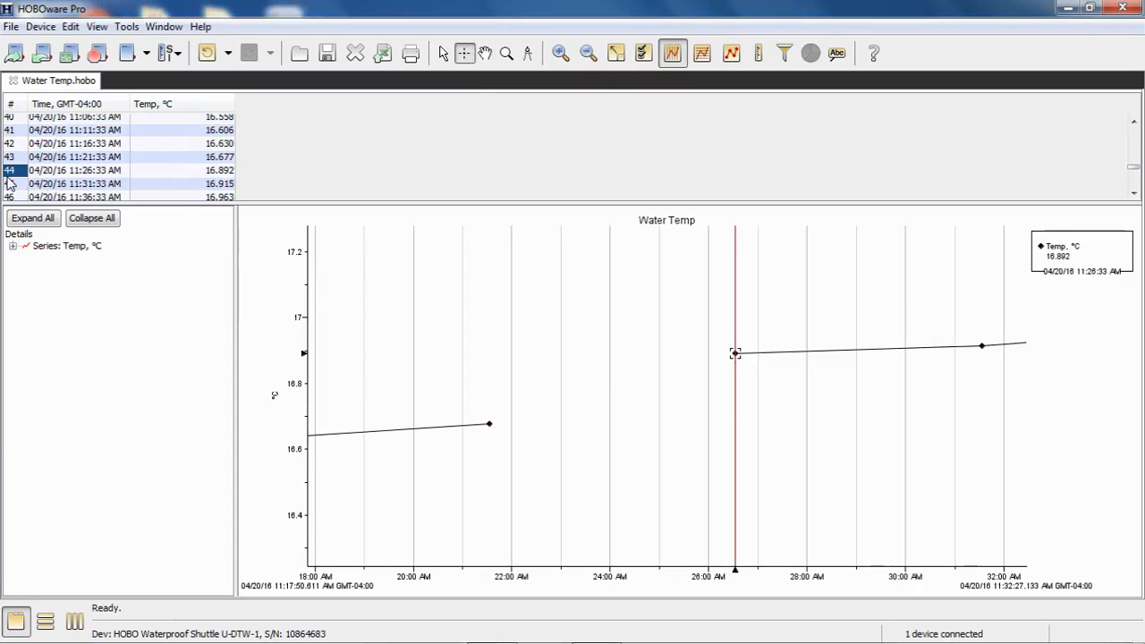
mouse_move(9, 183)
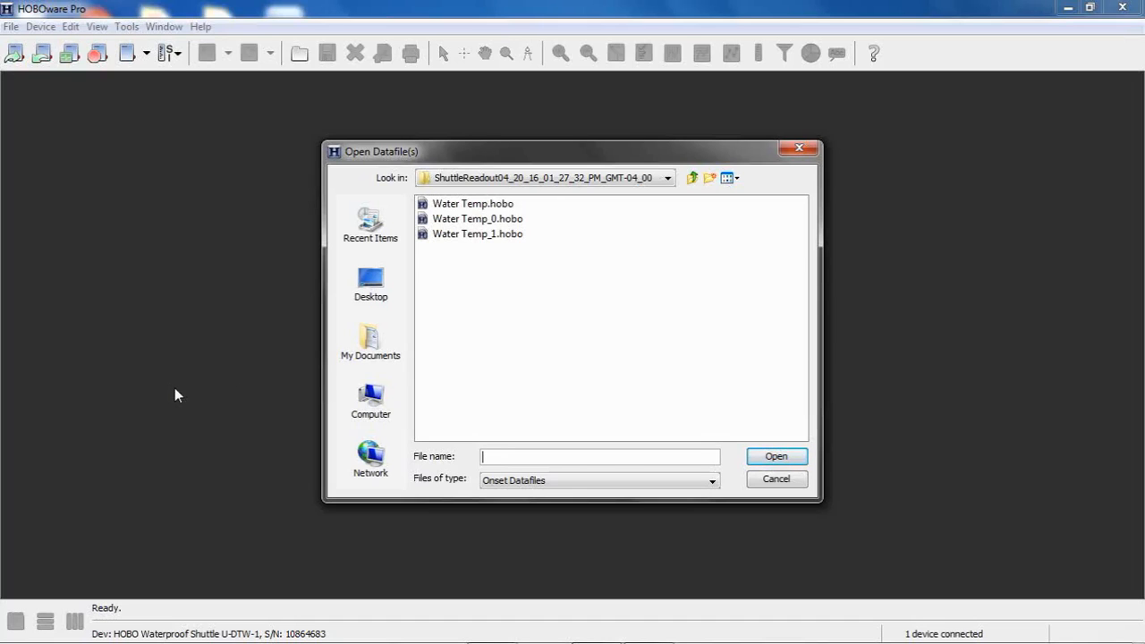
Step: Open Water Temp.hobo and plot its temperature series over the full time range
left_click(473, 204)
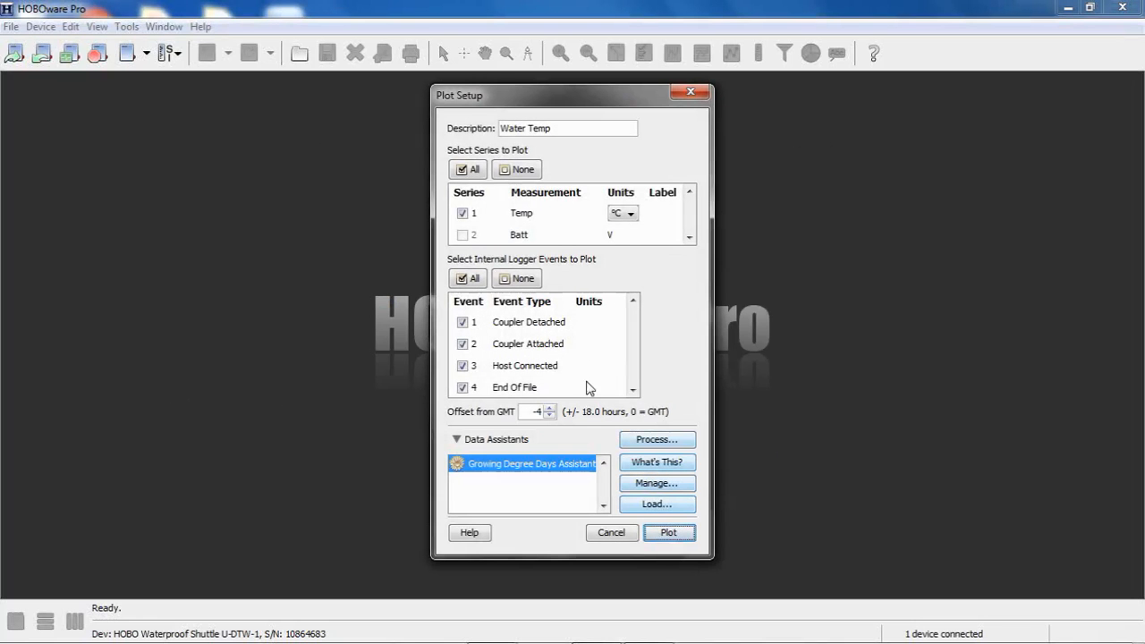
left_click(669, 534)
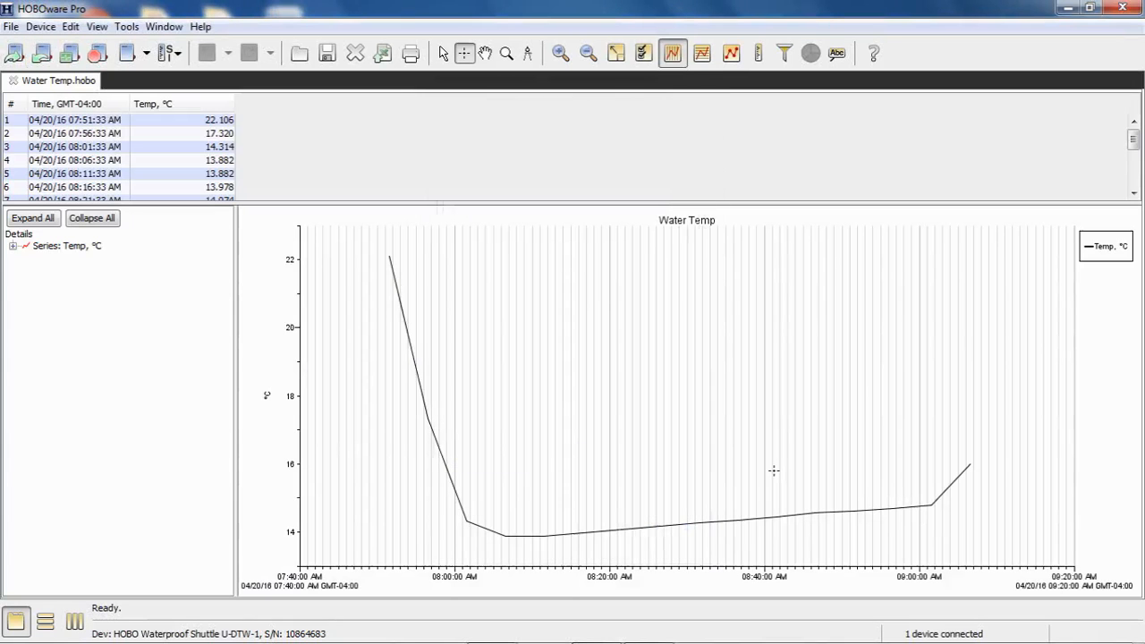
mouse_move(883, 444)
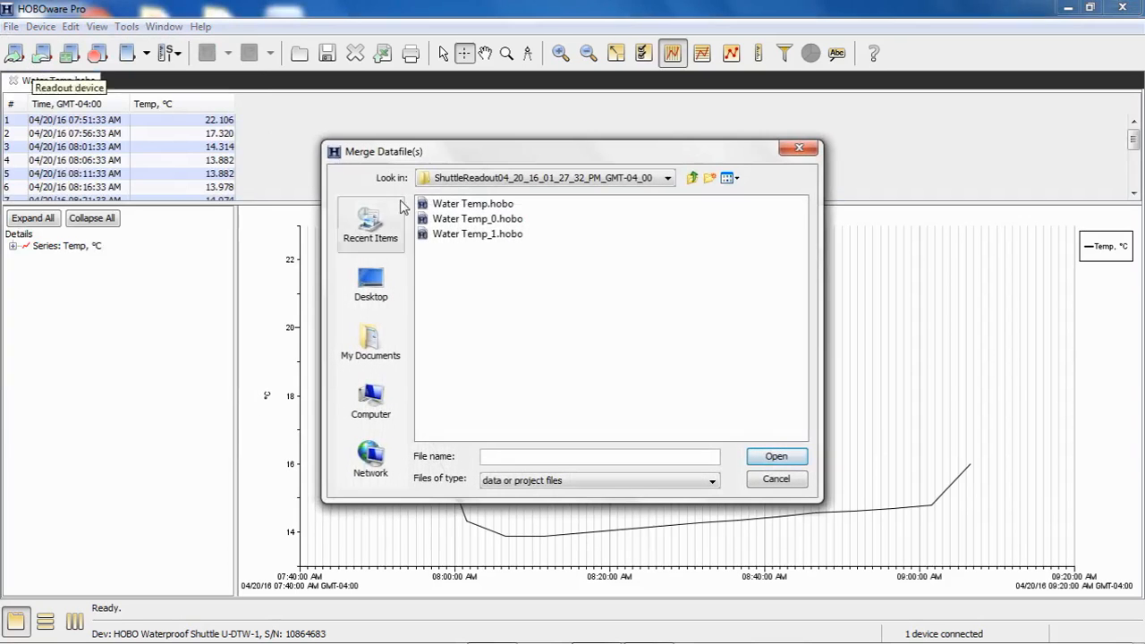
Step: Select Water Temp_0.hobo and Water Temp_1.hobo as the files to merge
left_click(475, 218)
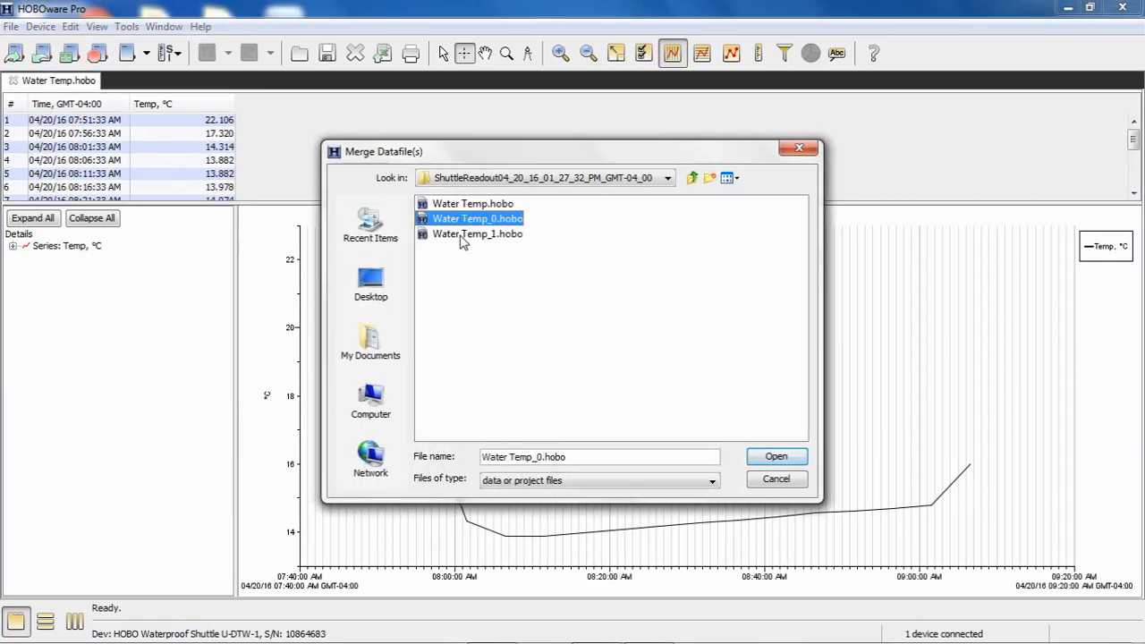
left_click(774, 456)
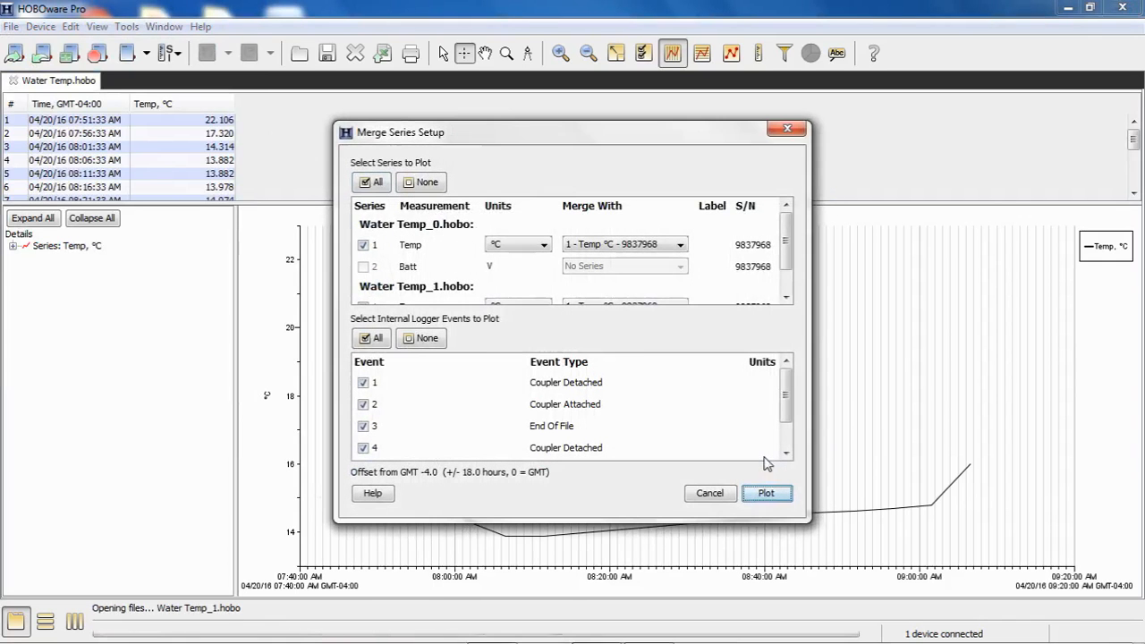
mouse_move(474, 259)
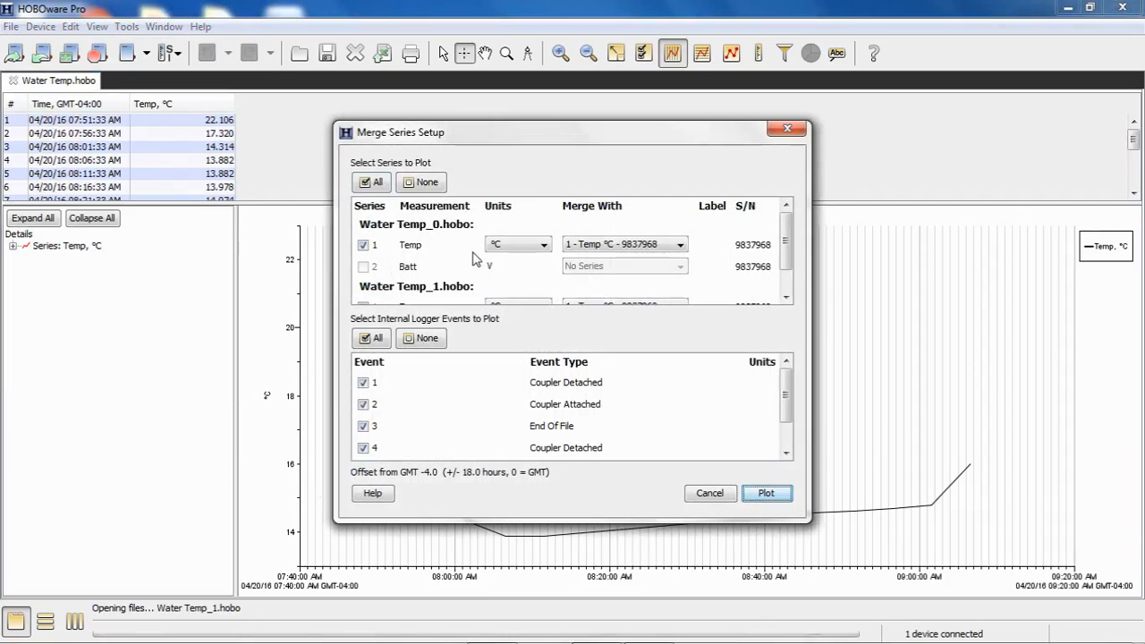
Step: Merge both files as separate Temp series with no logger events, and plot them
left_click(678, 243)
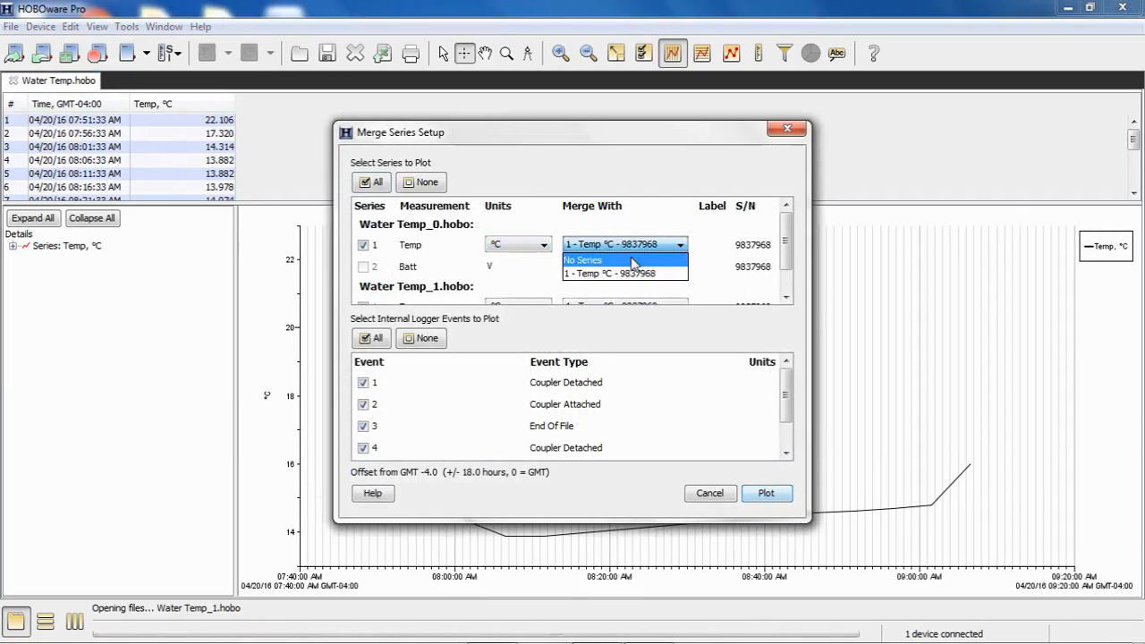
left_click(583, 260)
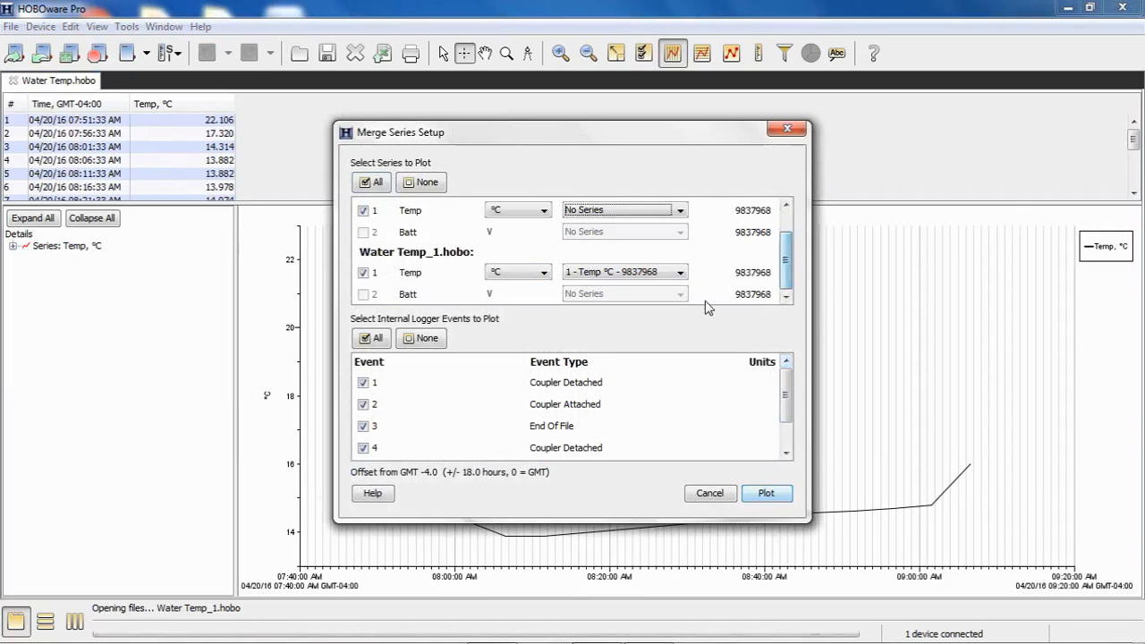
left_click(622, 272)
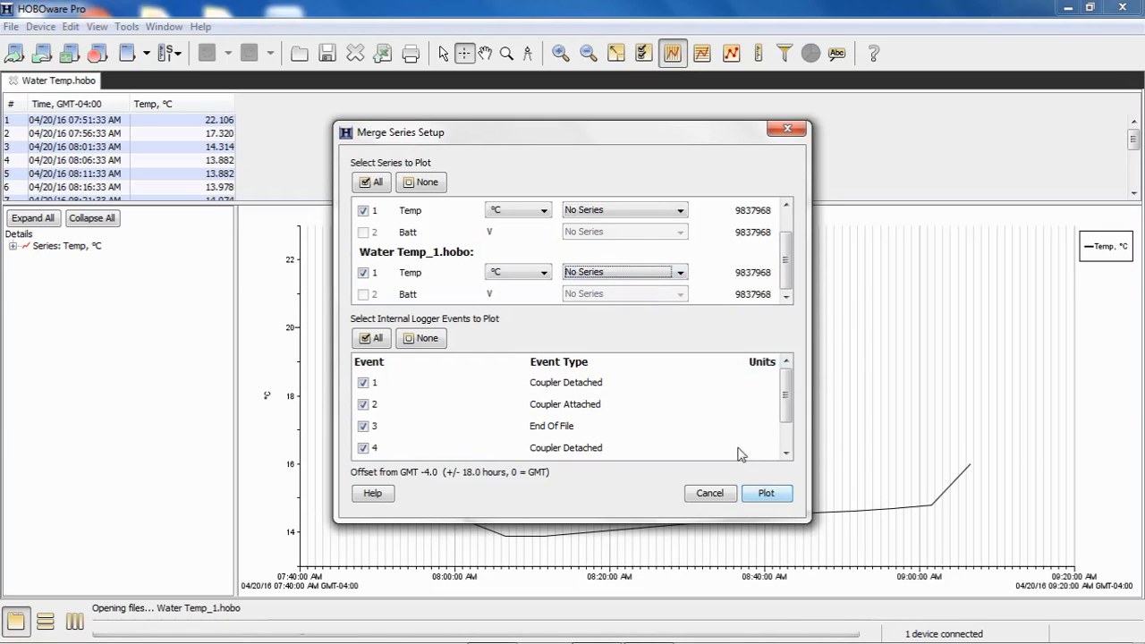
left_click(420, 337)
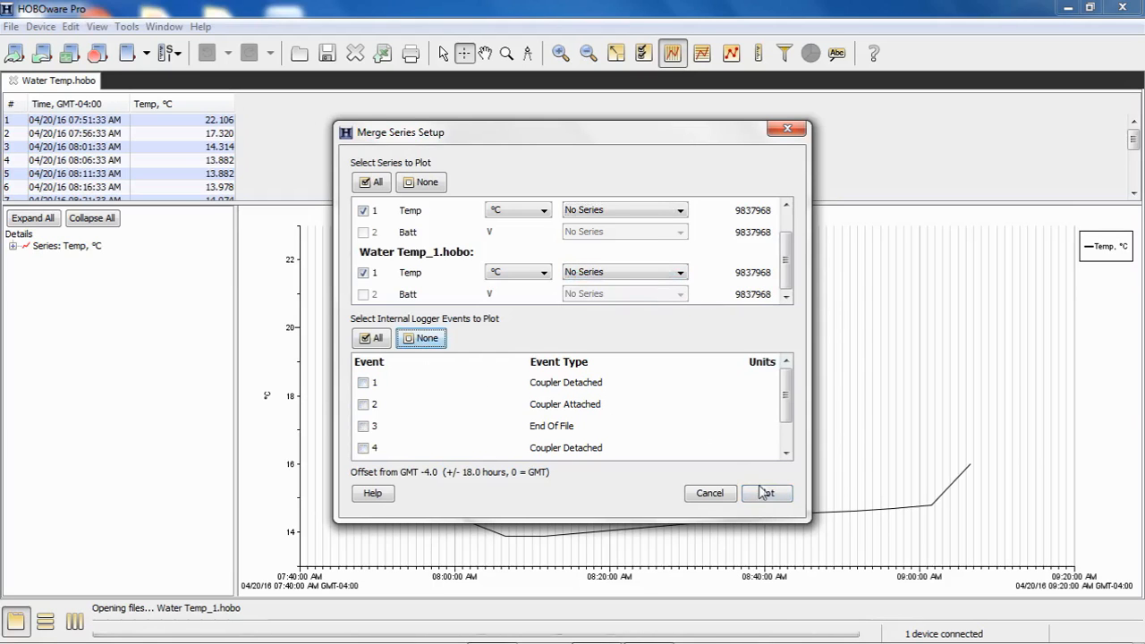
left_click(765, 494)
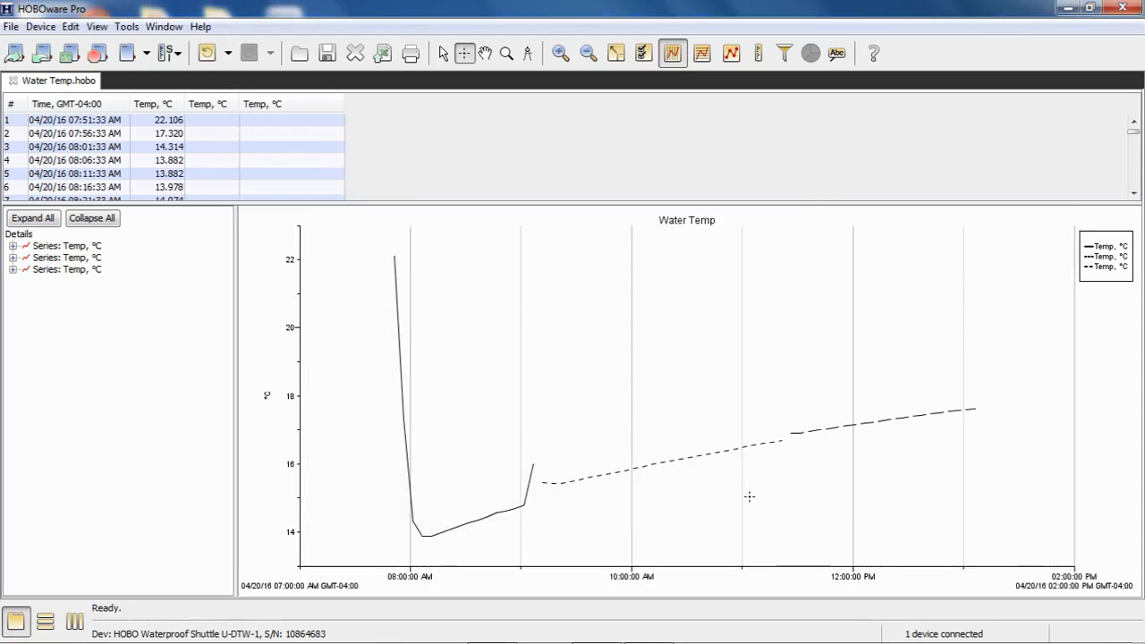
mouse_move(460, 508)
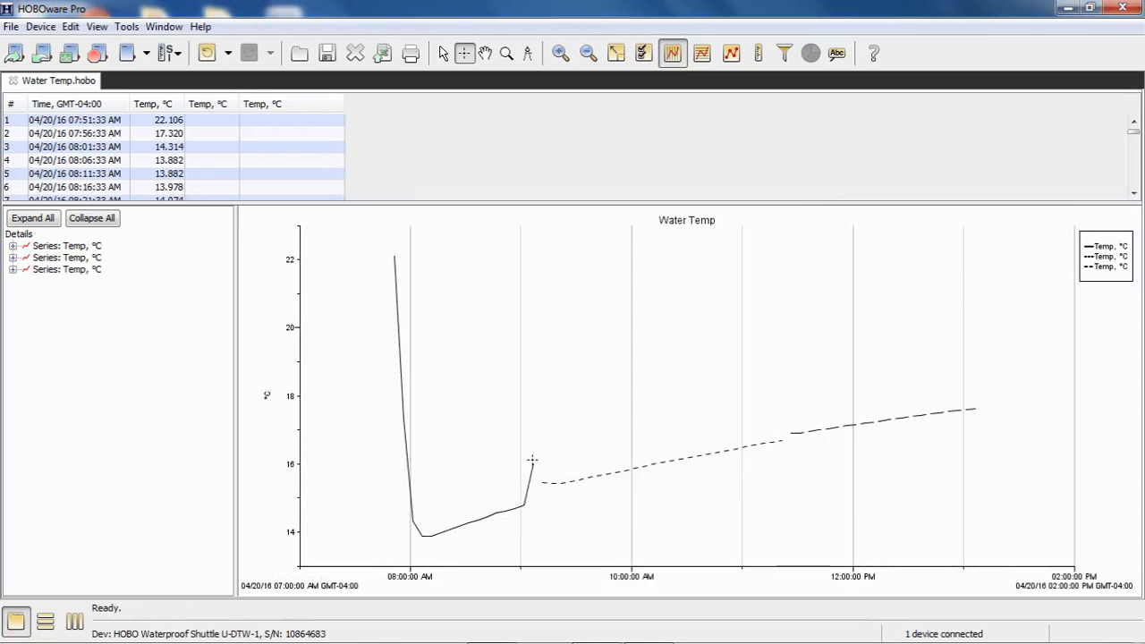
mouse_move(587, 494)
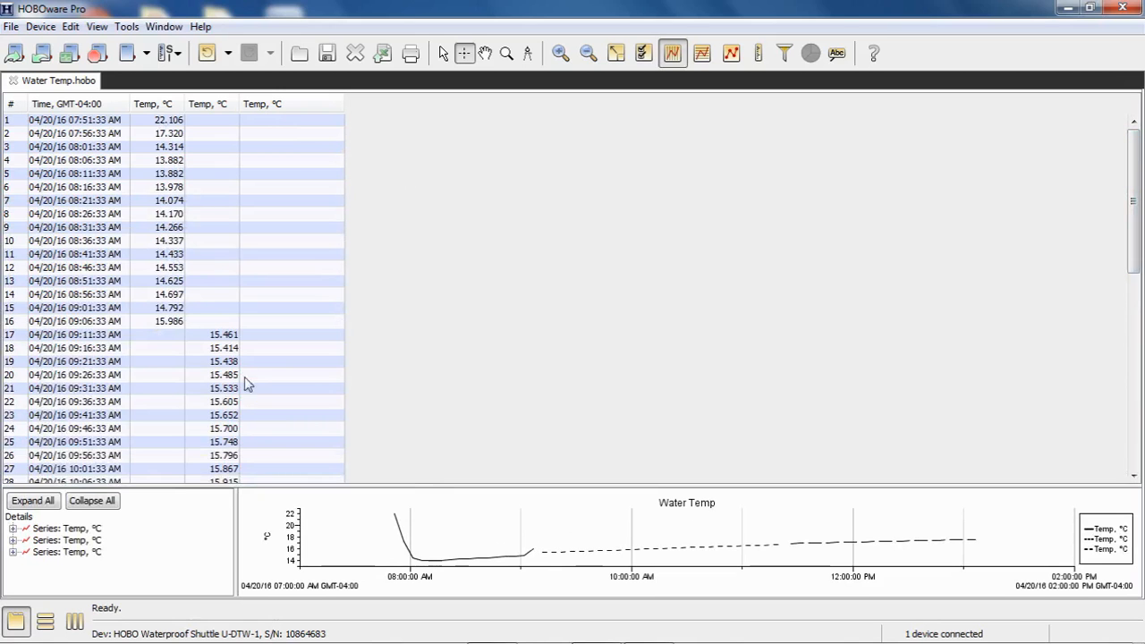
Step: Scroll through the merged table of temperature values to review them
scroll("down", 3)
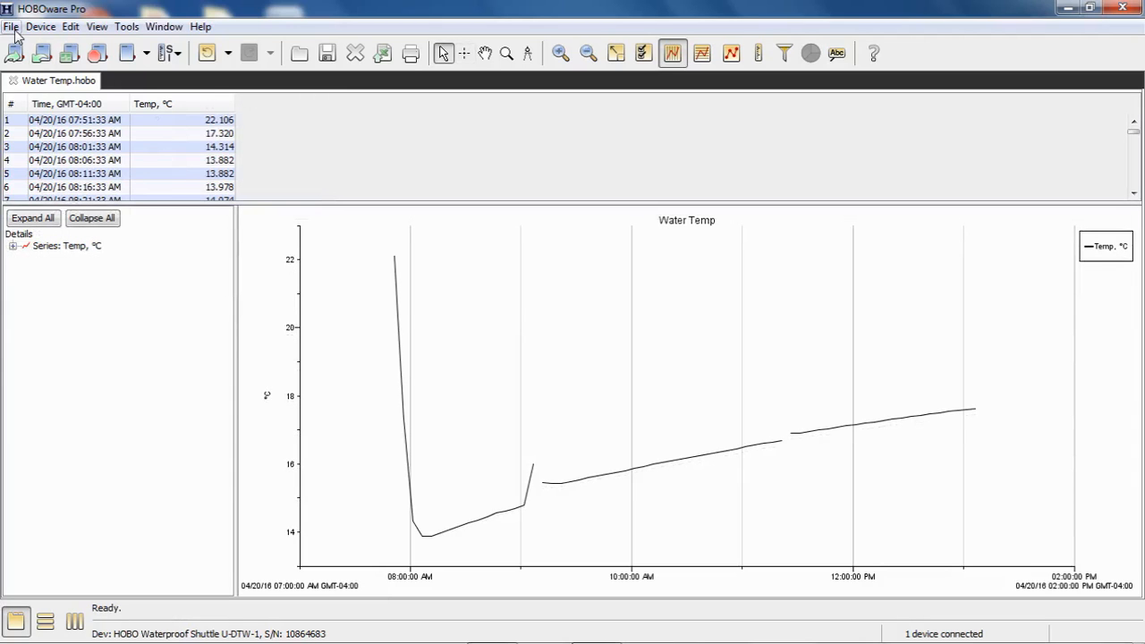
Step: Start saving the work as a project via File > Save Project
left_click(11, 26)
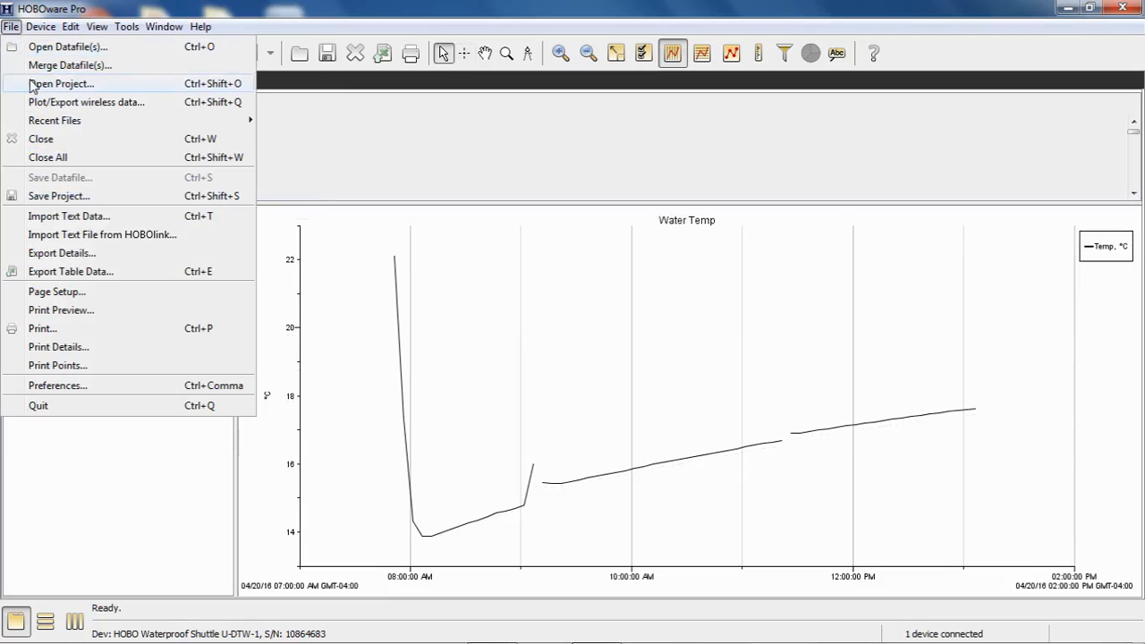
mouse_move(58, 195)
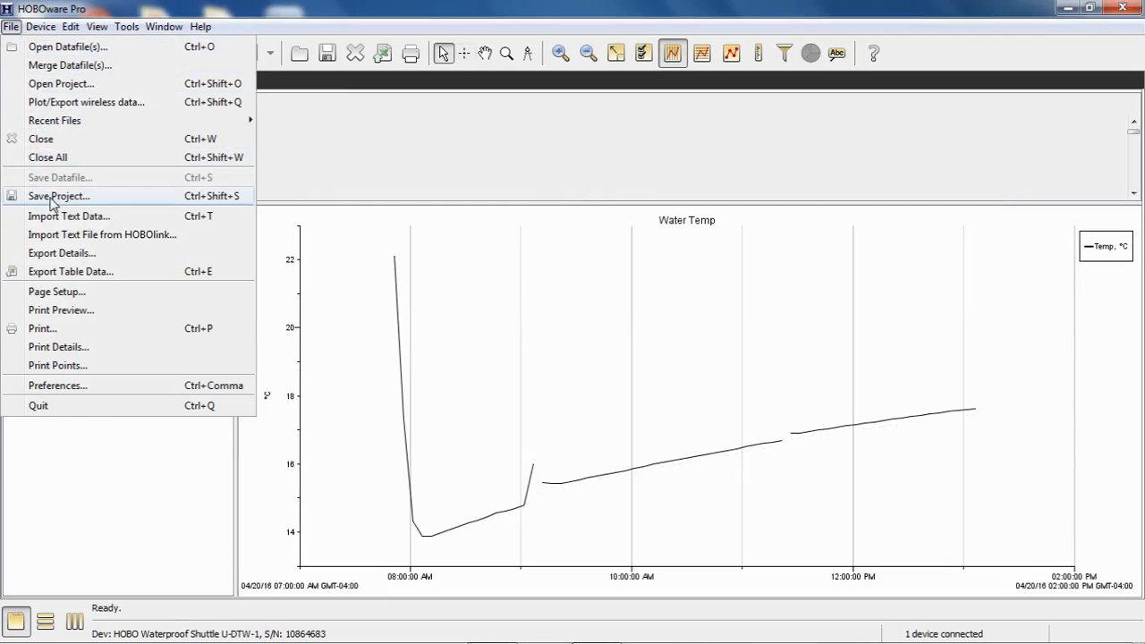
left_click(57, 195)
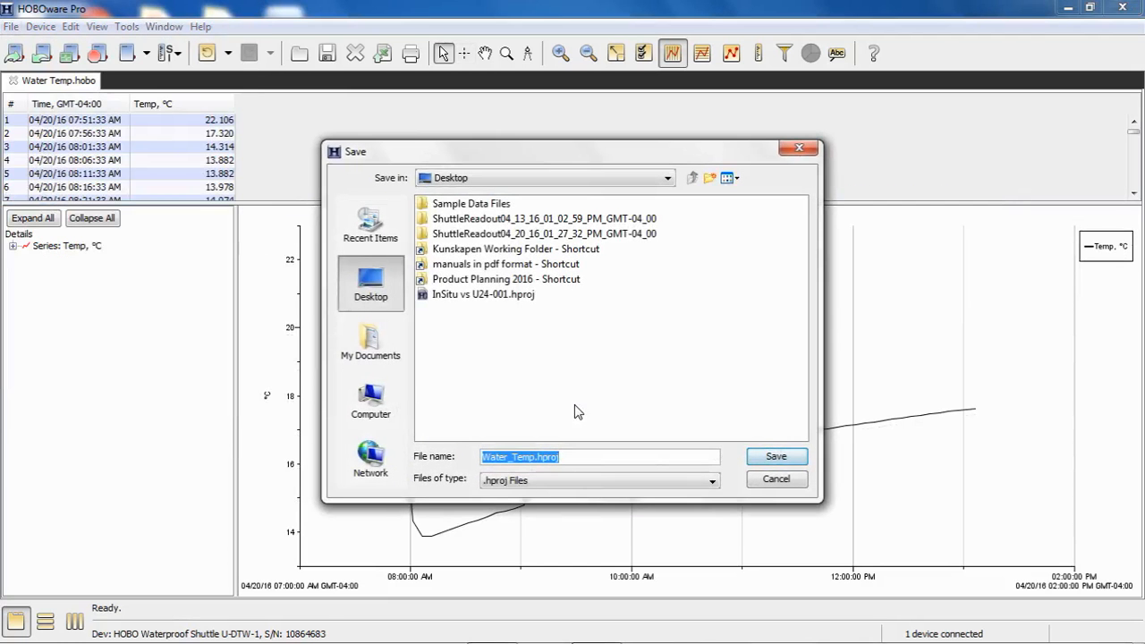
mouse_move(572, 399)
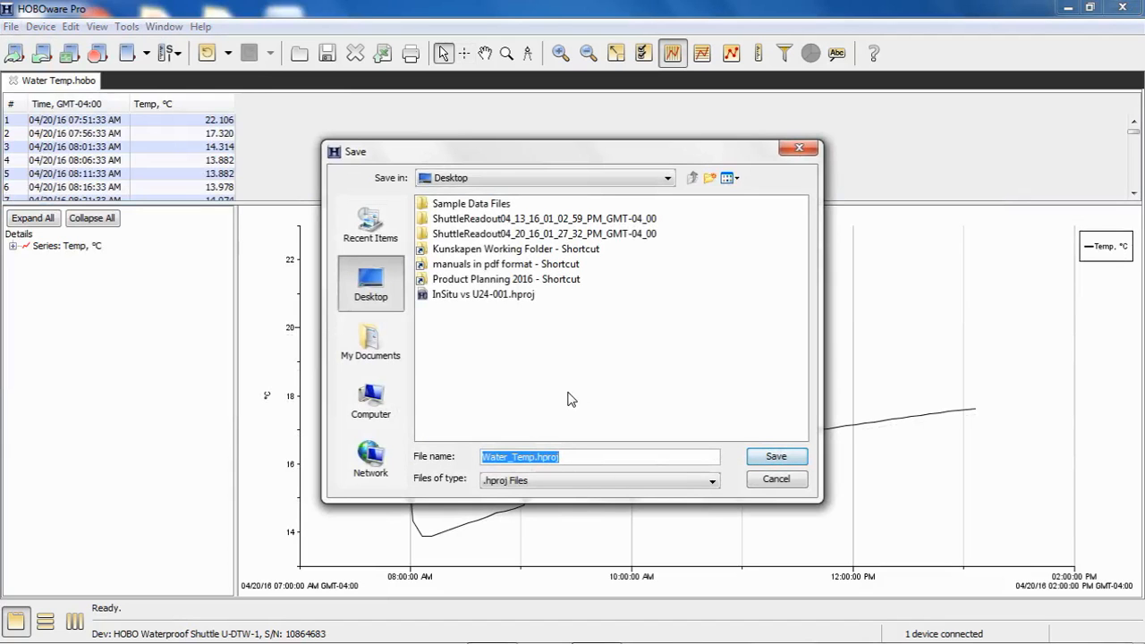